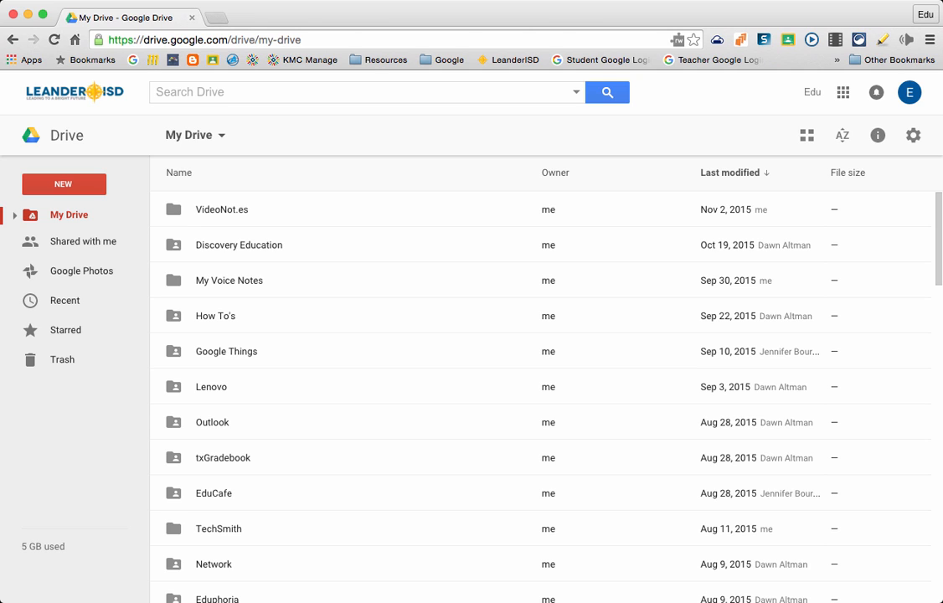
mouse_move(64, 182)
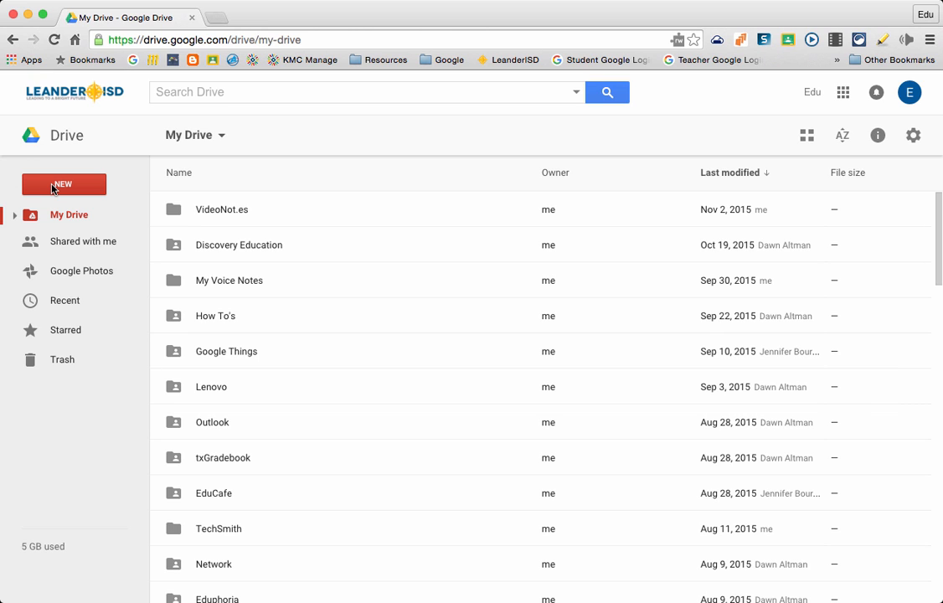
- Create a new blank Google Form from Drive's New menu
click(64, 184)
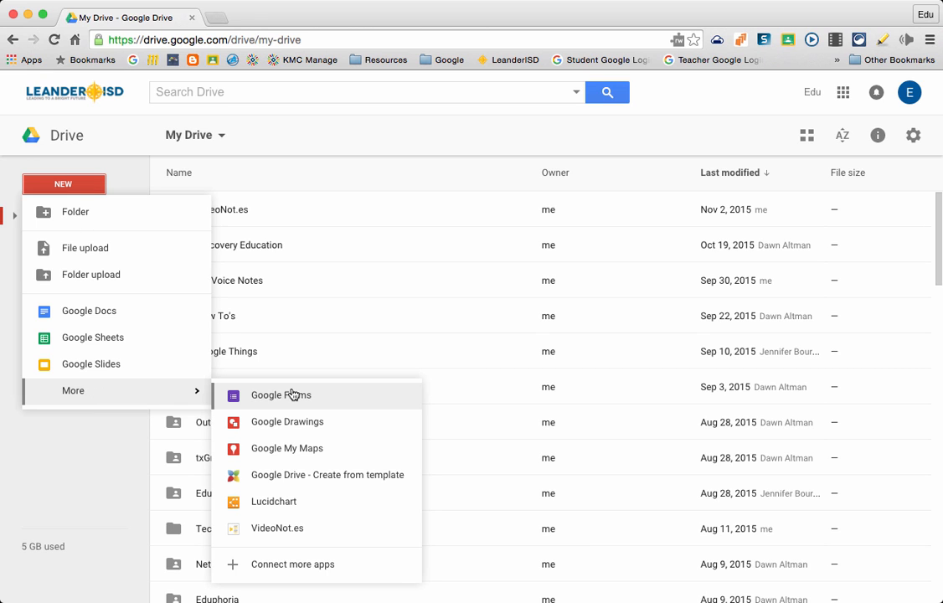
click(282, 395)
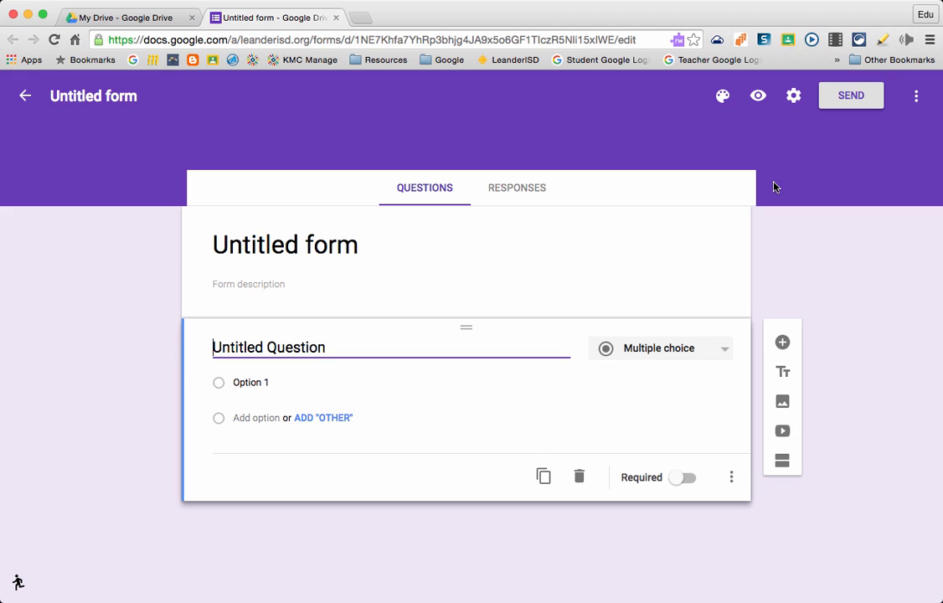
mouse_move(793, 96)
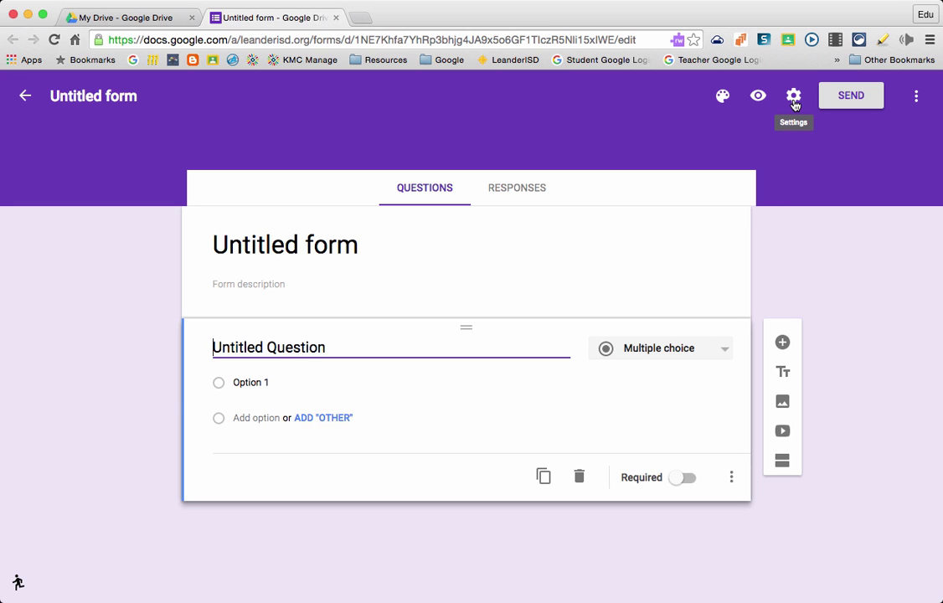
- In Settings, leave username collection off, let Anyone respond, and save
click(793, 93)
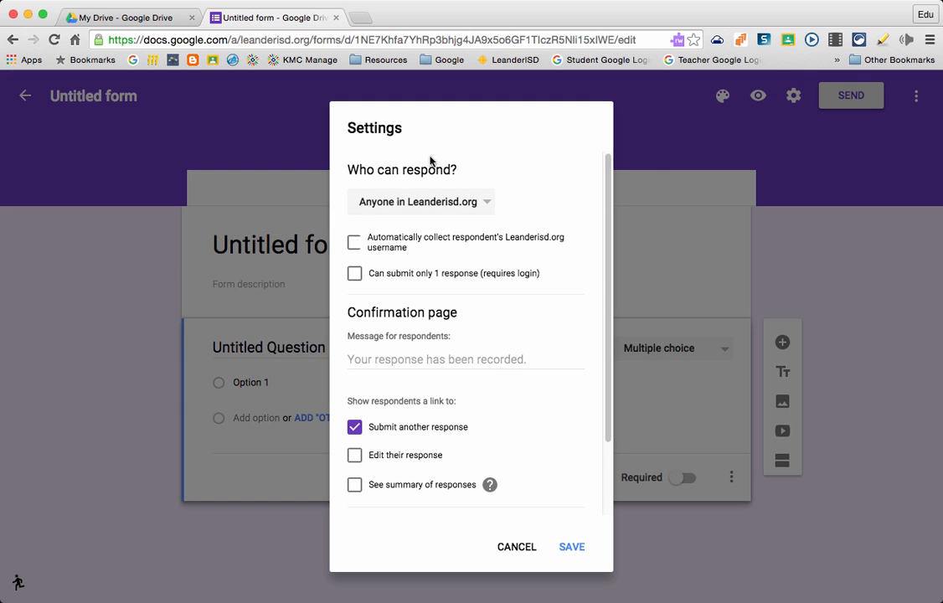
mouse_move(419, 205)
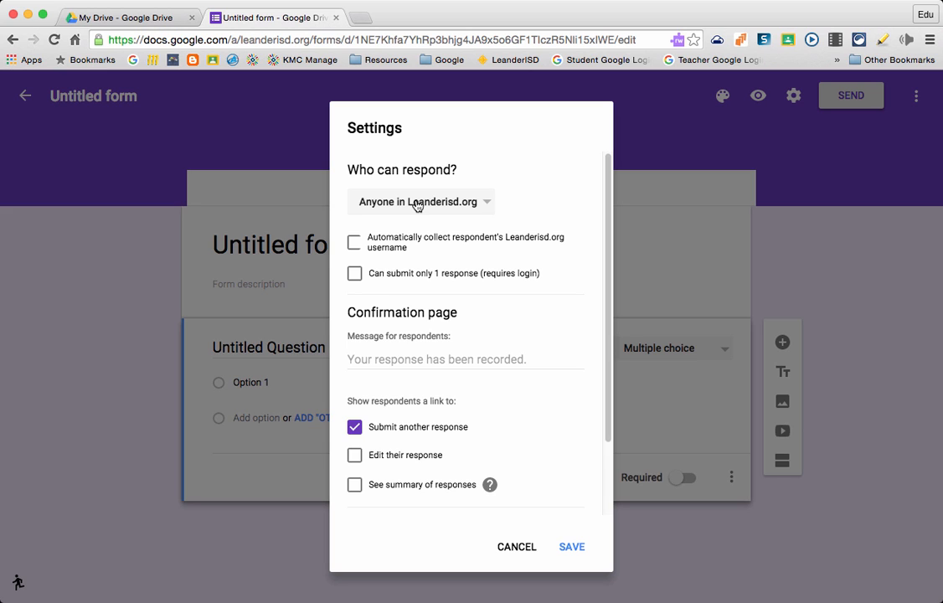
click(355, 241)
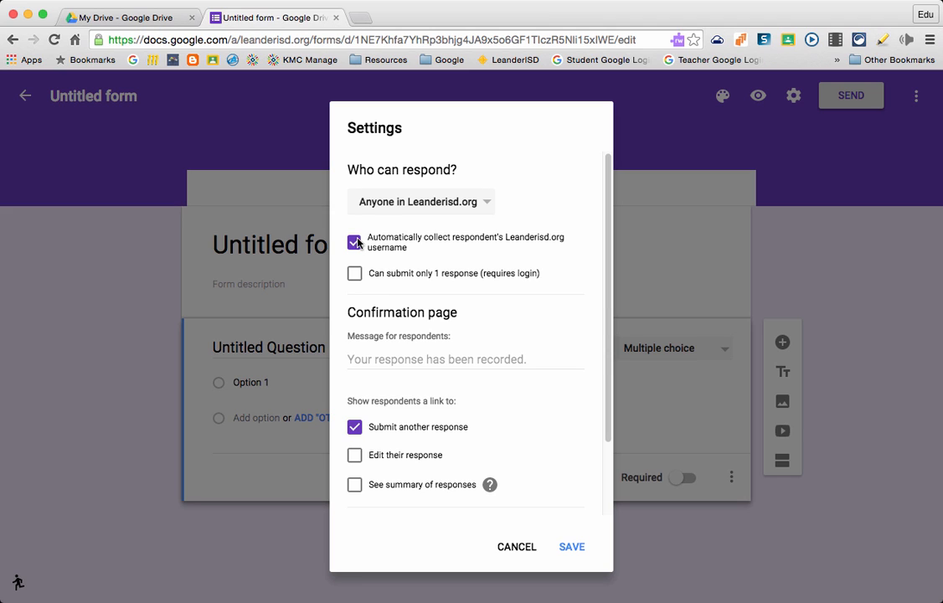
click(355, 241)
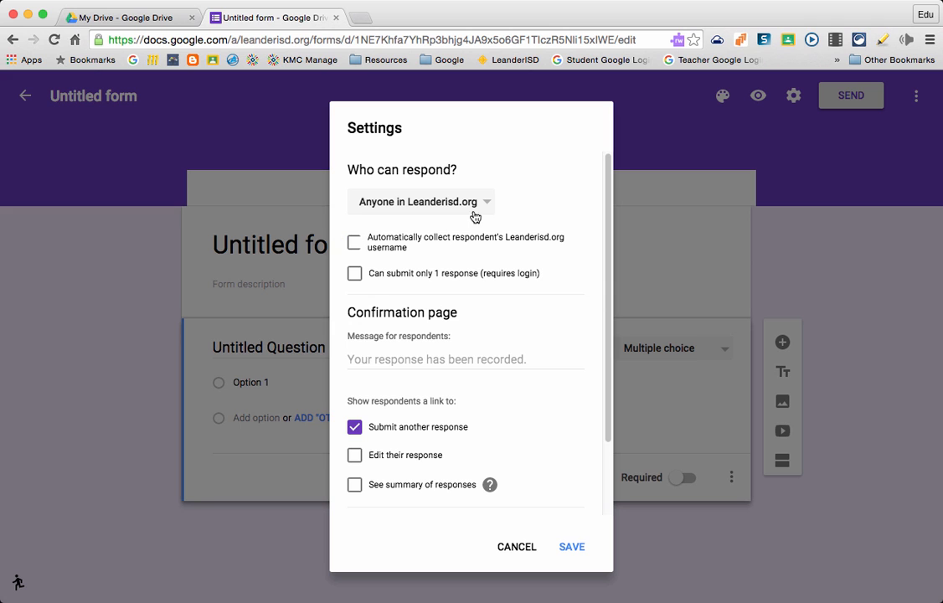
click(448, 201)
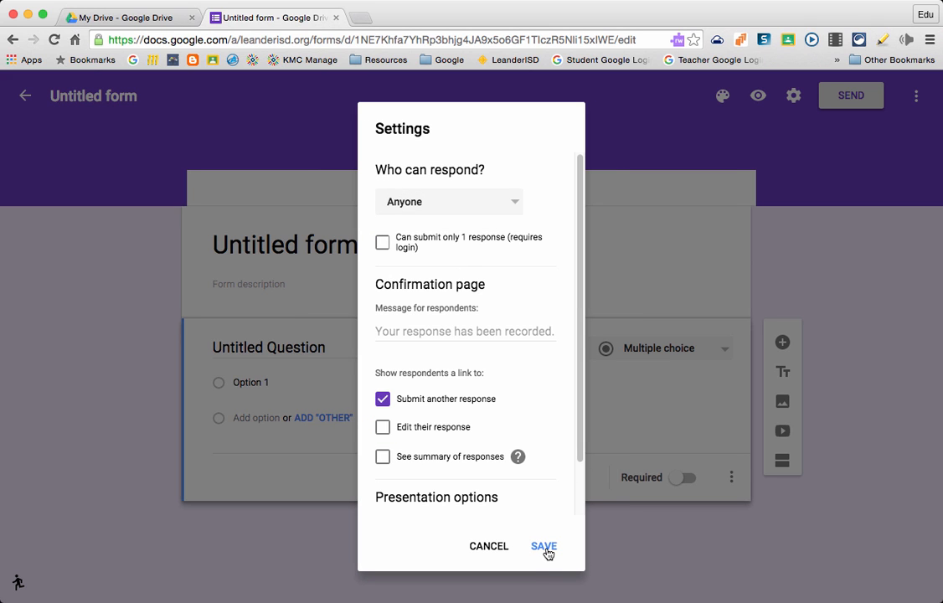
click(543, 546)
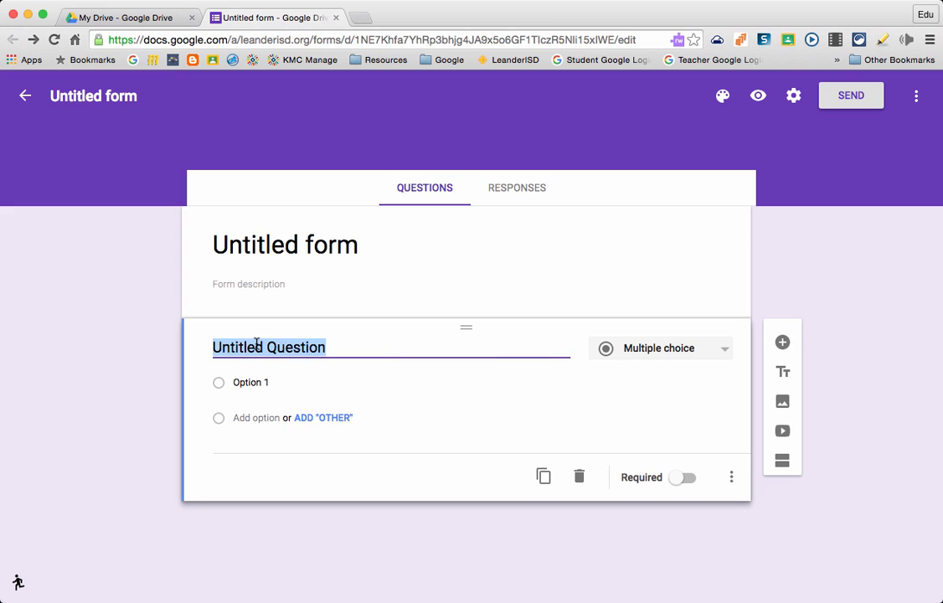
- Title the first question 'Name', make it Short answer, and leave it optional
text(Name)
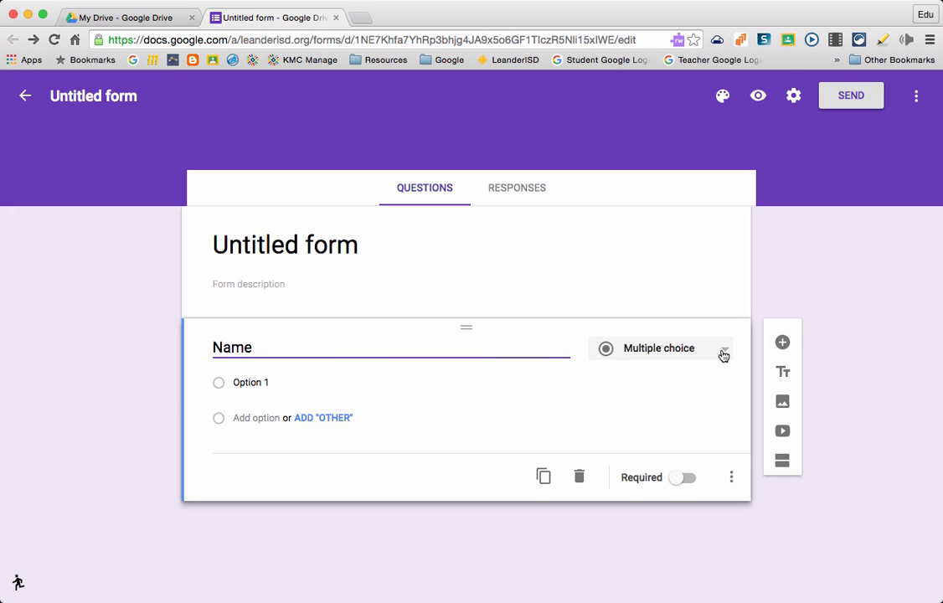
click(723, 348)
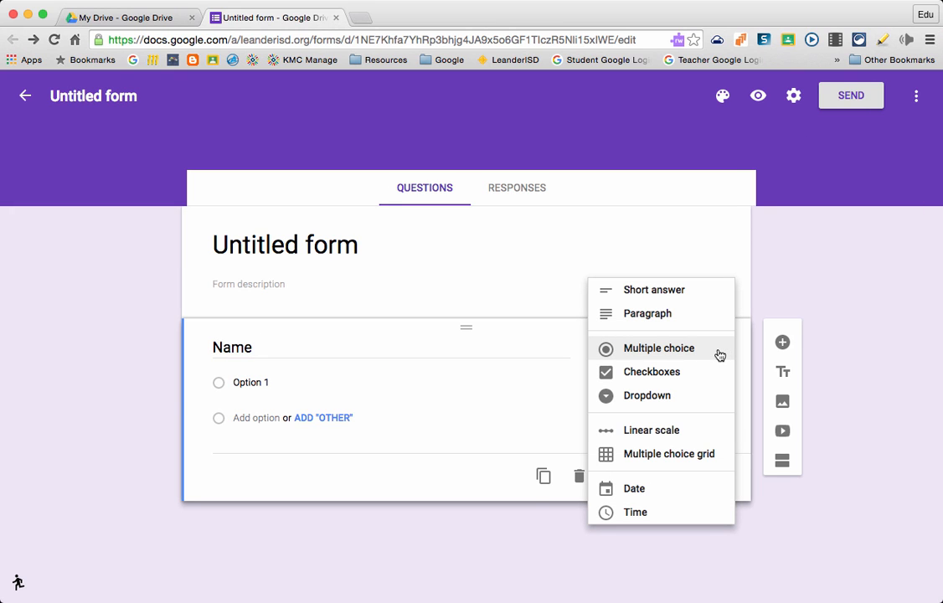
mouse_move(679, 298)
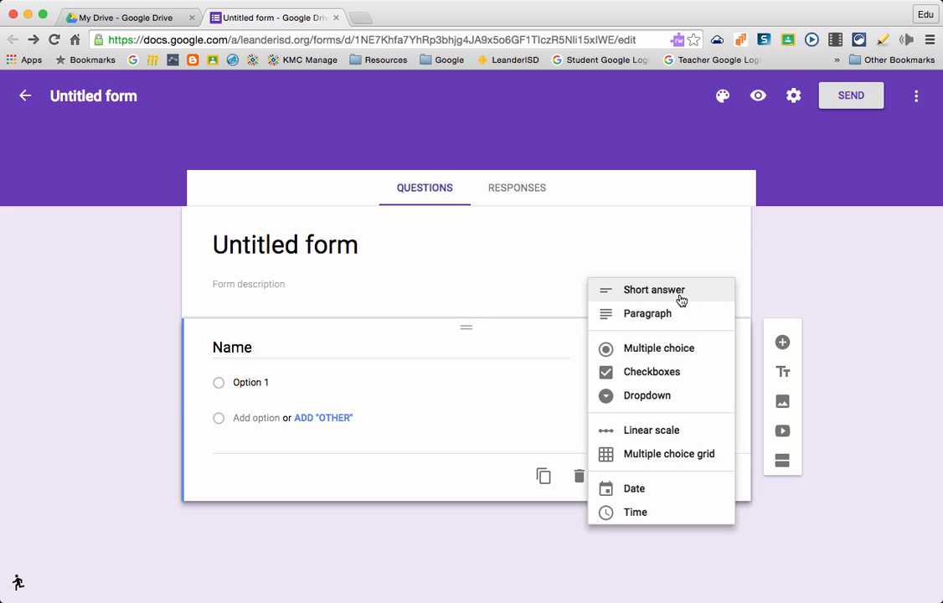
click(653, 288)
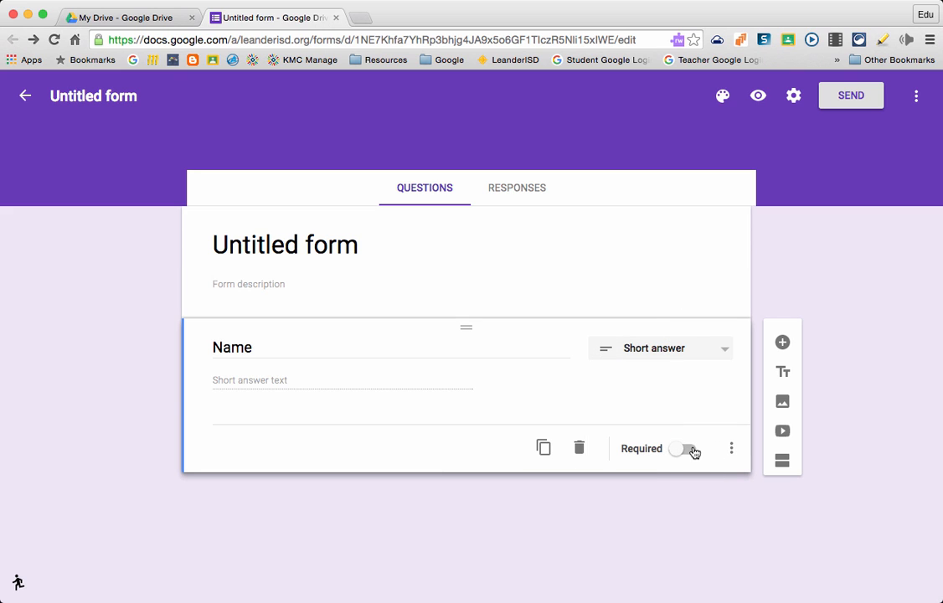
click(683, 448)
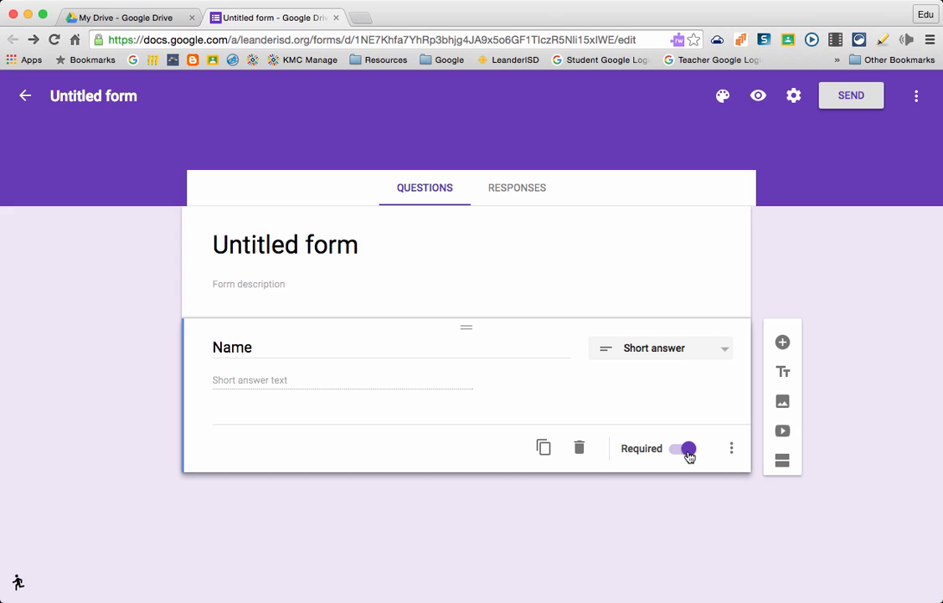
click(684, 449)
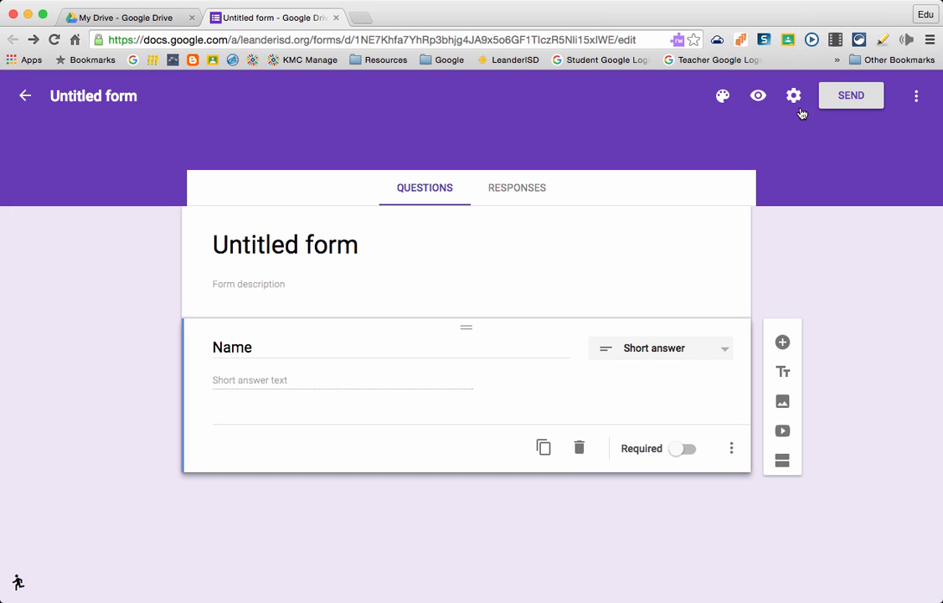
- Enable automatic collection of respondents' Leanderisd.org usernames and save the settings
click(794, 93)
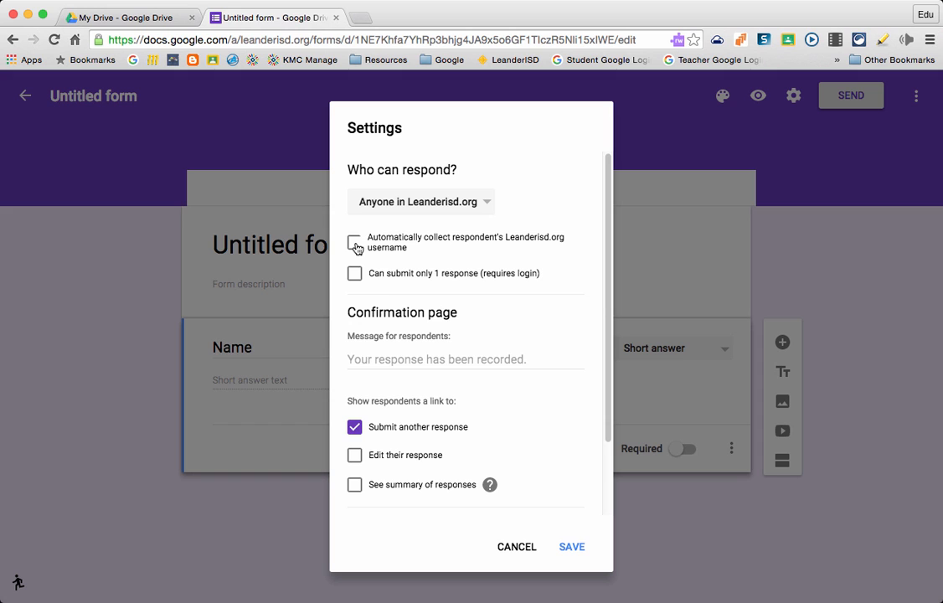
click(355, 241)
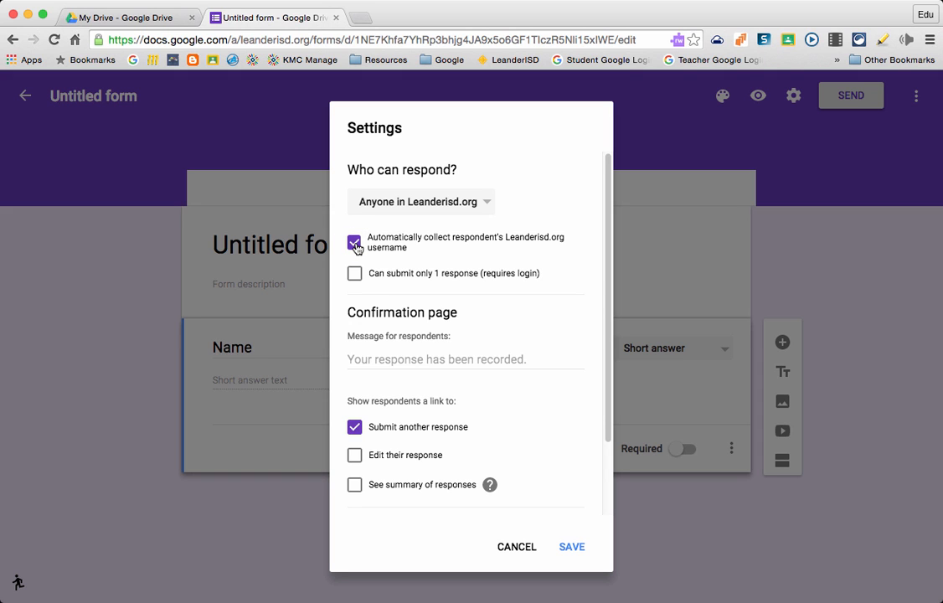
click(571, 545)
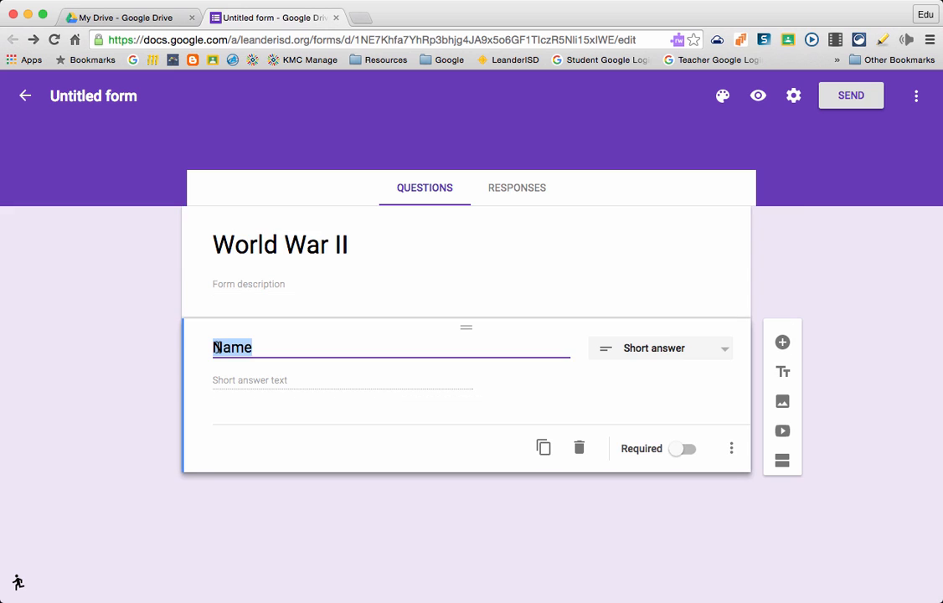
mouse_move(673, 348)
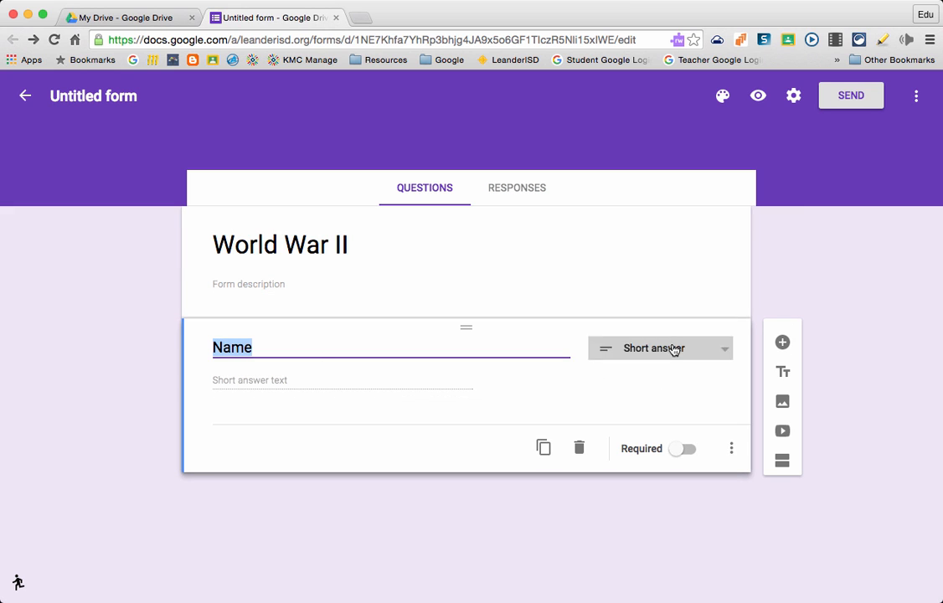
- Make a required Date question 'On what date did World War II start?'
click(659, 347)
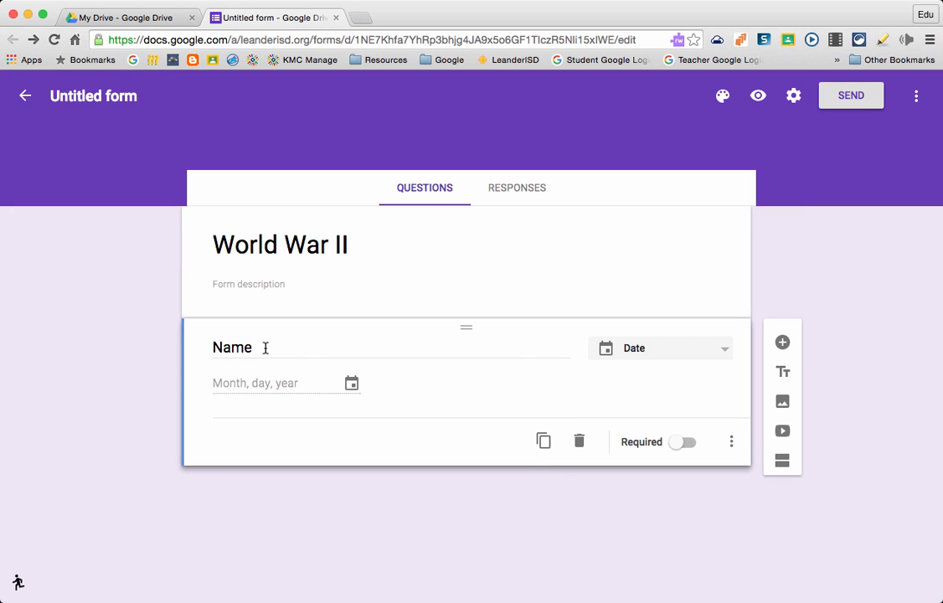
text(On what date did World War II start?)
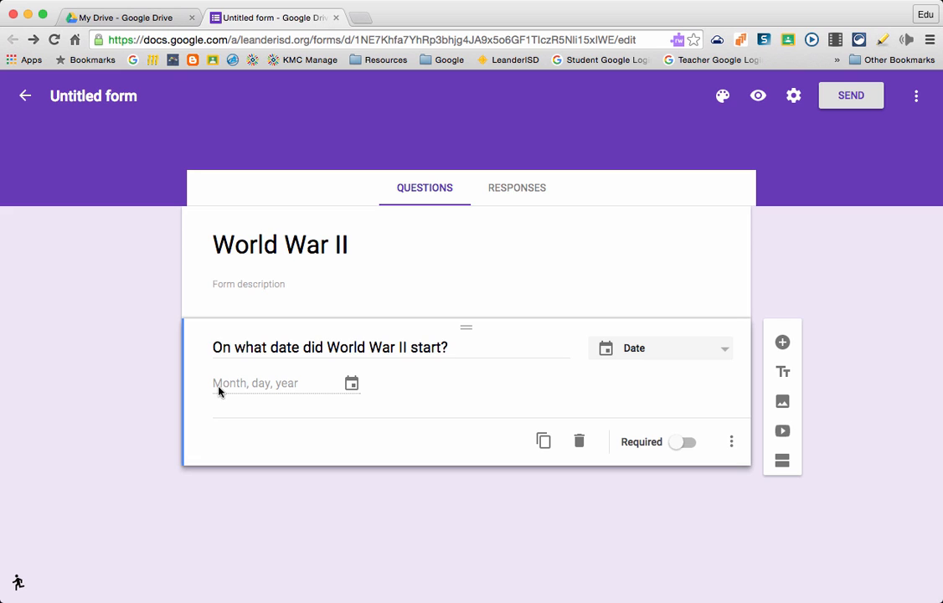
mouse_move(486, 383)
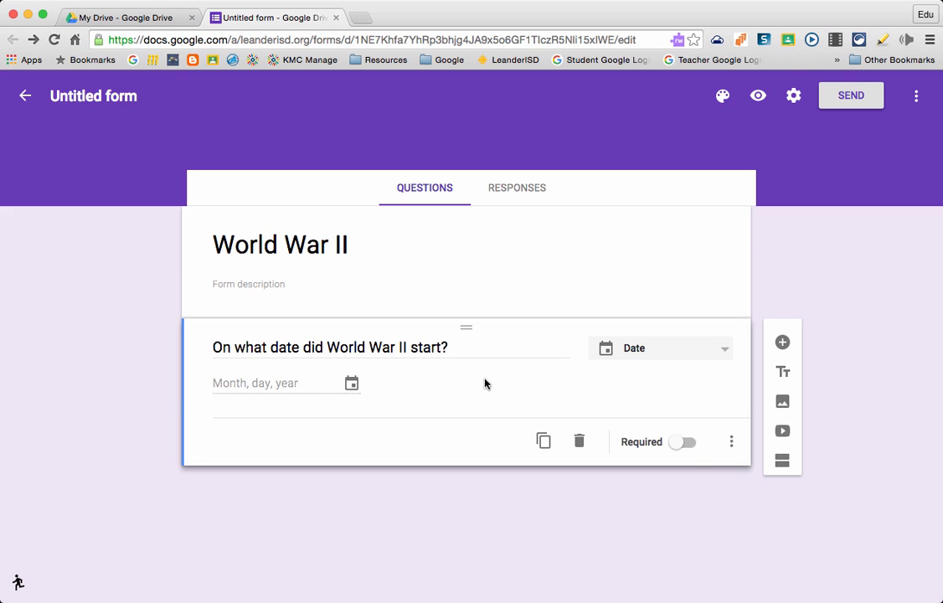
click(683, 442)
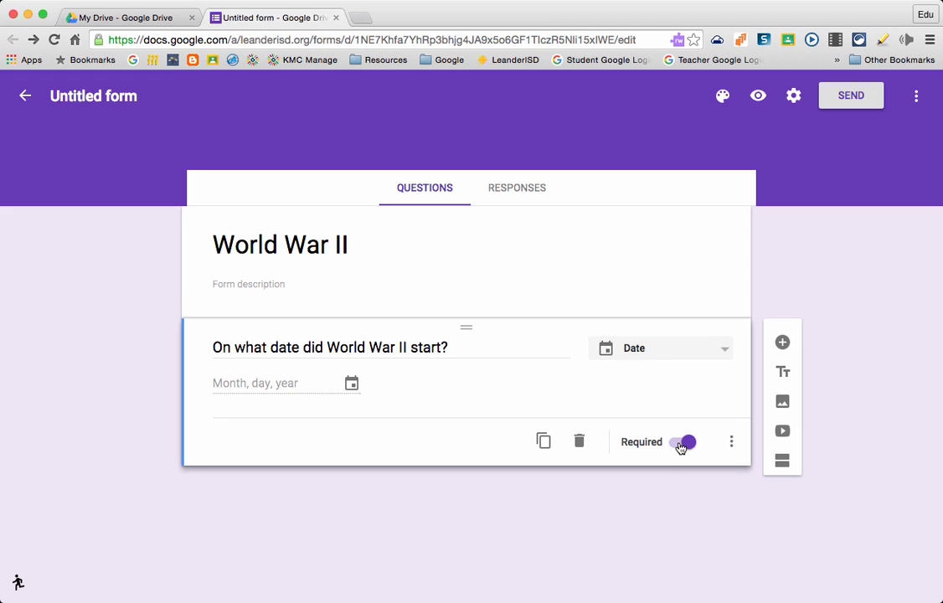
mouse_move(781, 341)
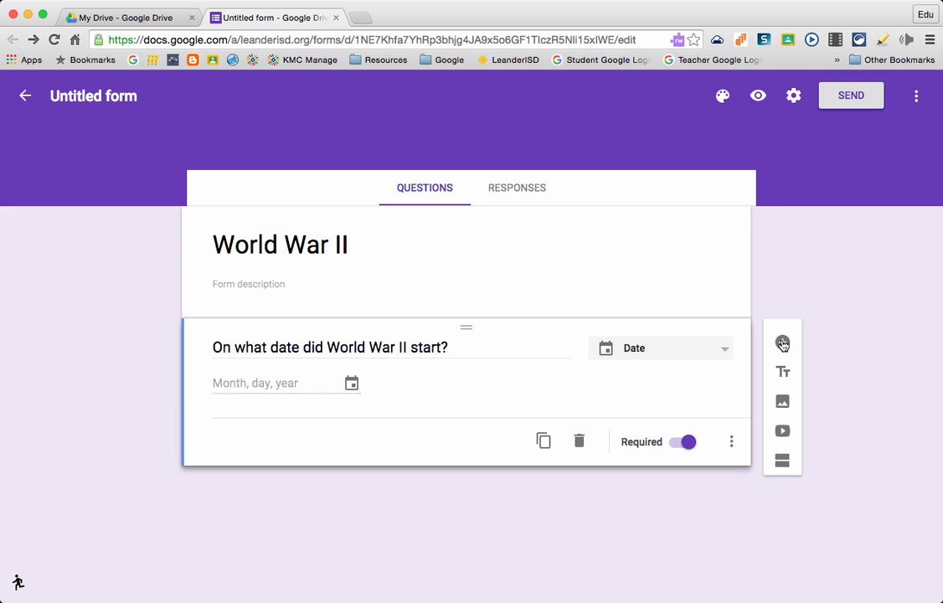
- Add a Paragraph question 'What event took place to start World War II?' and start another question
click(782, 343)
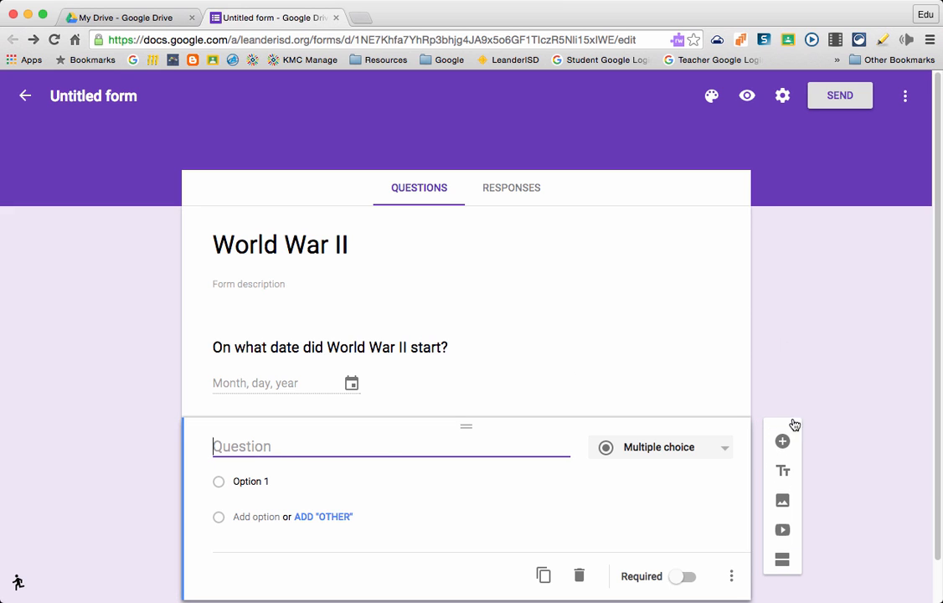
scroll(down, 3)
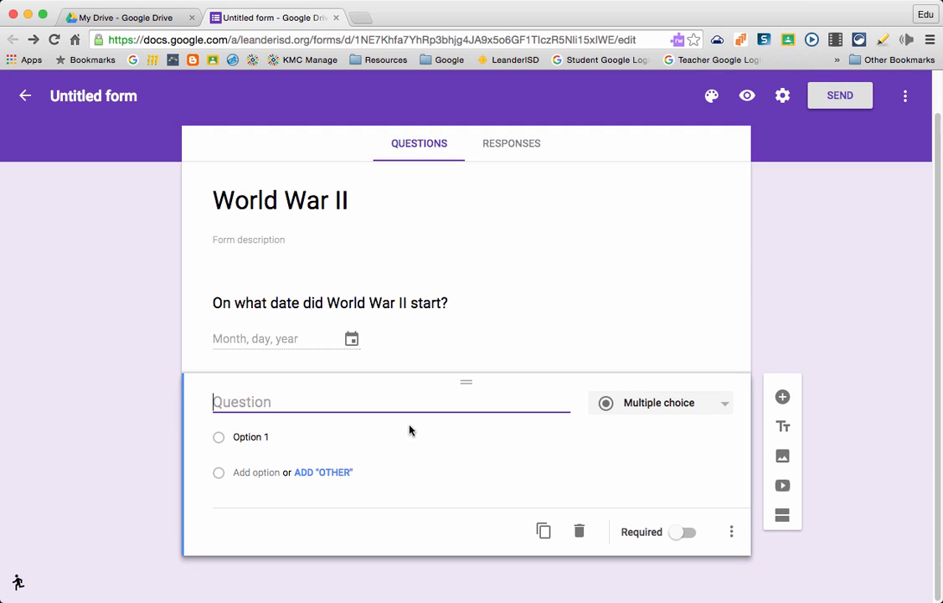
mouse_move(703, 412)
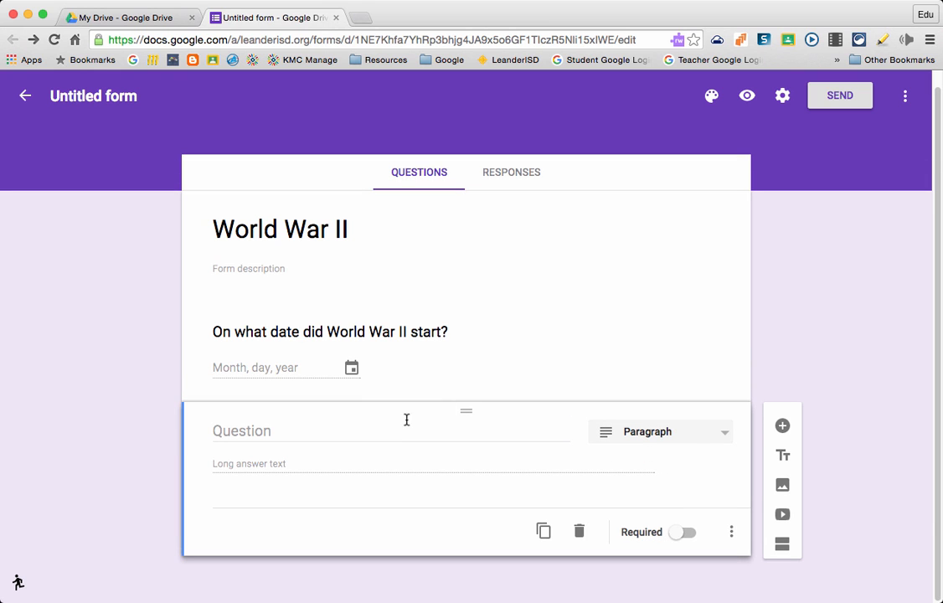
click(388, 430)
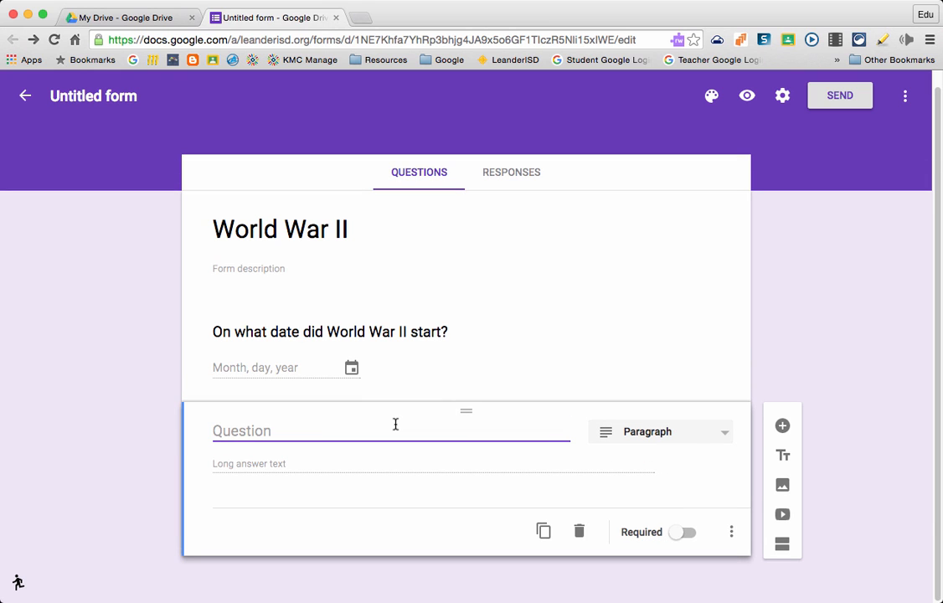
text(What event took place to start World War II?)
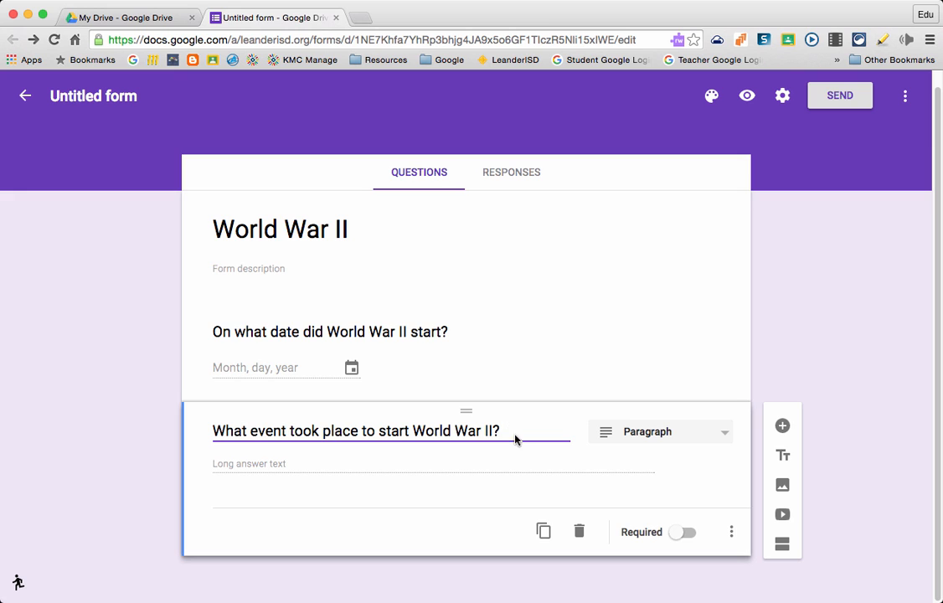
click(683, 532)
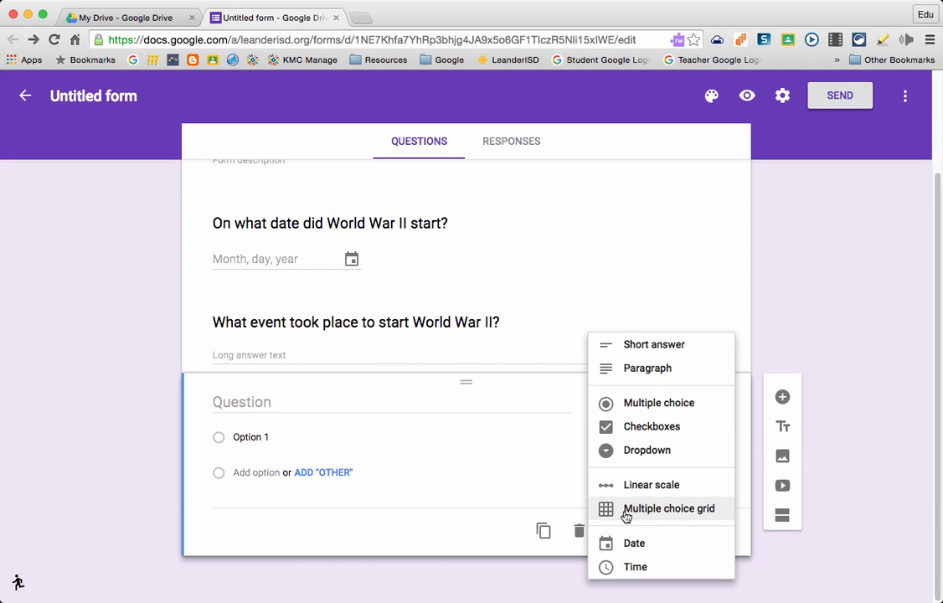
mouse_move(686, 516)
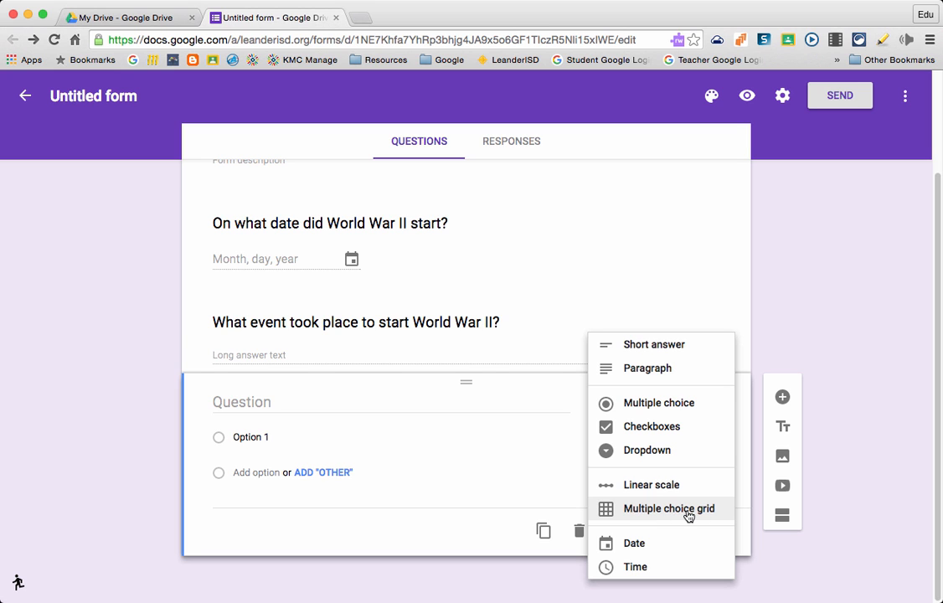
- Make a Multiple choice grid ordering the three wars, require one response per row, and add another question
click(670, 509)
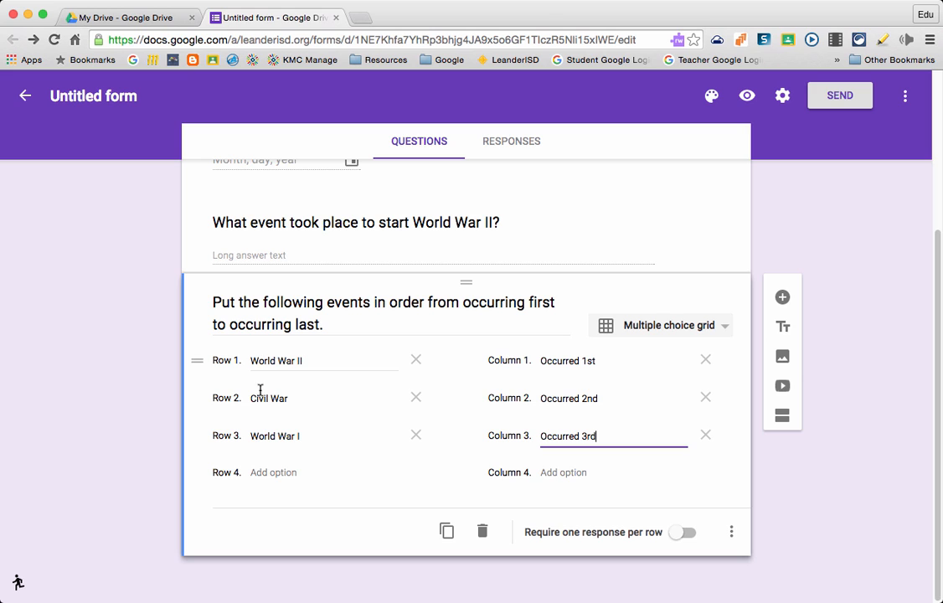
mouse_move(263, 450)
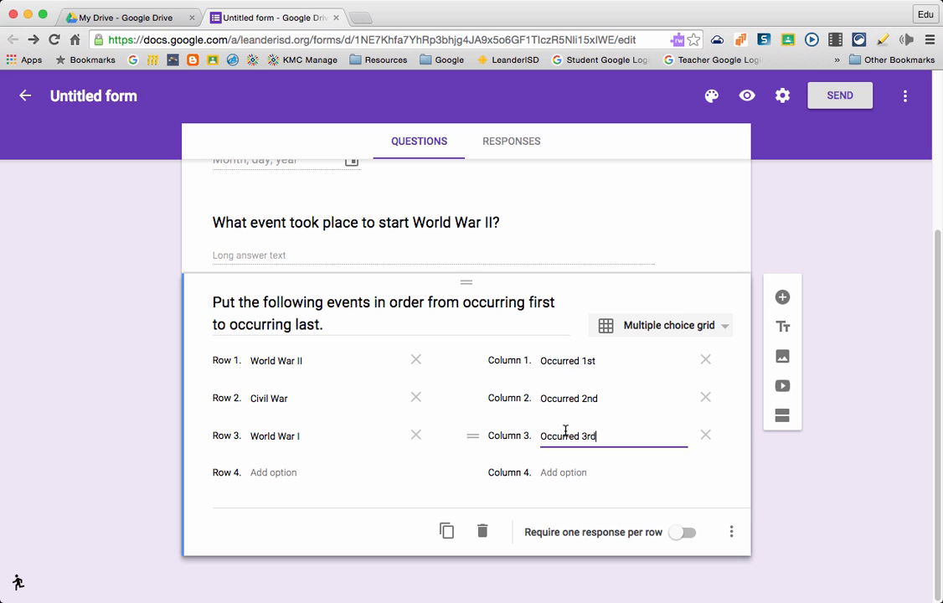
mouse_move(698, 542)
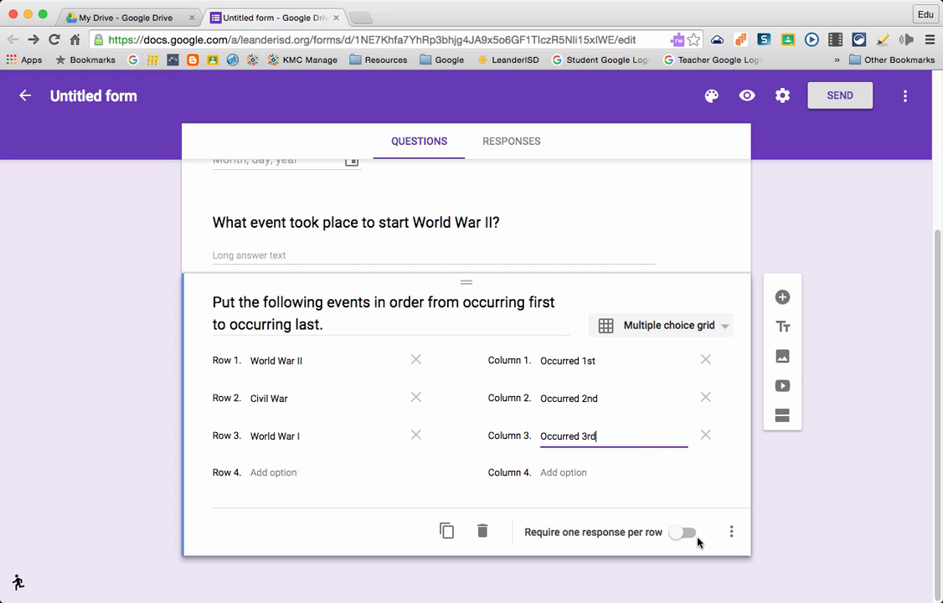
click(683, 532)
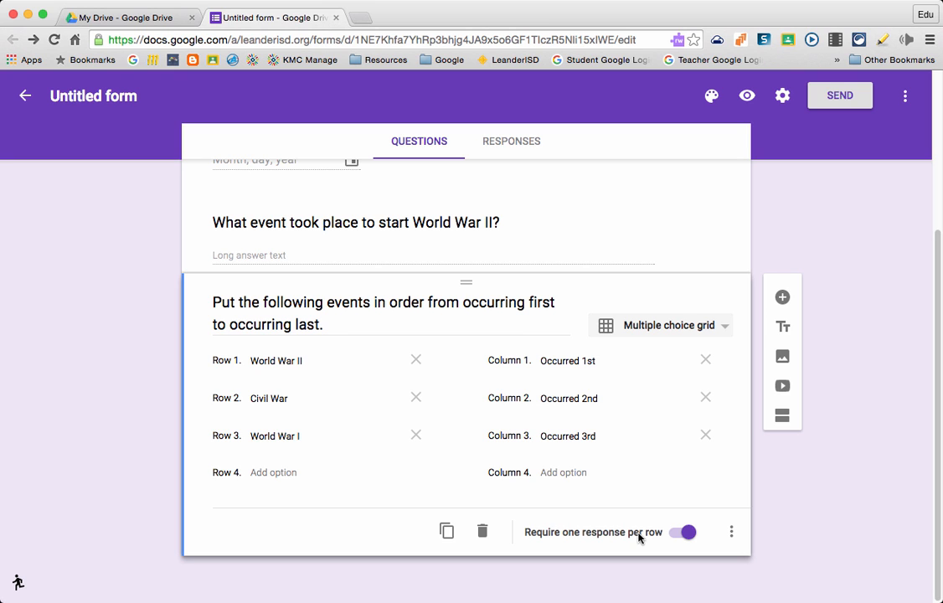
mouse_move(780, 296)
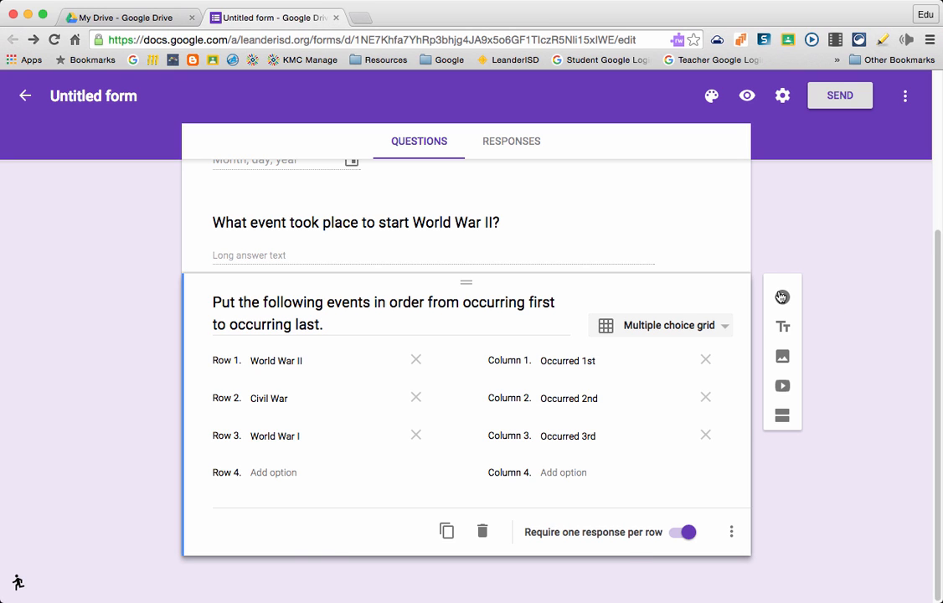
click(780, 395)
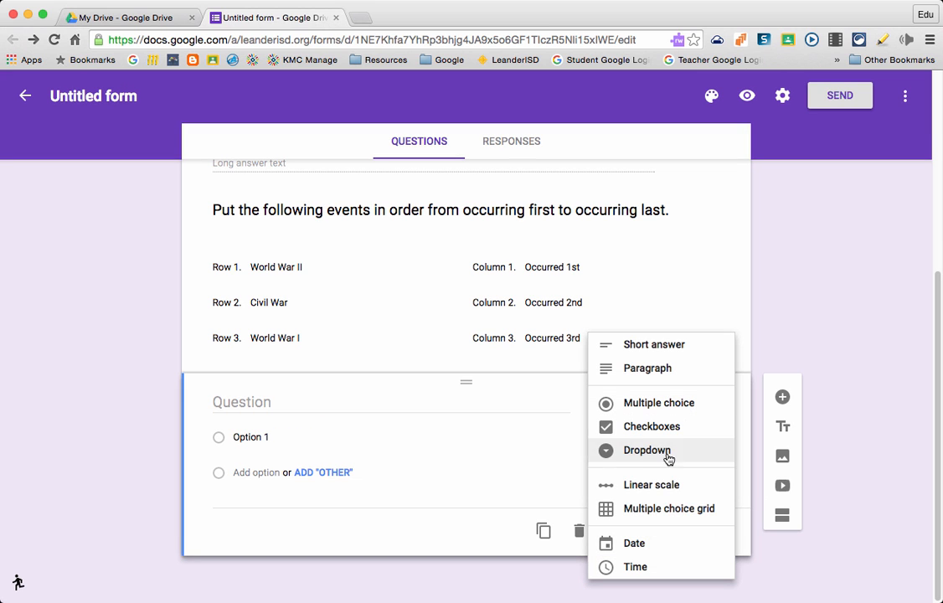
- Add a Linear scale question rating World War II knowledge confidence, ranging 1 to 3
click(649, 484)
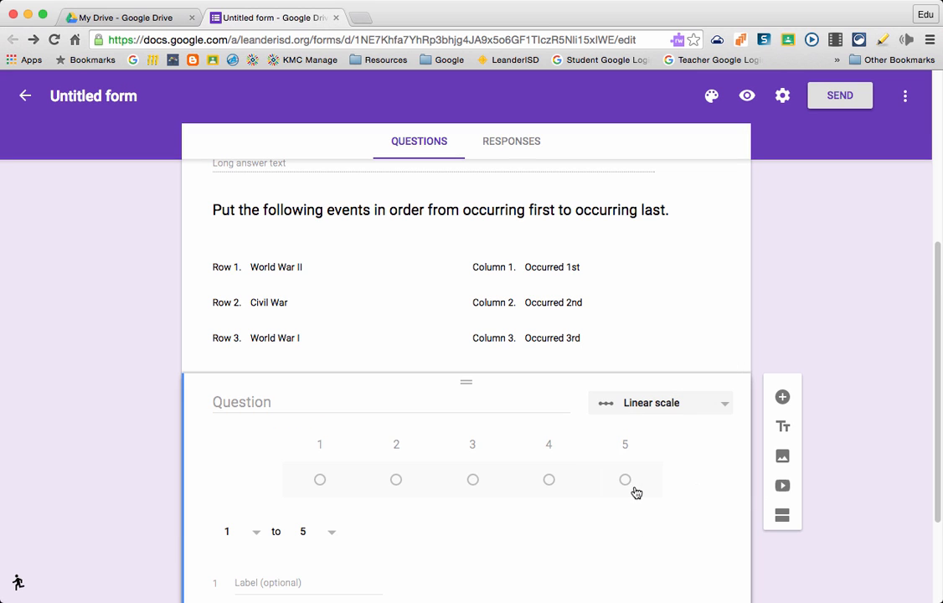
scroll(down, 3)
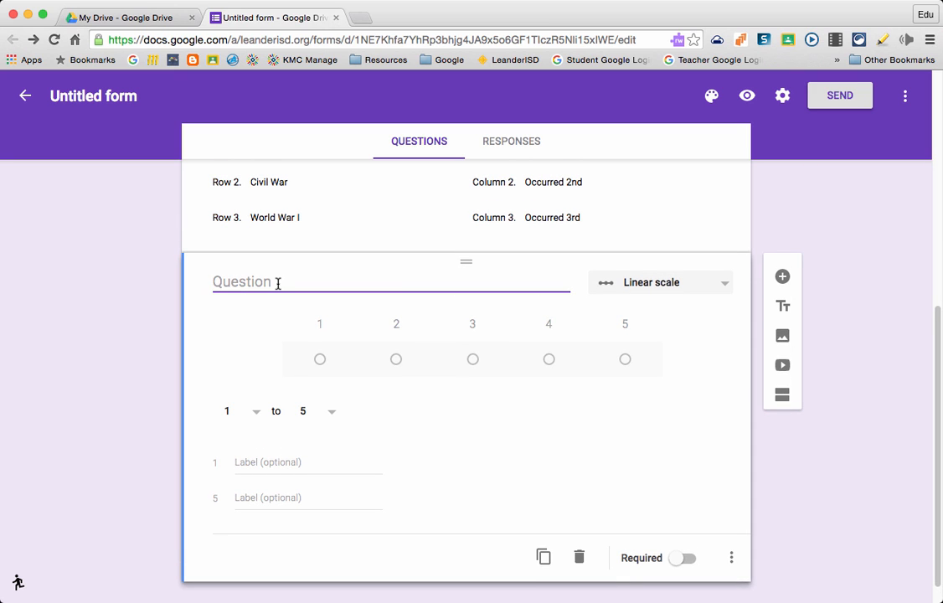
text(On a scale of 1-3, rate your confidence level of World War II knowledge.)
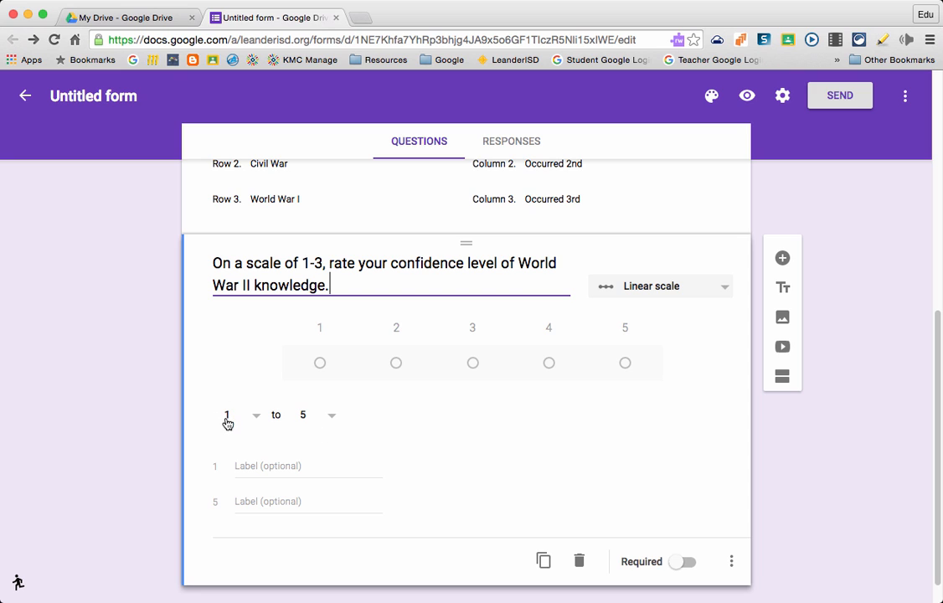
mouse_move(318, 428)
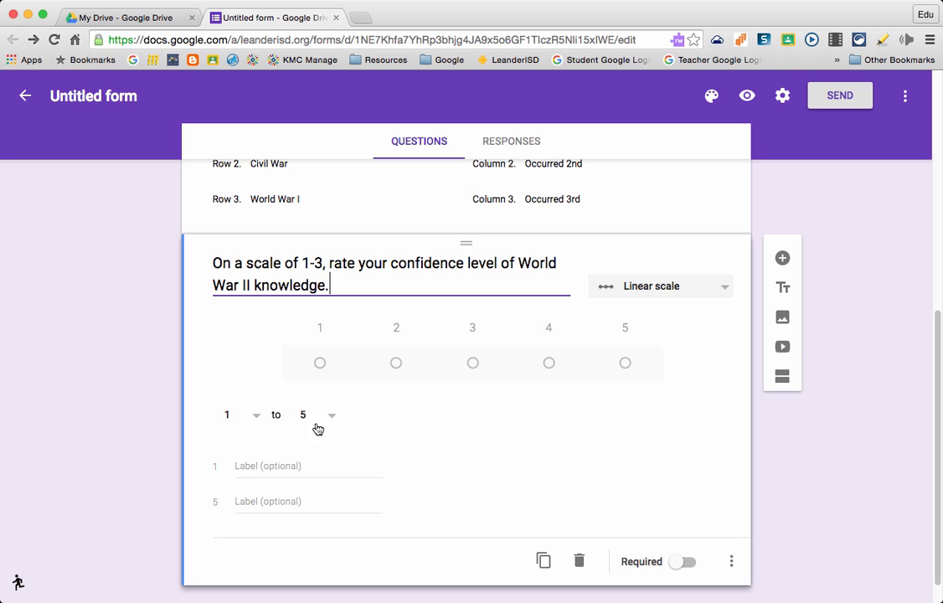
click(332, 415)
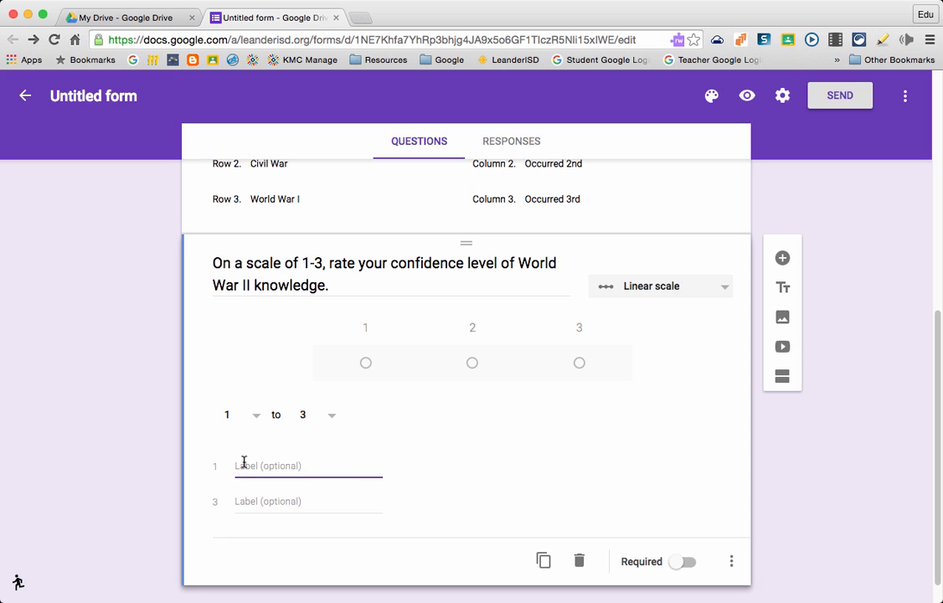
- Label the ends 'Not confident at all' and 'I am very confident and can teach others', and make it required
text(Not confident at all)
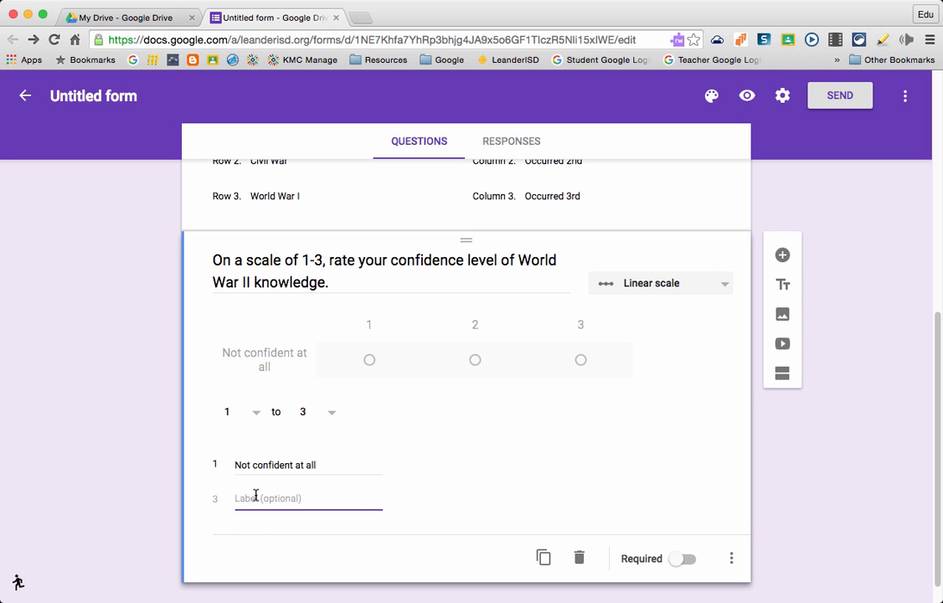
text(I am very confident and can teach others)
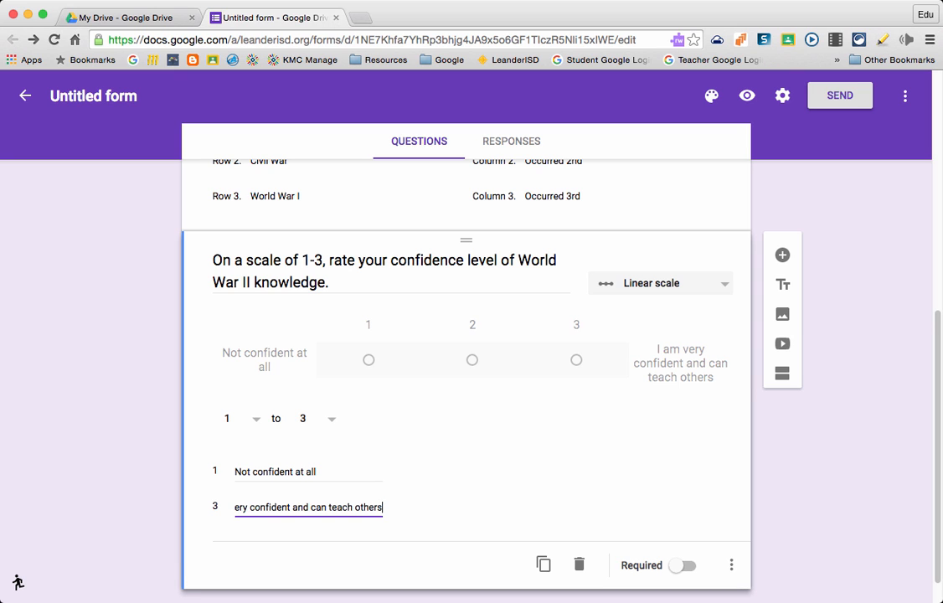
mouse_move(666, 323)
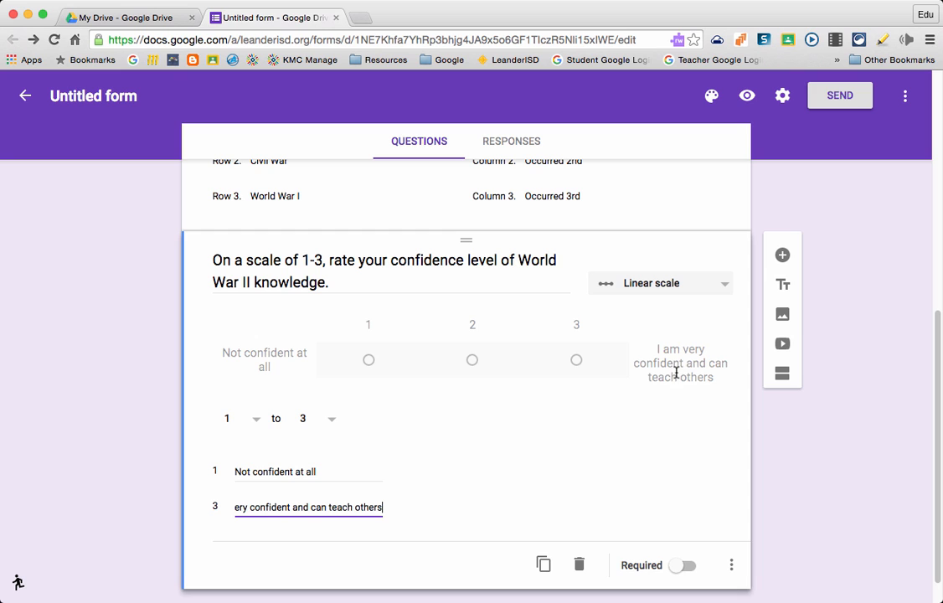
click(686, 564)
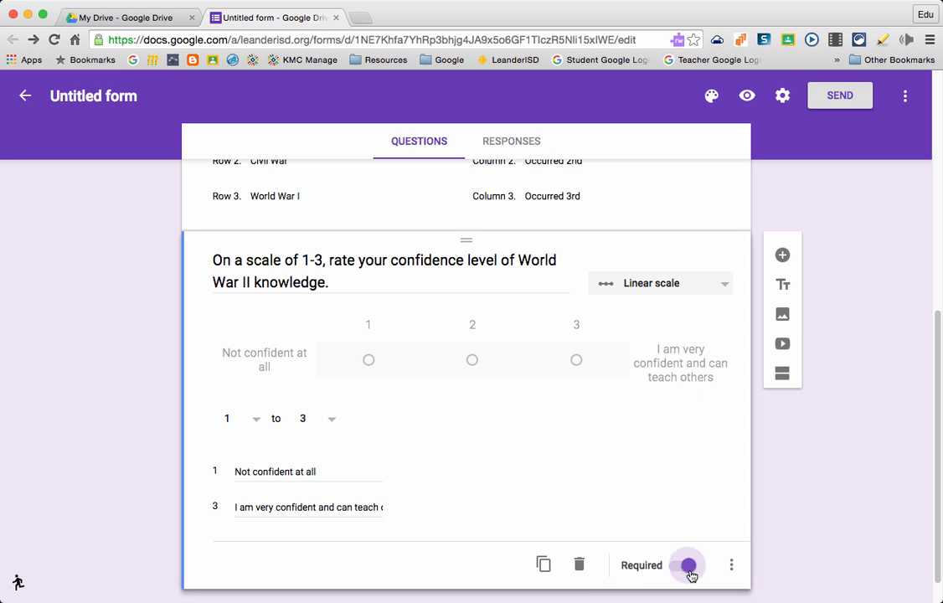
click(686, 566)
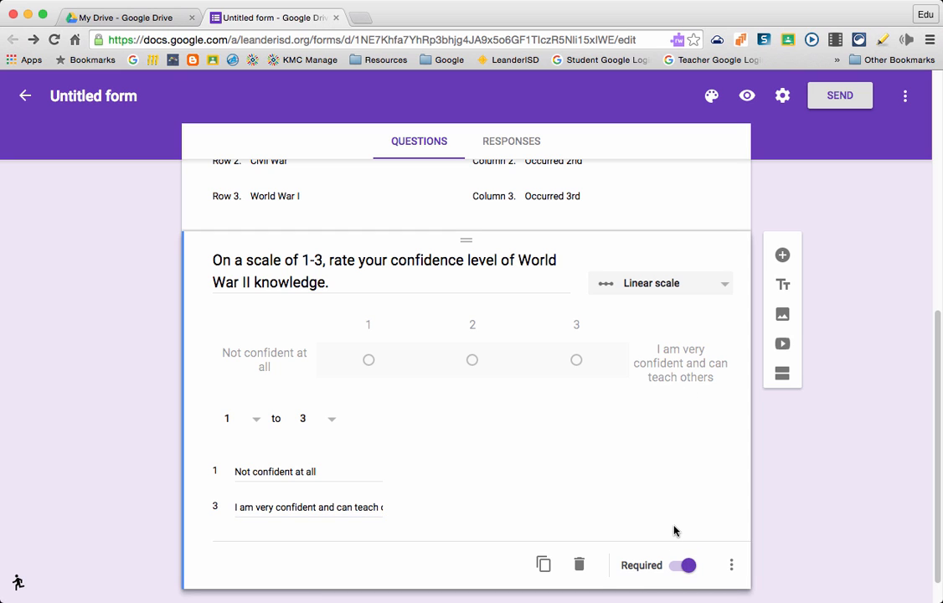
- Rename the form file to 'World War II Assessment'
scroll(up, 3)
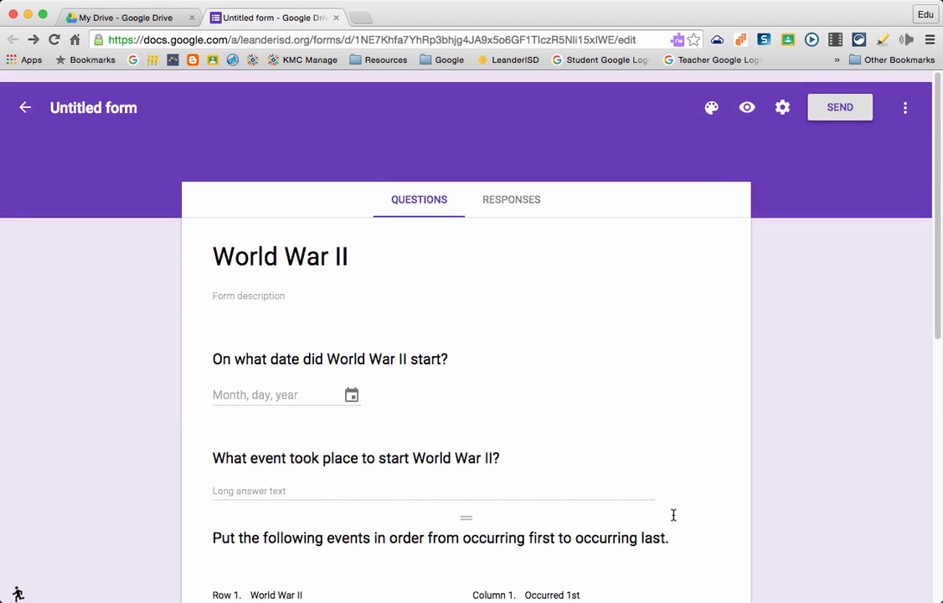
scroll(up, 3)
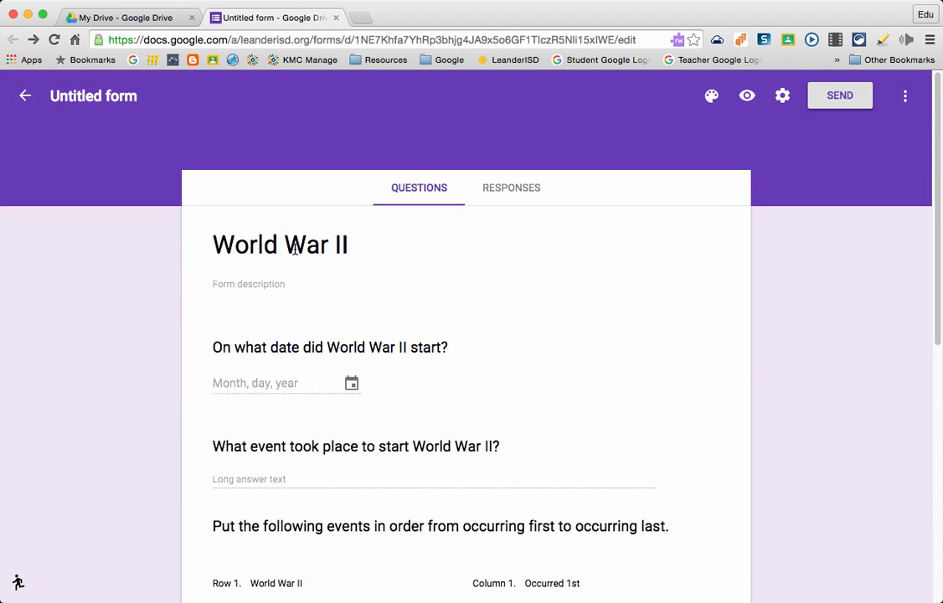
click(93, 96)
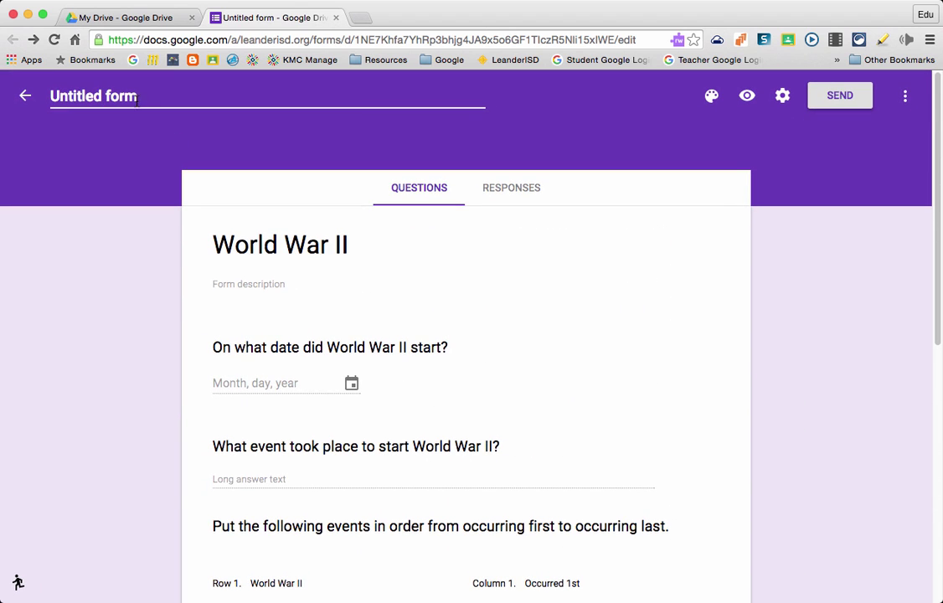
text(Worl)
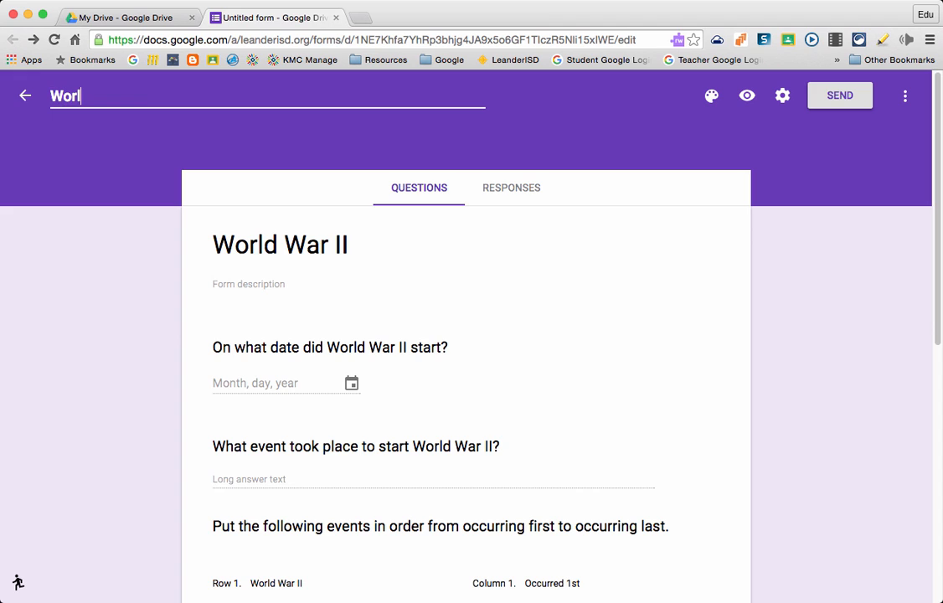
text(d War II)
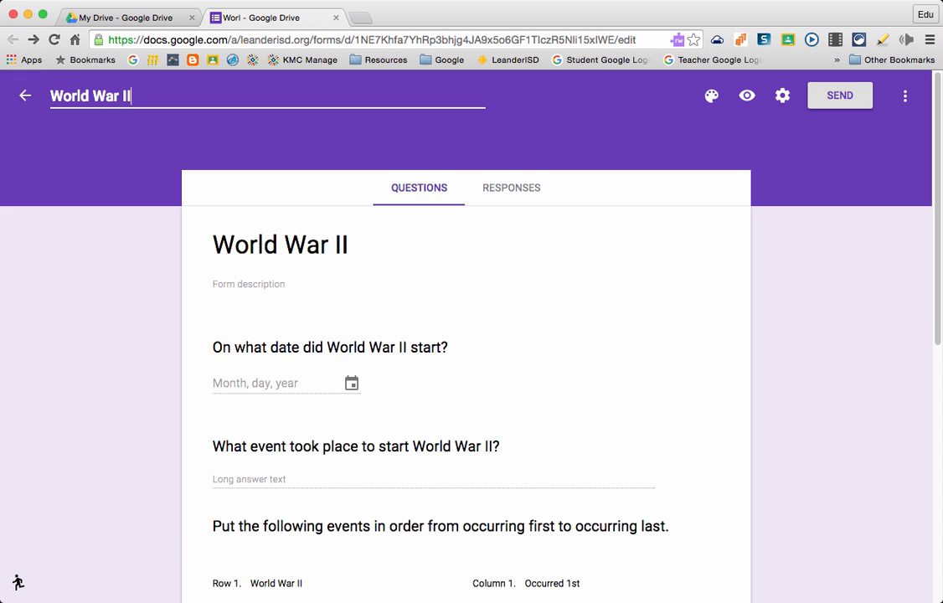
text(A)
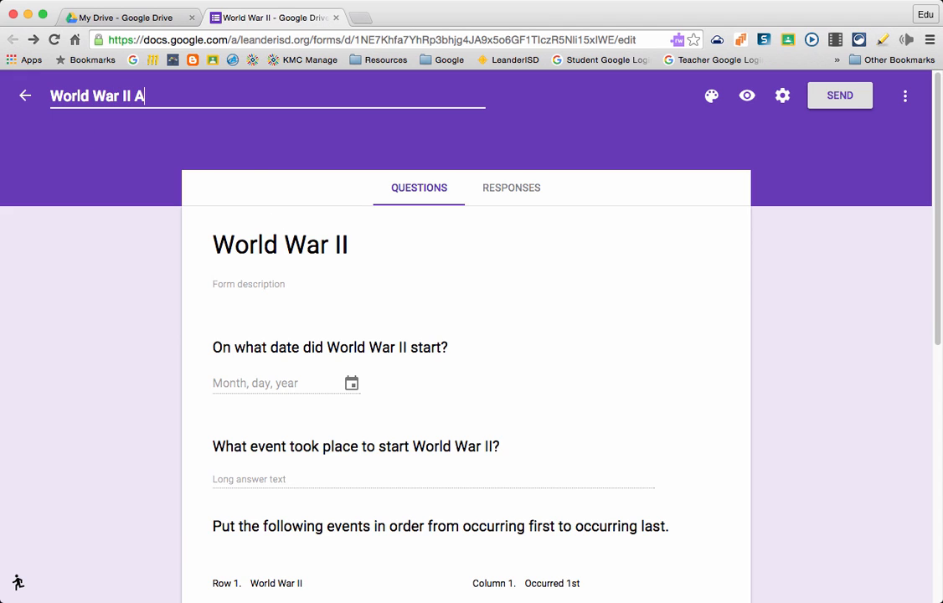
text(ssessment)
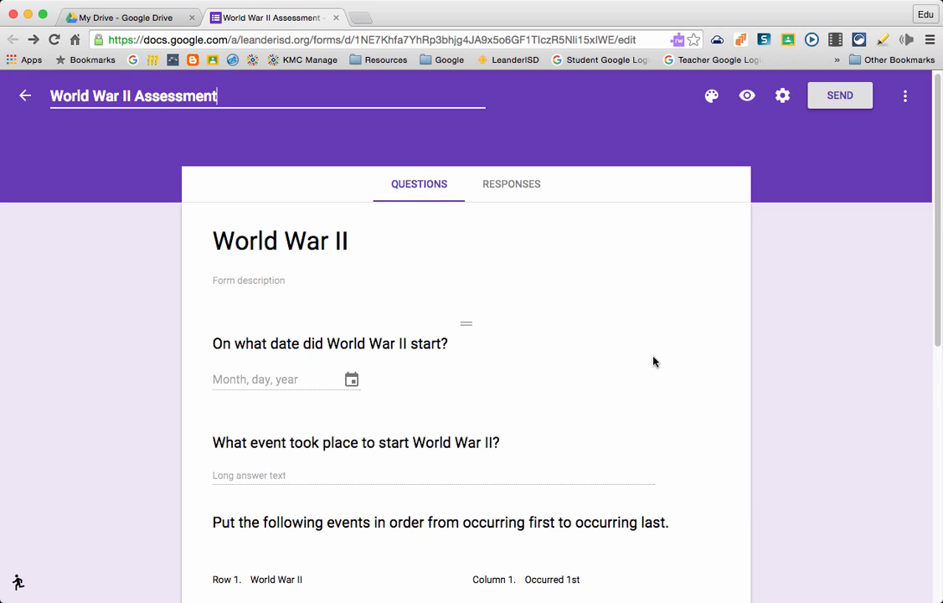
click(328, 343)
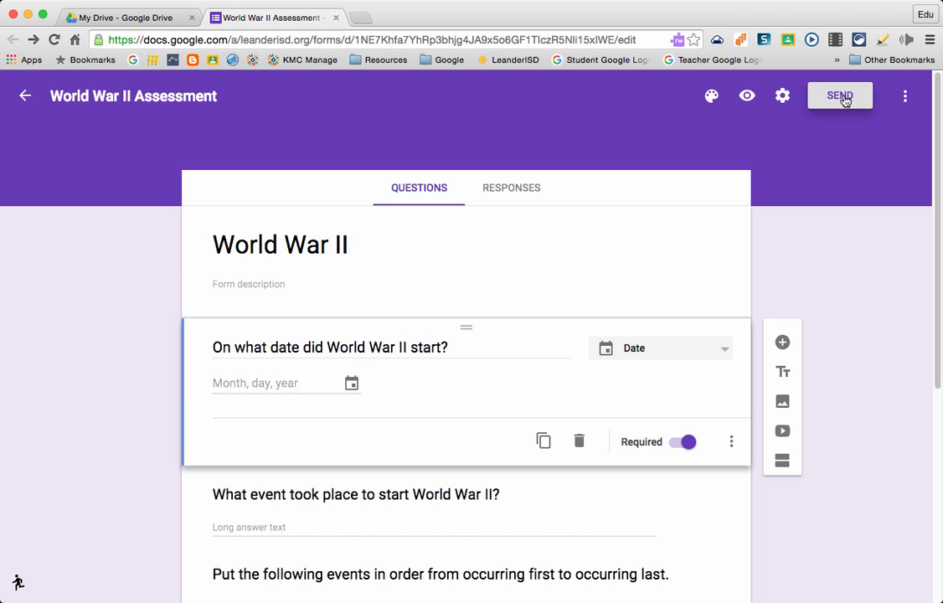
- In Send form, show the shareable link and shorten its URL
click(839, 94)
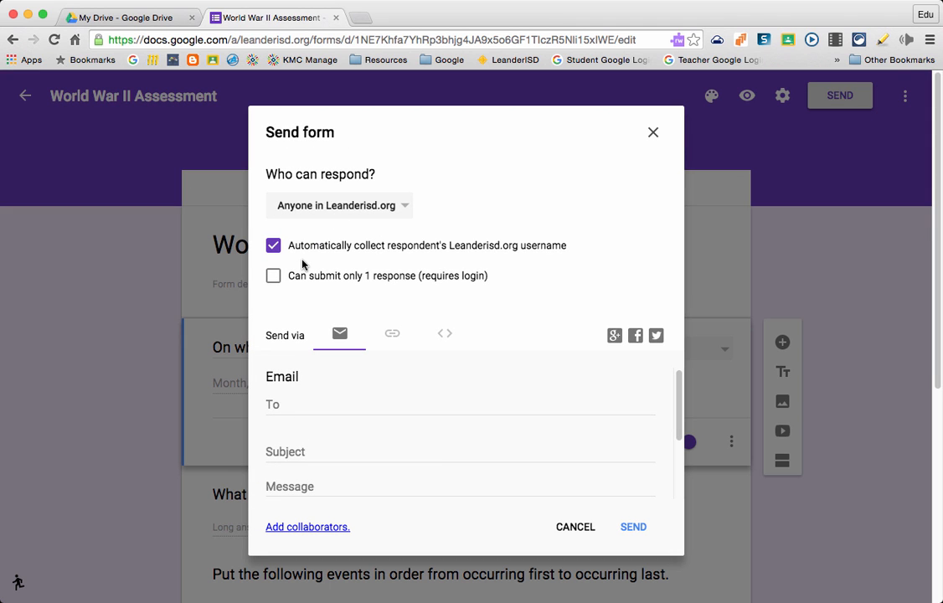
mouse_move(482, 266)
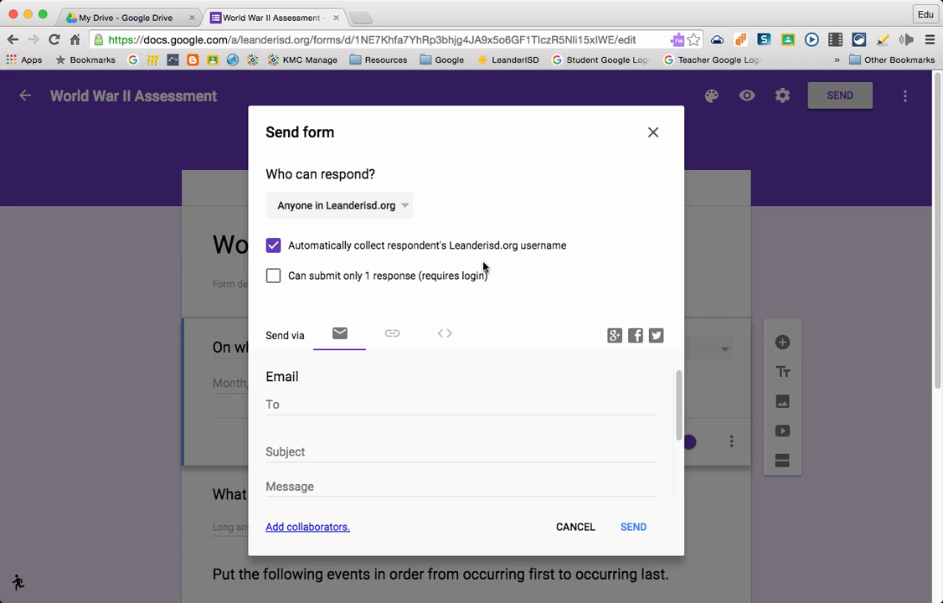
scroll(down, 3)
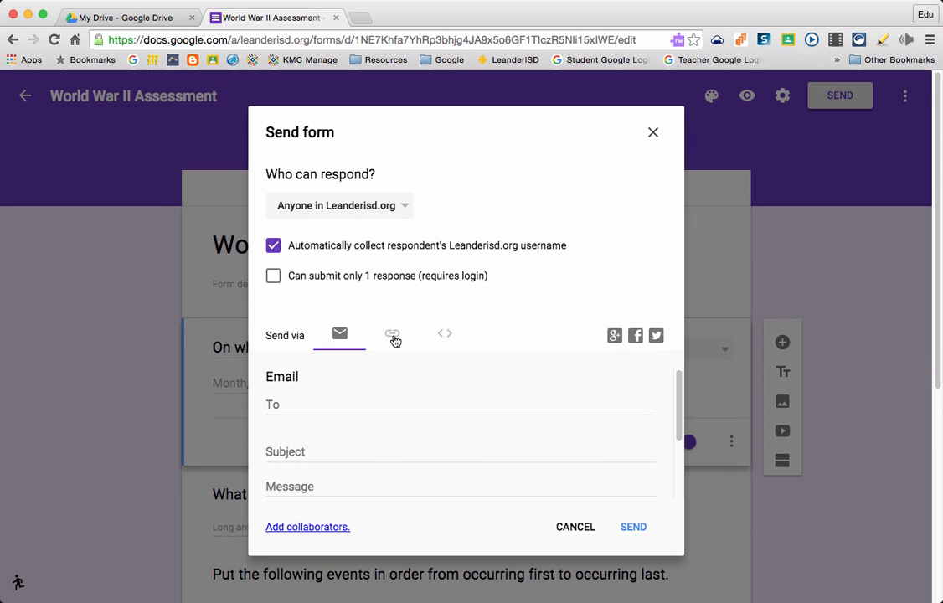
click(392, 334)
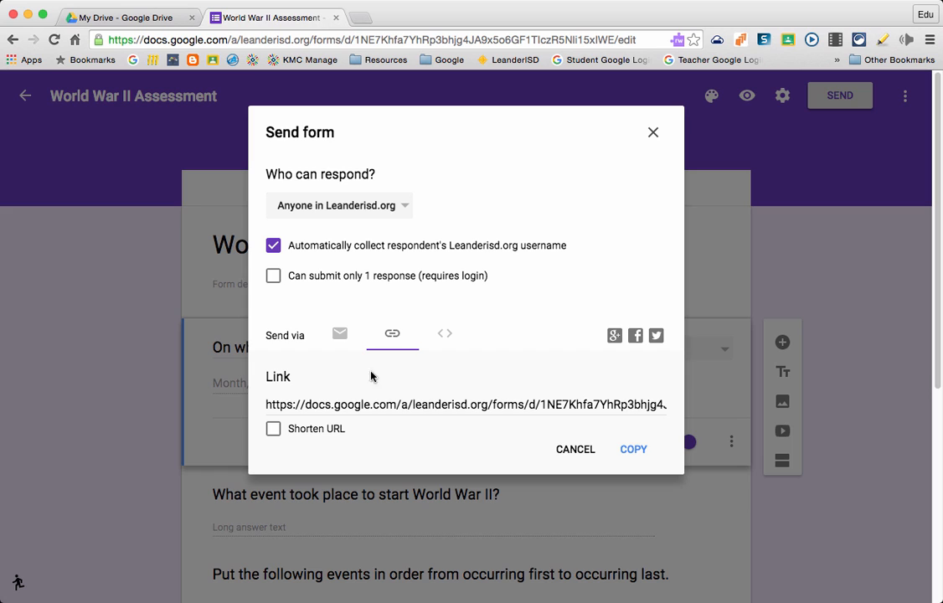
click(273, 429)
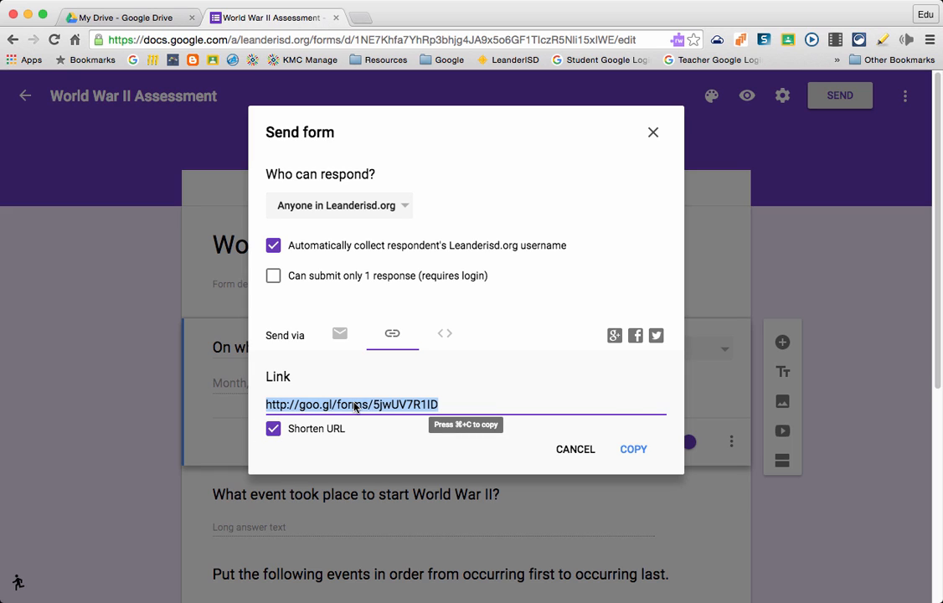
mouse_move(442, 412)
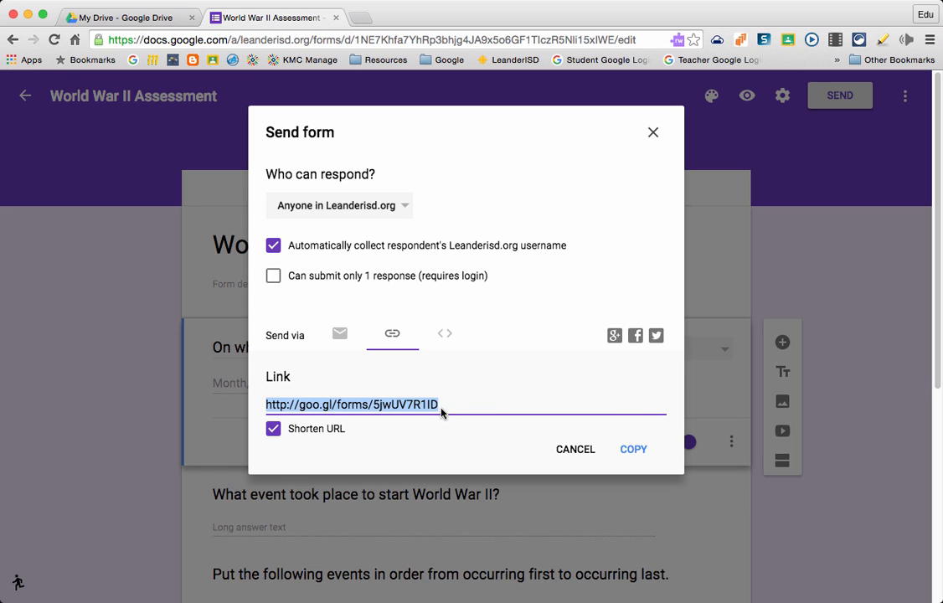
- Copy the shortened link and close the sharing dialog
right_click(352, 403)
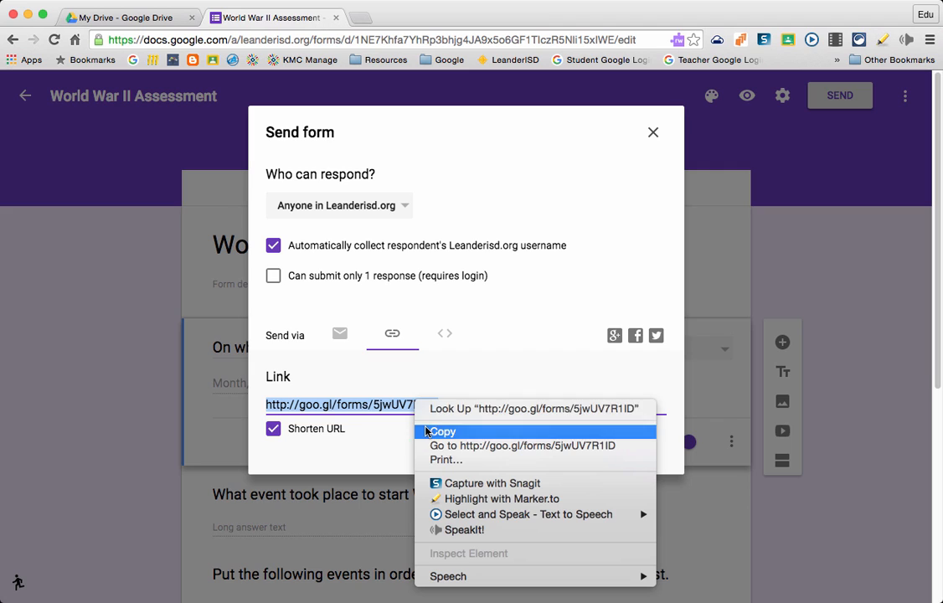
click(442, 432)
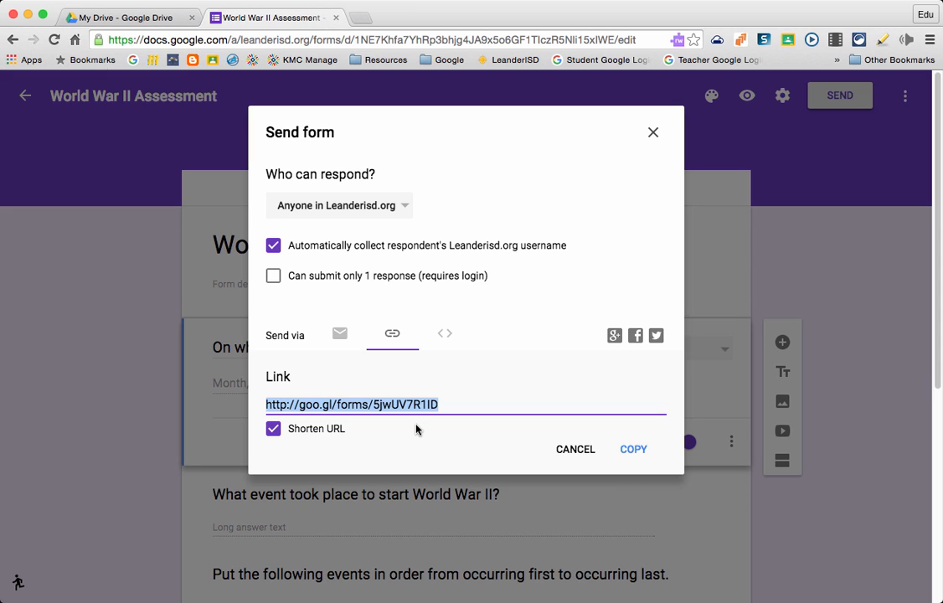
click(653, 133)
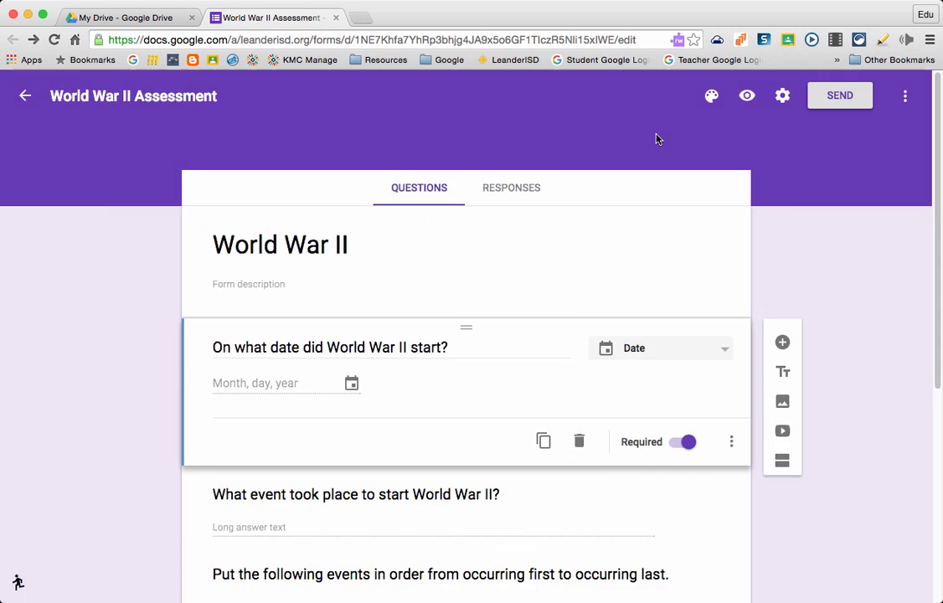
mouse_move(646, 146)
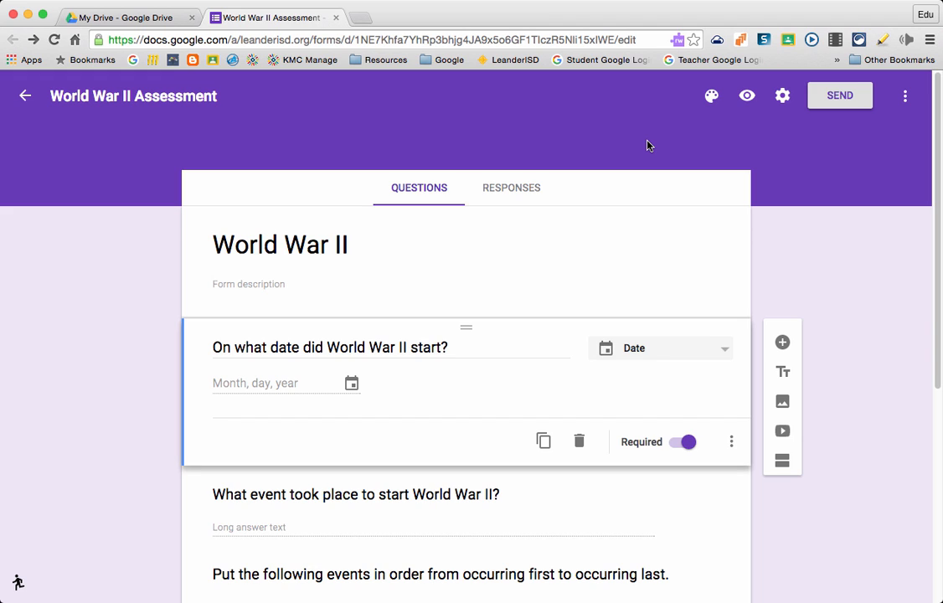
mouse_move(362, 25)
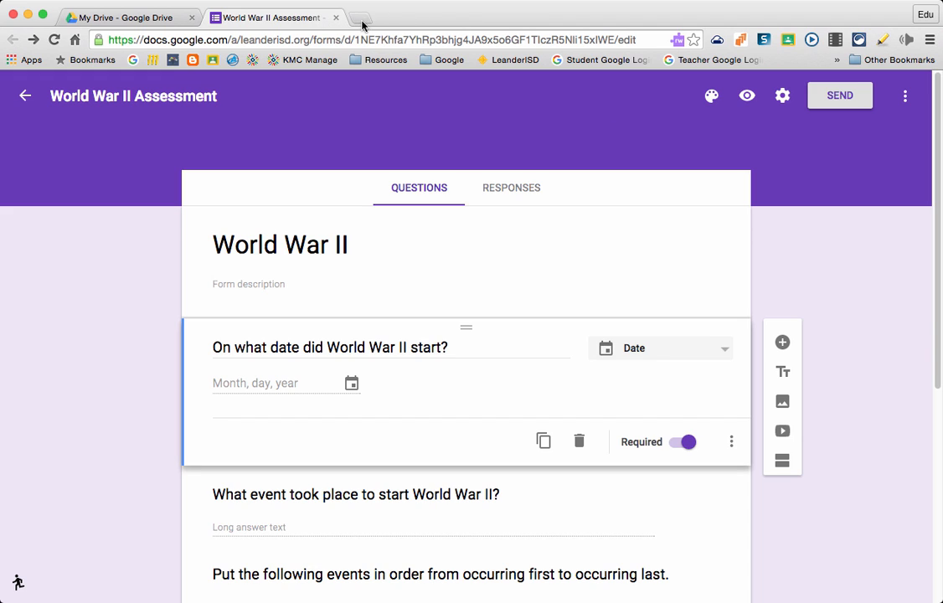
- Fill out the live World War II form in preview and submit a test response
click(362, 16)
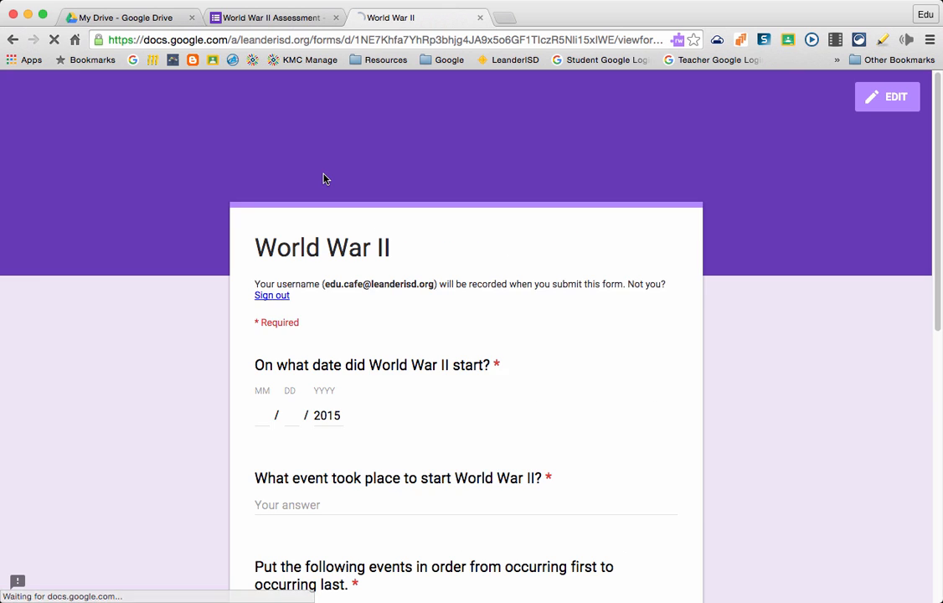
scroll(down, 3)
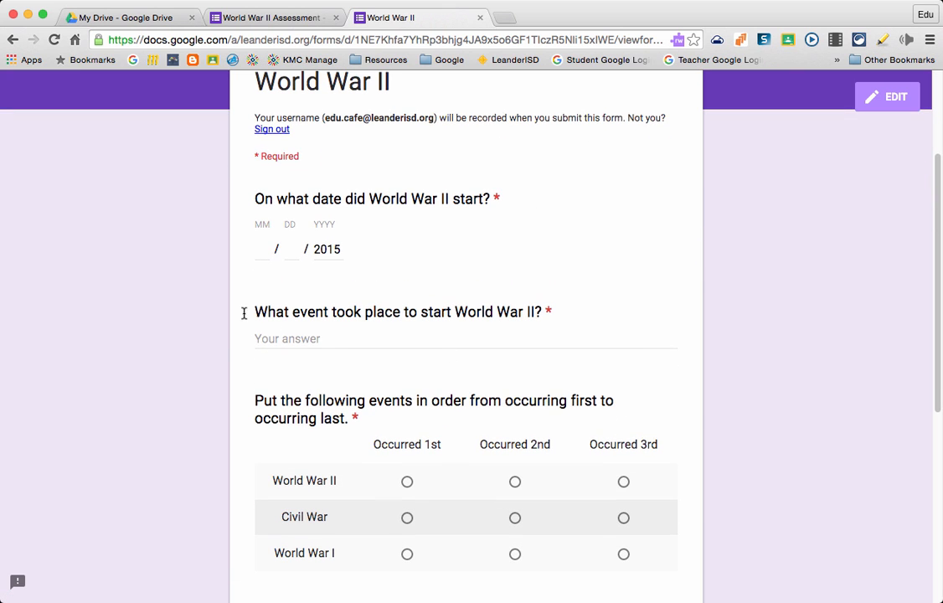
scroll(down, 3)
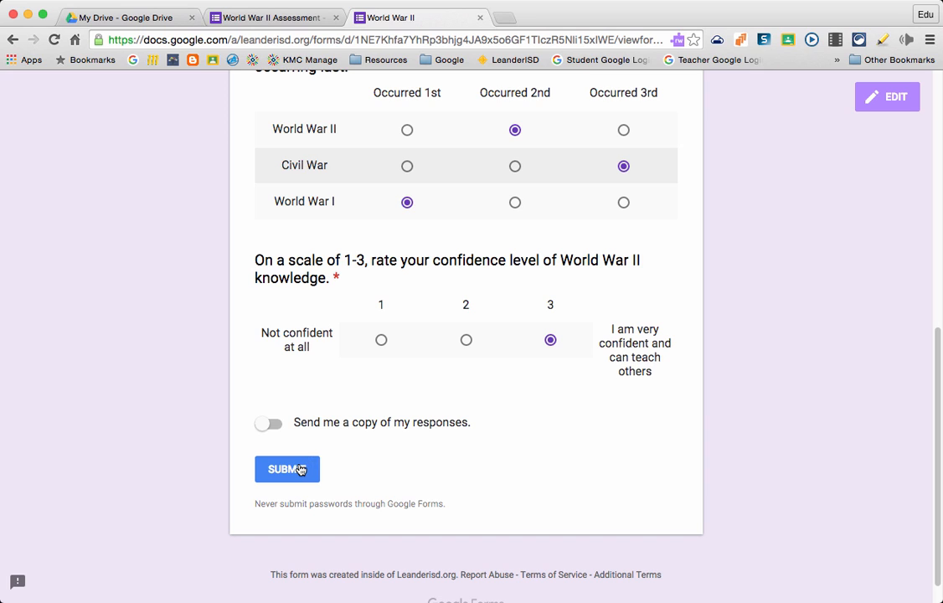
click(286, 469)
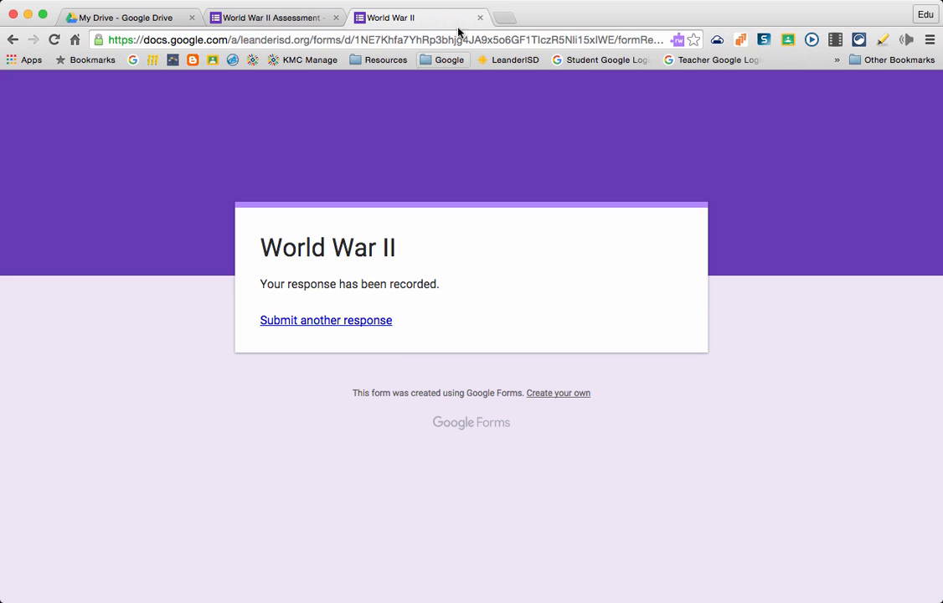
- From the Responses tab, create a new spreadsheet linked to the form's responses
click(268, 16)
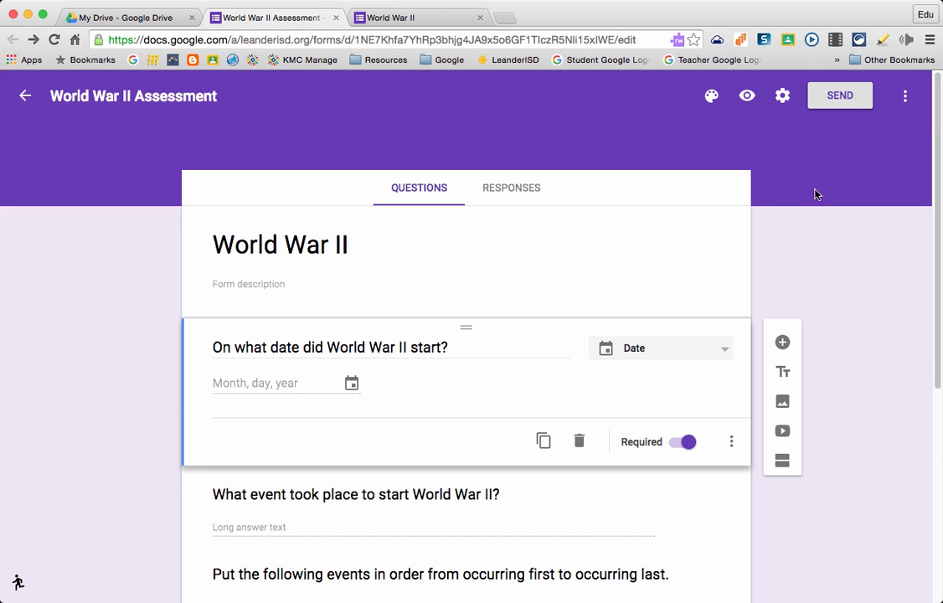
click(513, 188)
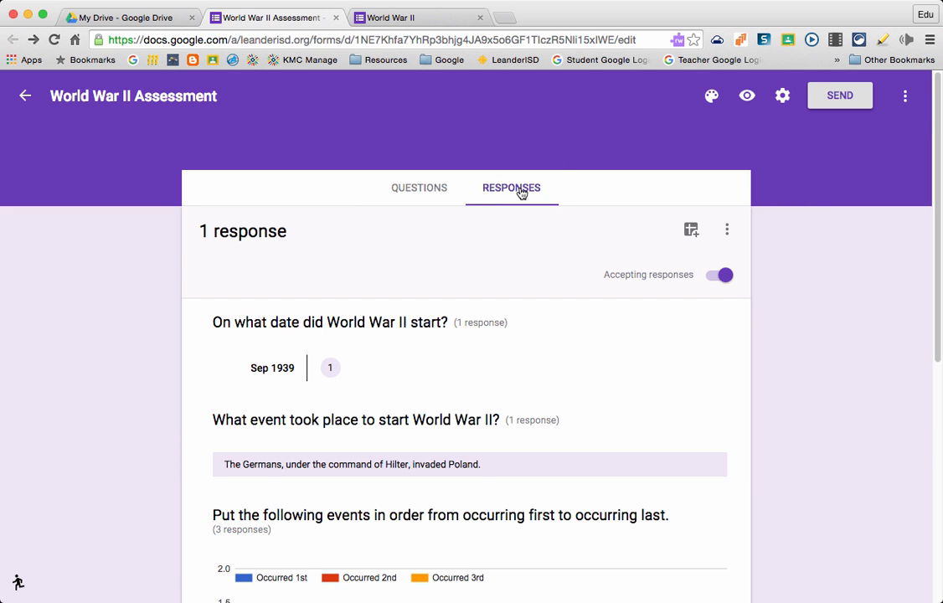
mouse_move(689, 230)
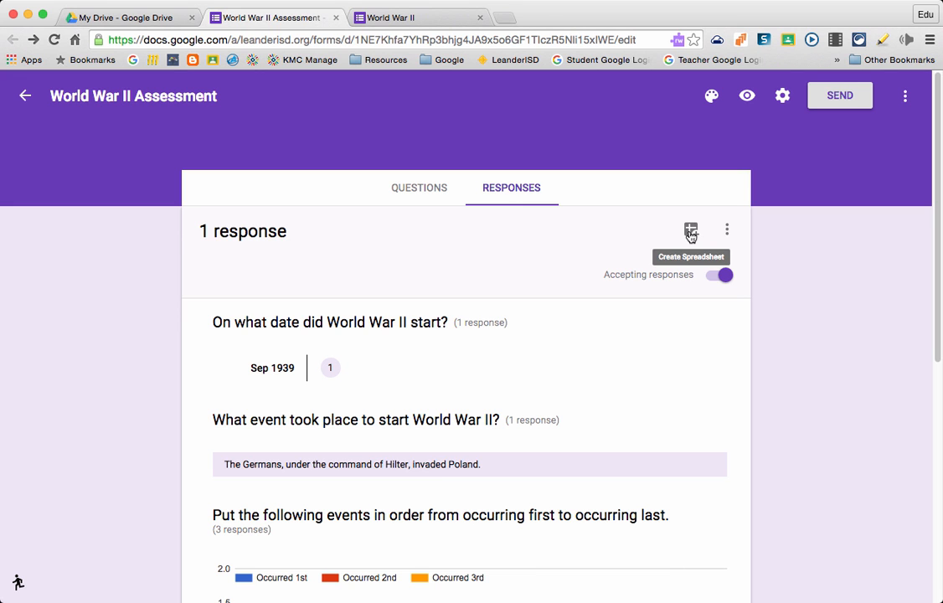
click(690, 231)
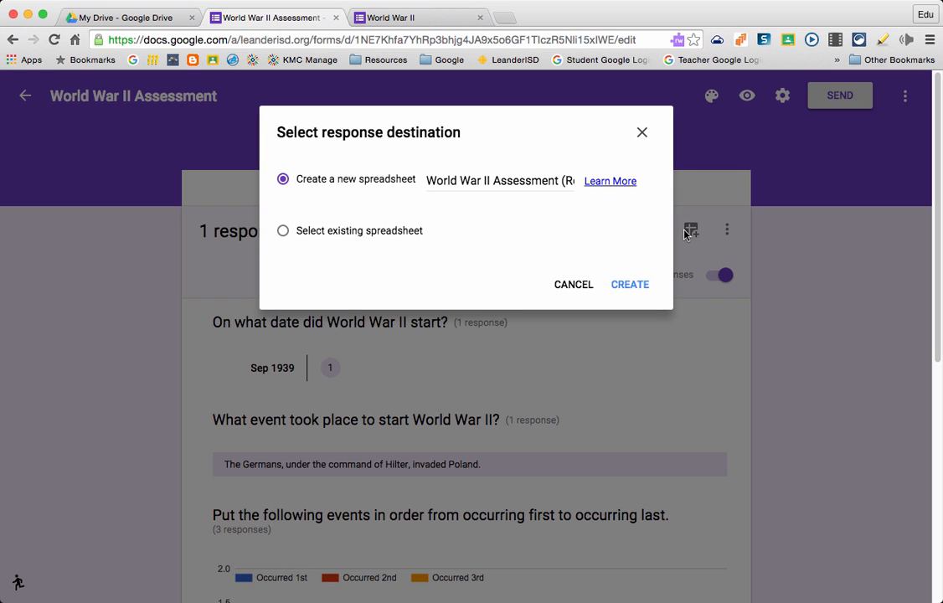
click(629, 285)
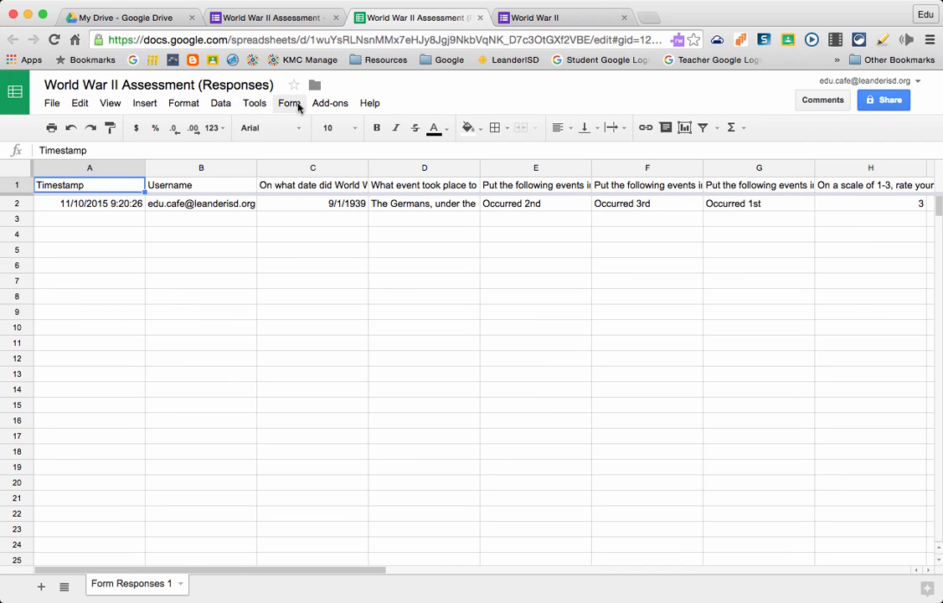
- Search the add-ons store for Flubaroo and start installing it free
click(330, 102)
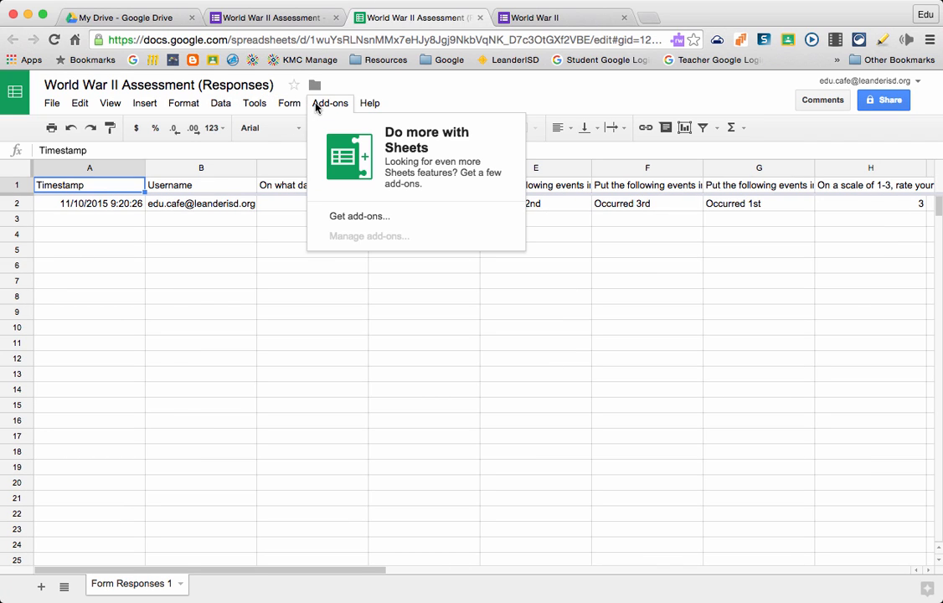
click(358, 214)
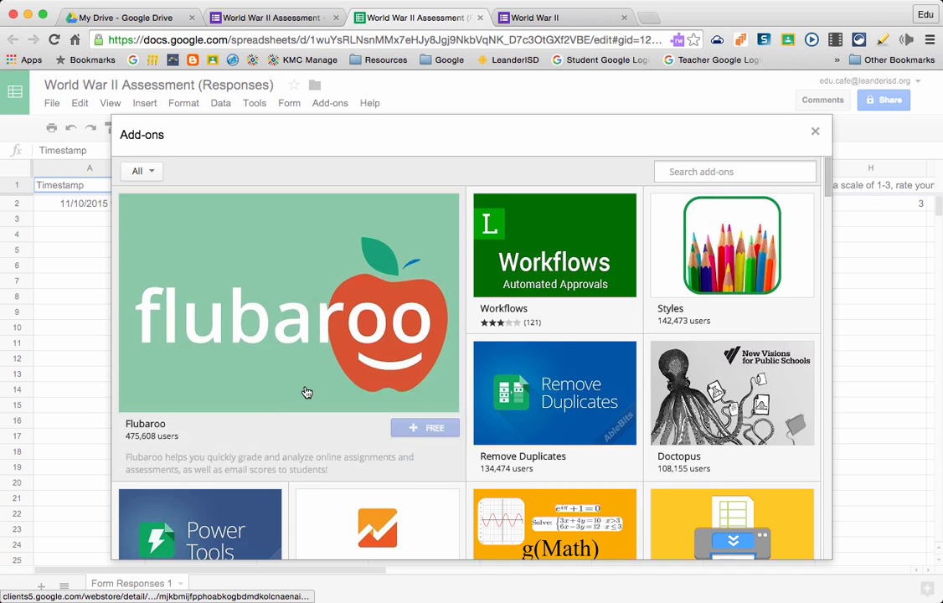
text(flubaroo)
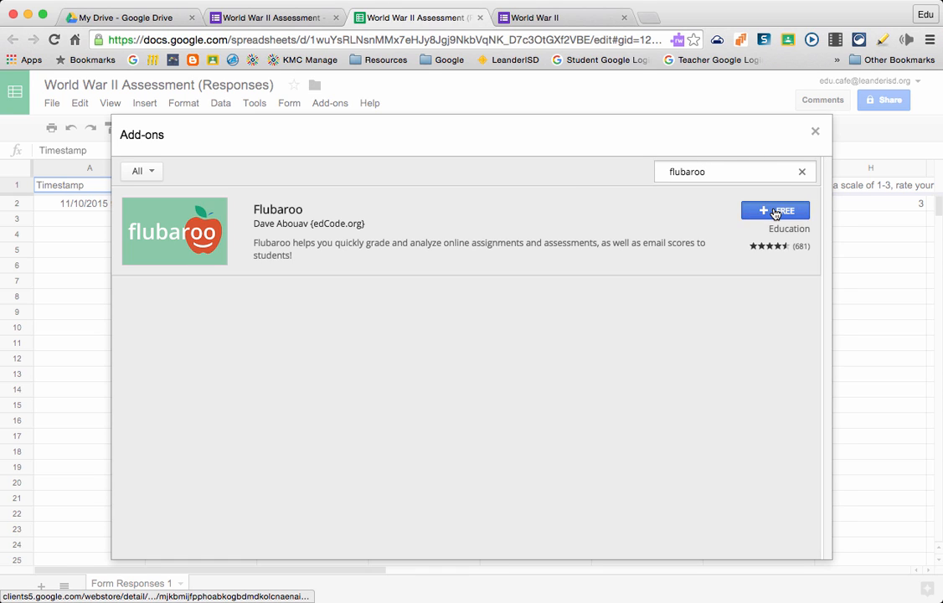
click(773, 211)
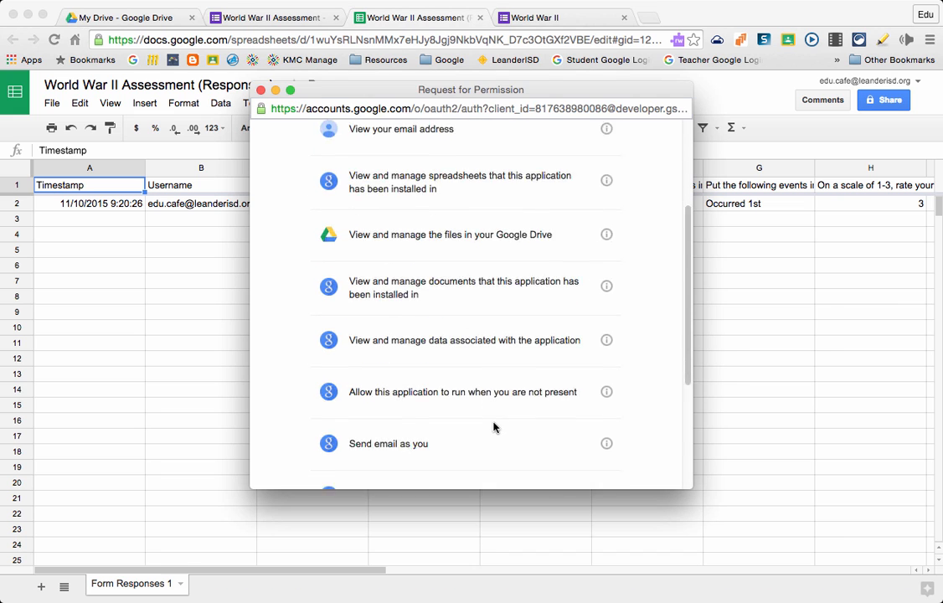
- Allow Flubaroo's requested permissions and dismiss its new-version notice
scroll(down, 3)
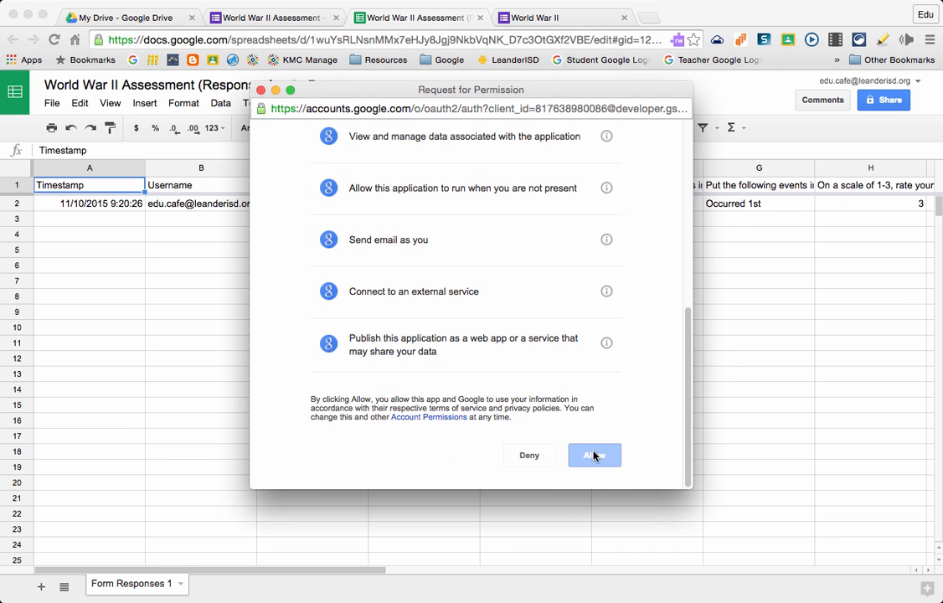
click(593, 455)
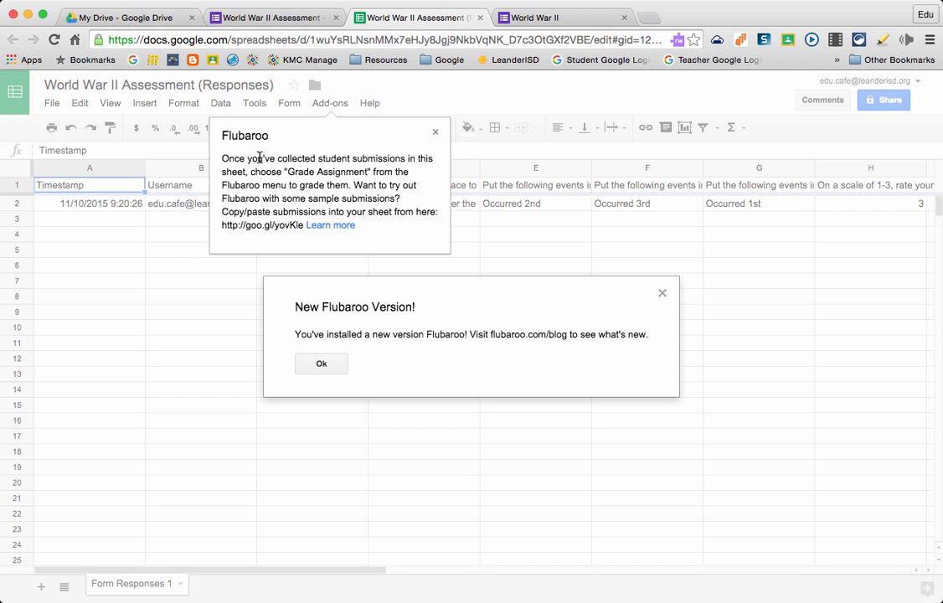
mouse_move(314, 400)
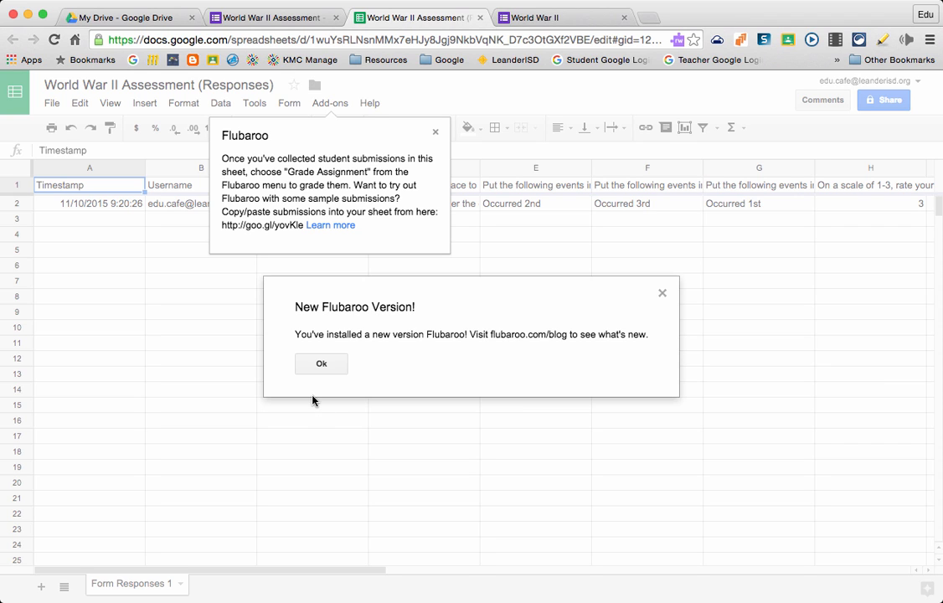
click(321, 362)
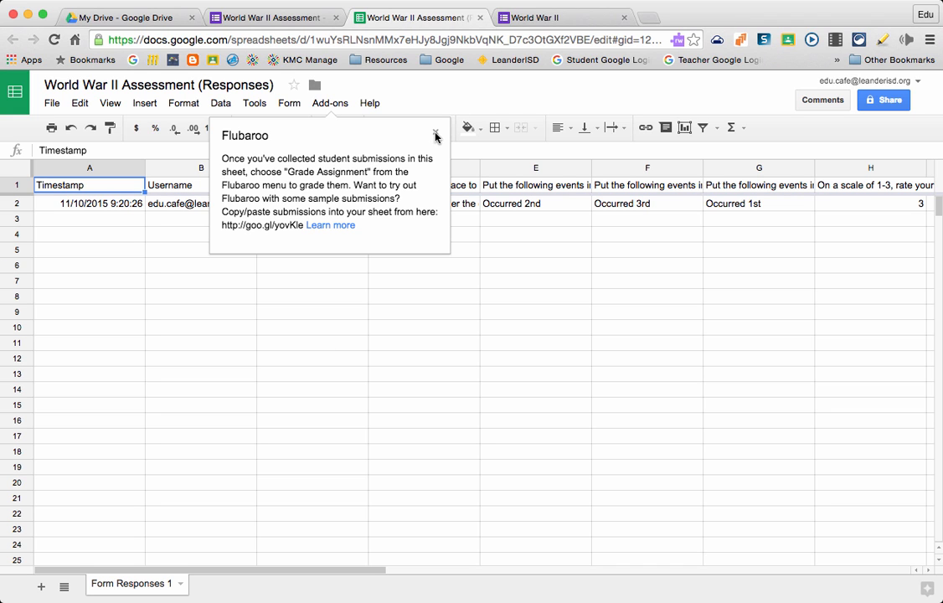
- Dismiss the Flubaroo tip and start Grade Assignment to collect three student submissions
click(328, 102)
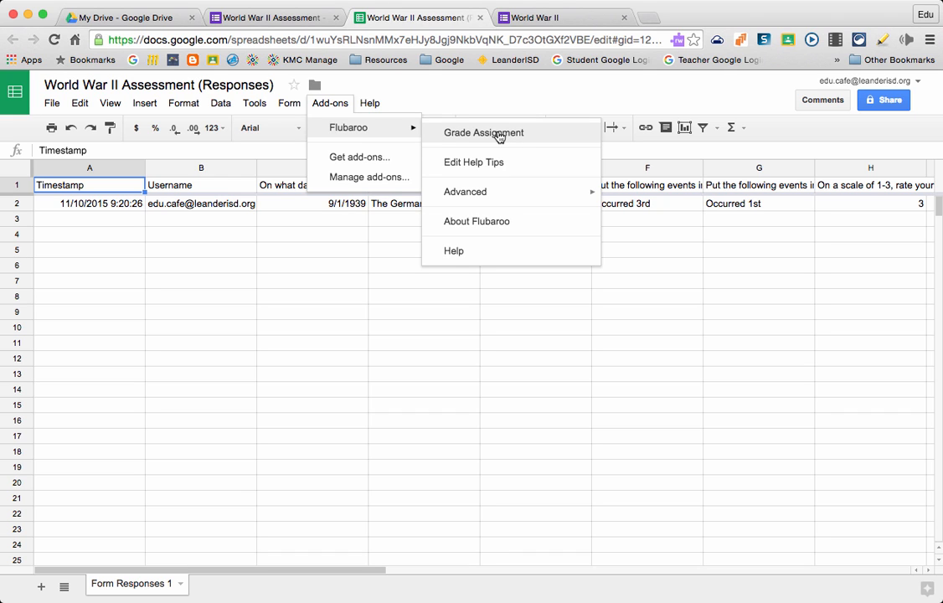
click(482, 133)
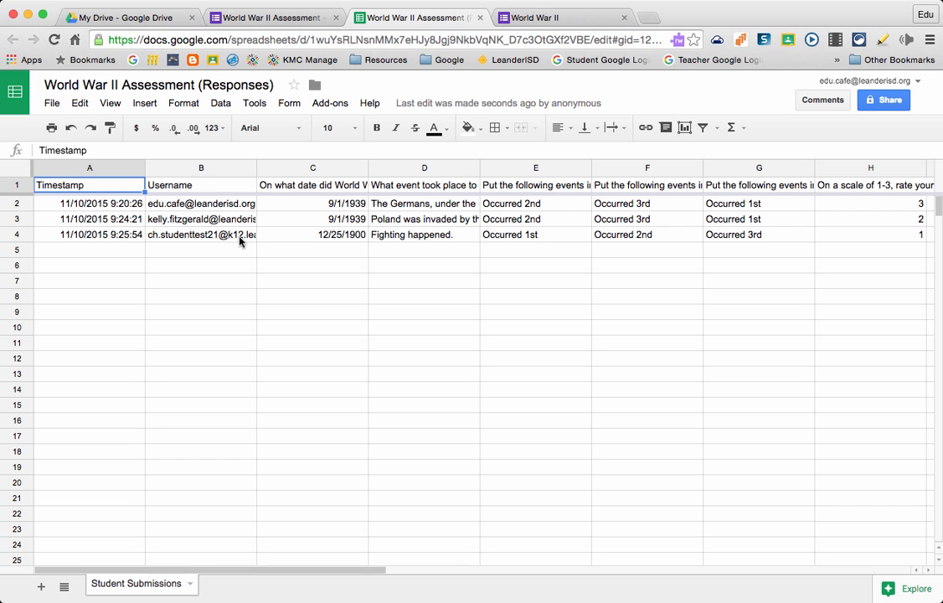
mouse_move(328, 104)
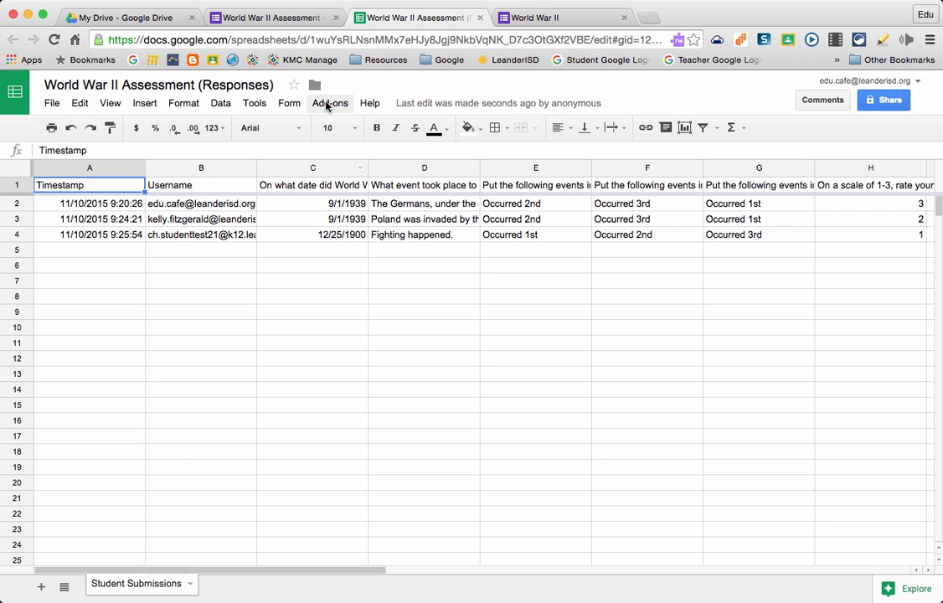
click(328, 102)
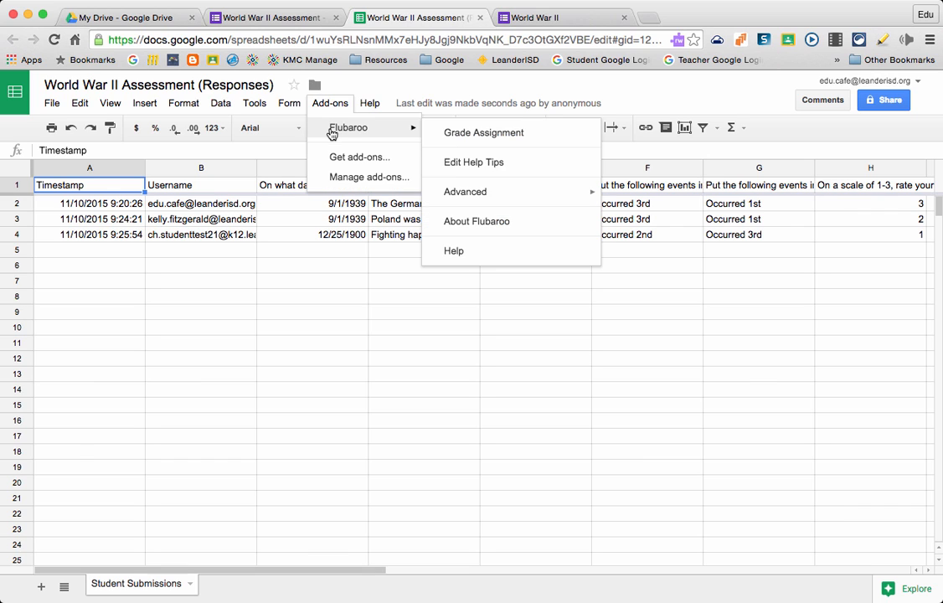
click(482, 132)
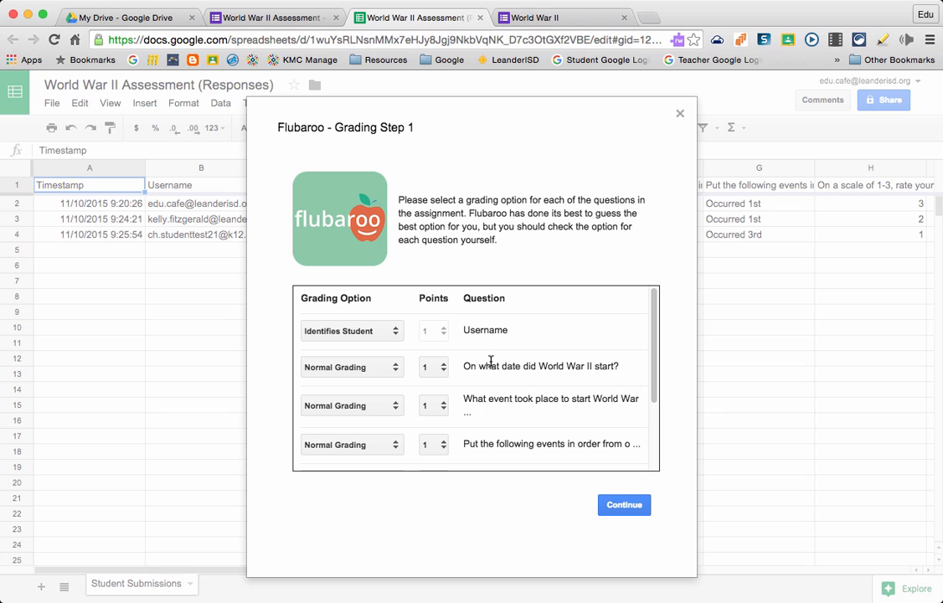
mouse_move(388, 358)
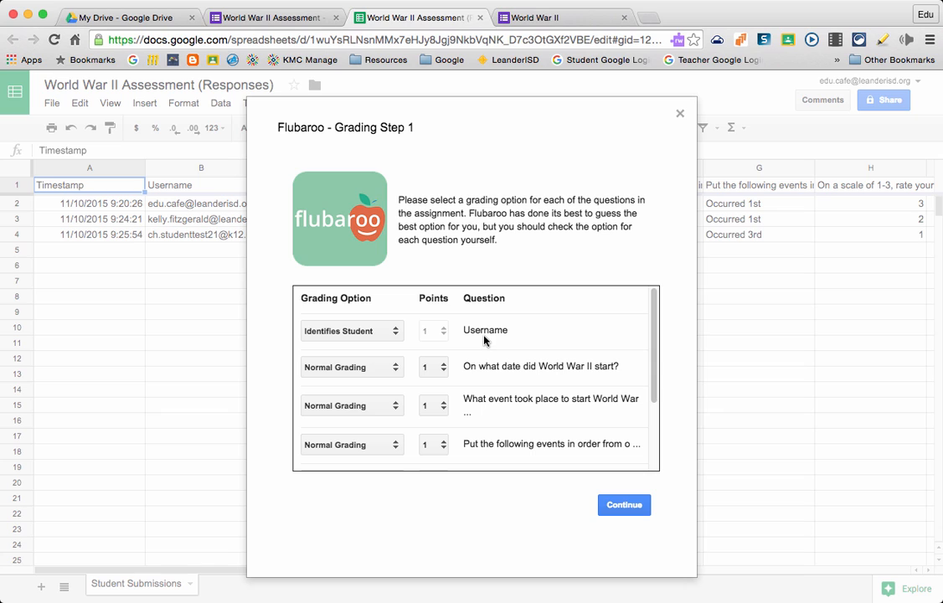
mouse_move(487, 334)
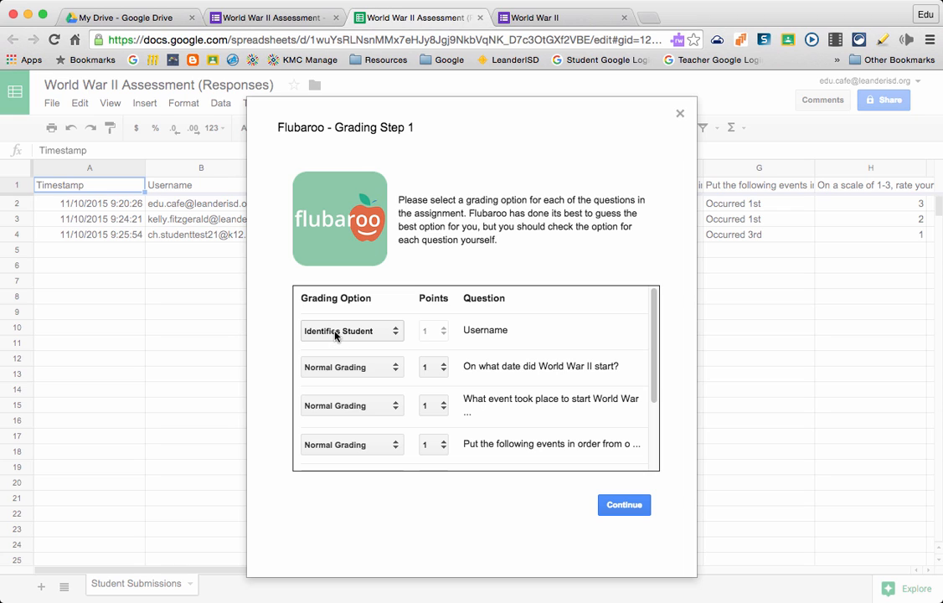
click(351, 330)
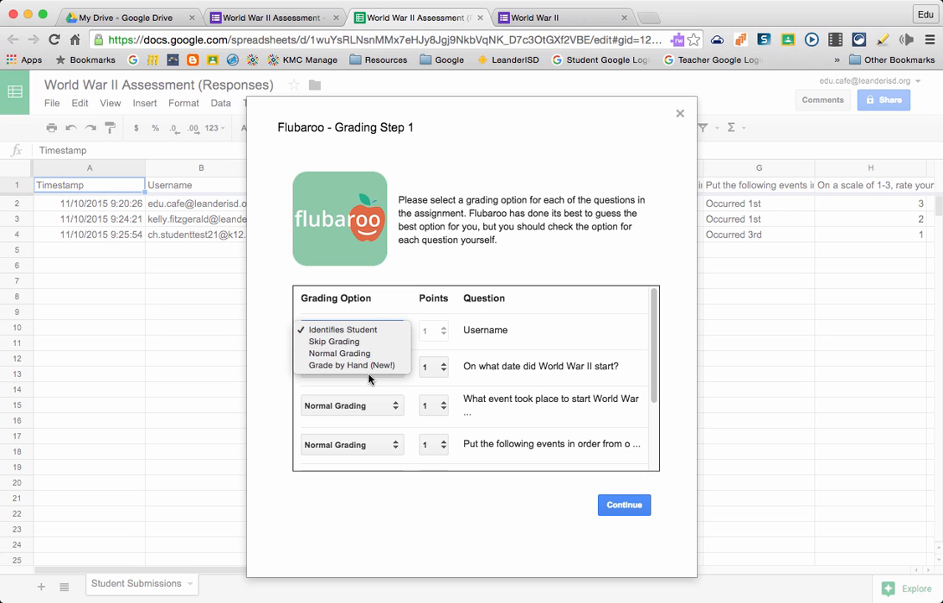
click(339, 351)
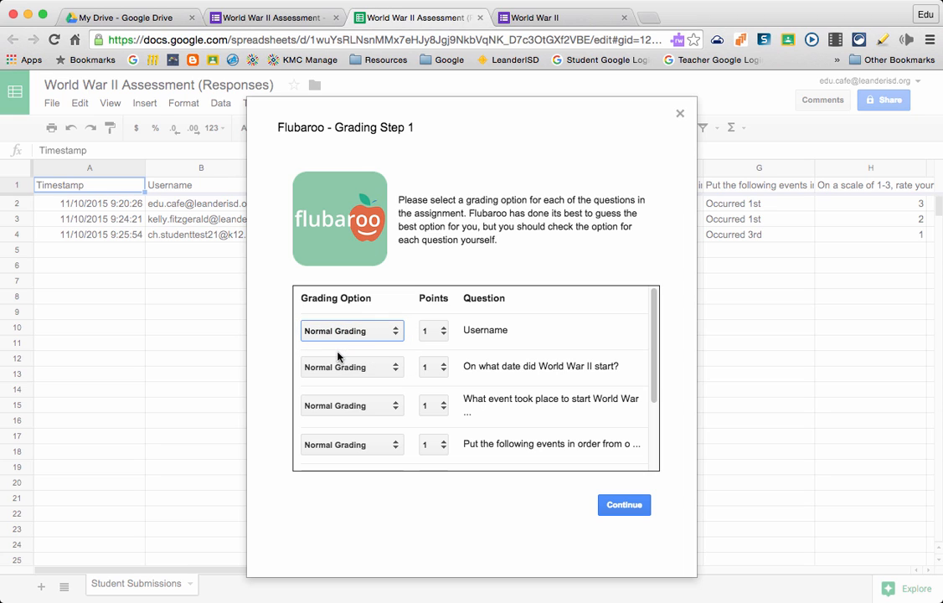
click(352, 330)
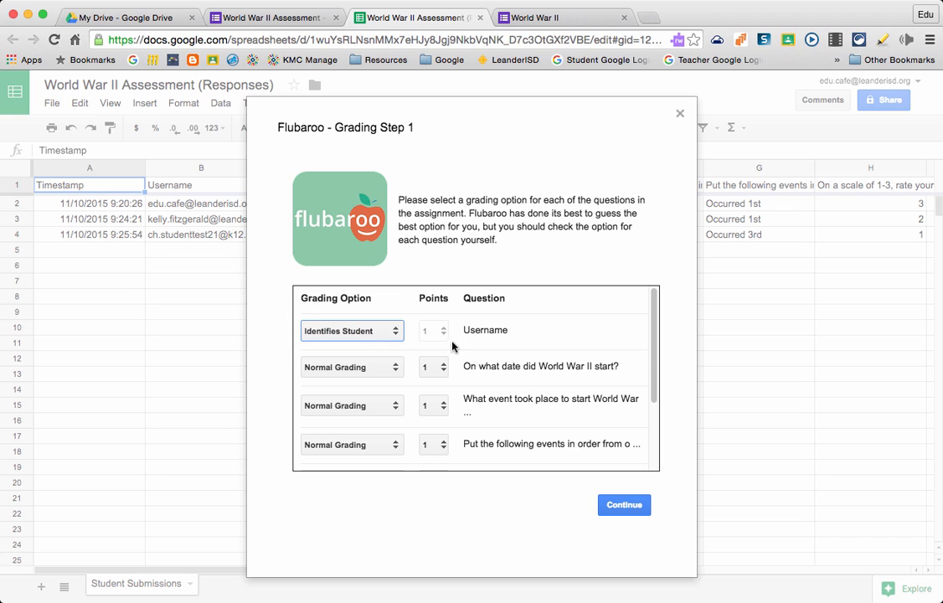
scroll(down, 3)
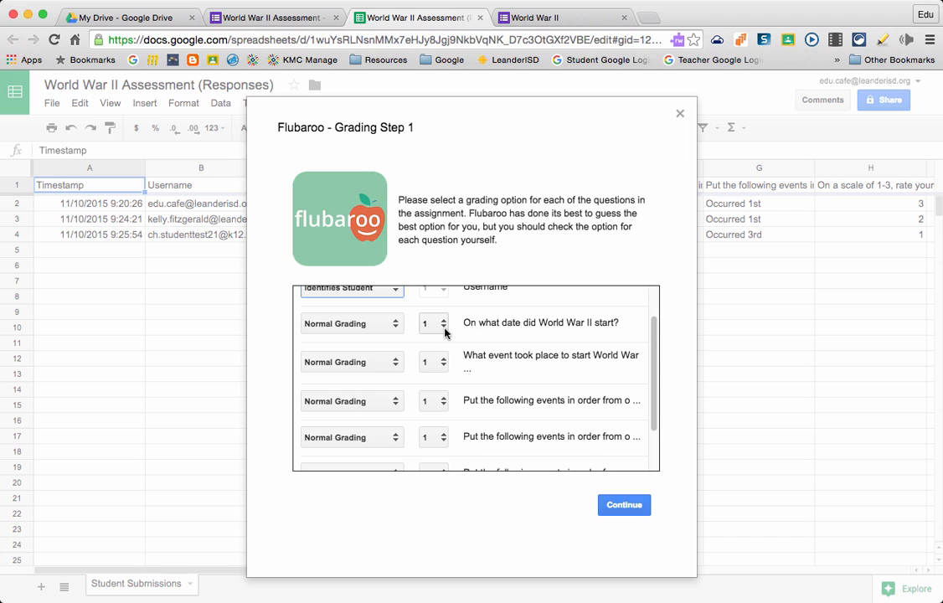
scroll(up, 3)
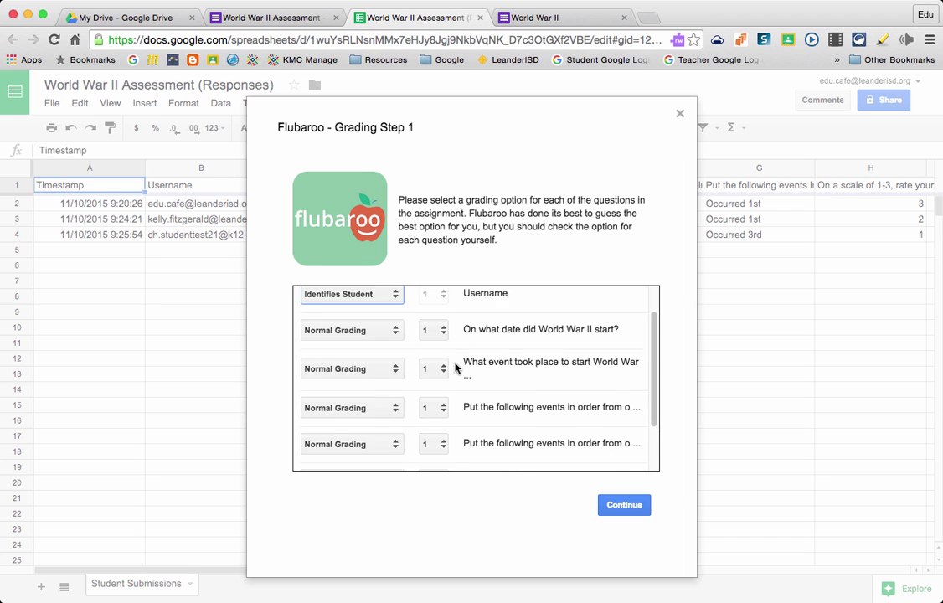
scroll(up, 3)
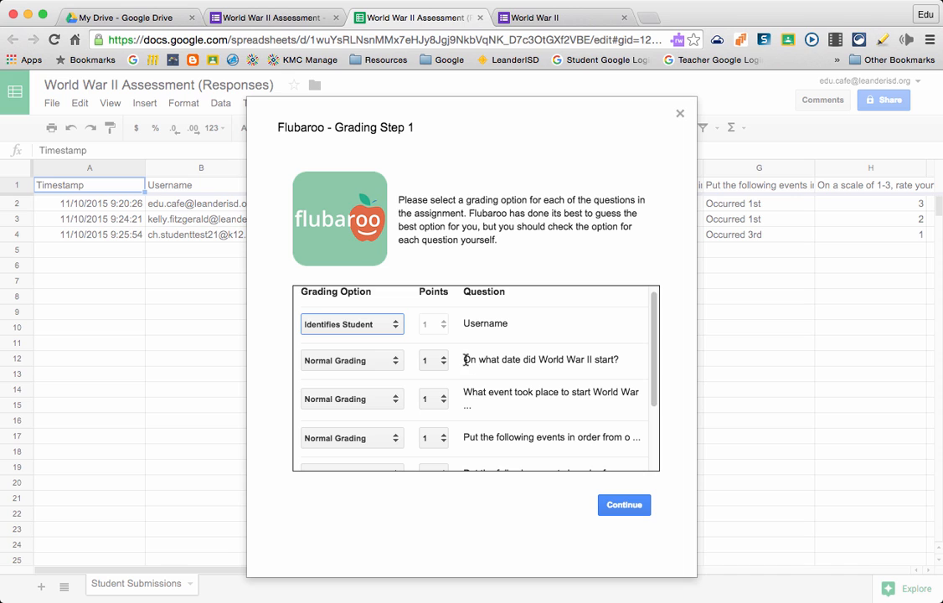
scroll(down, 3)
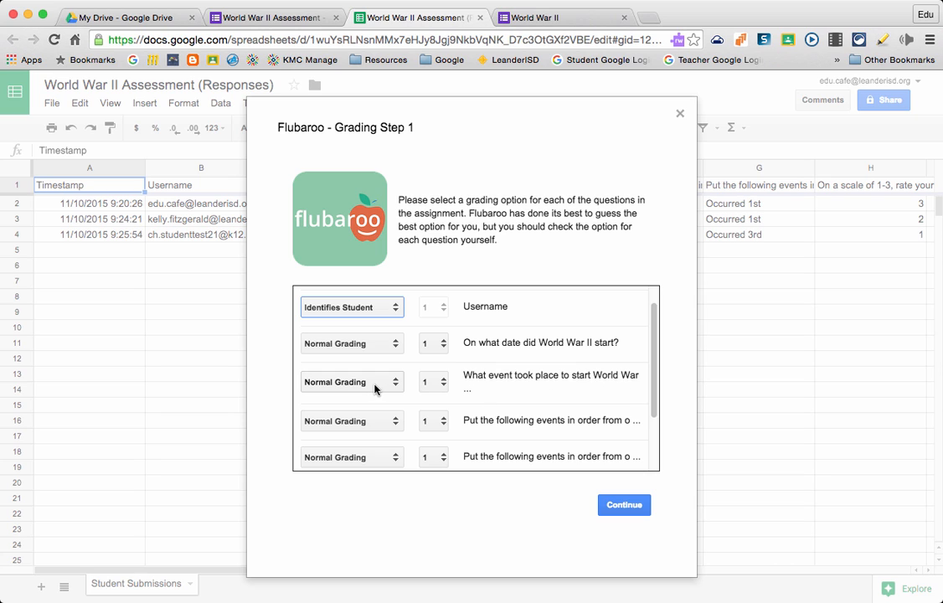
- Set the World War II event question to Grade by Hand worth 4 points
click(350, 343)
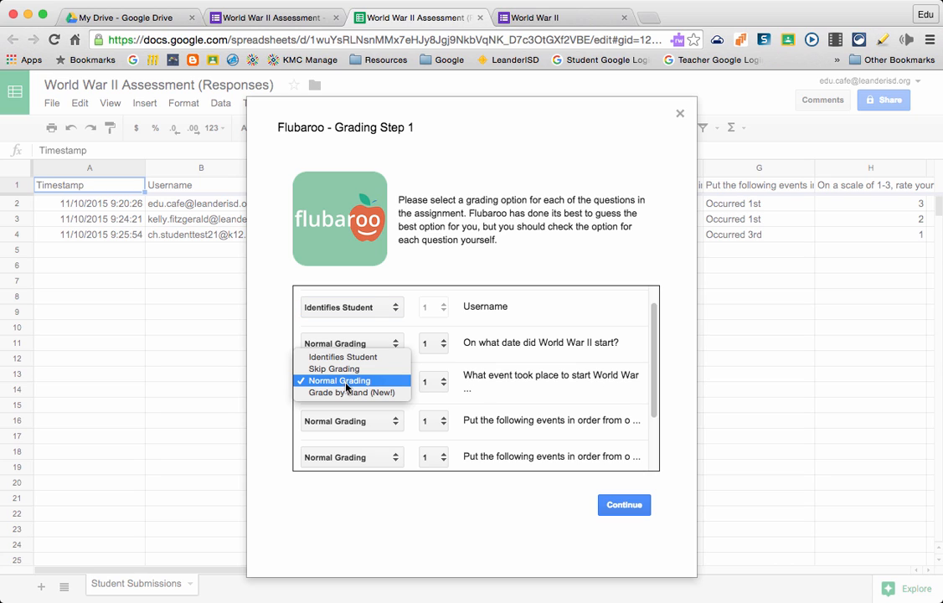
mouse_move(352, 391)
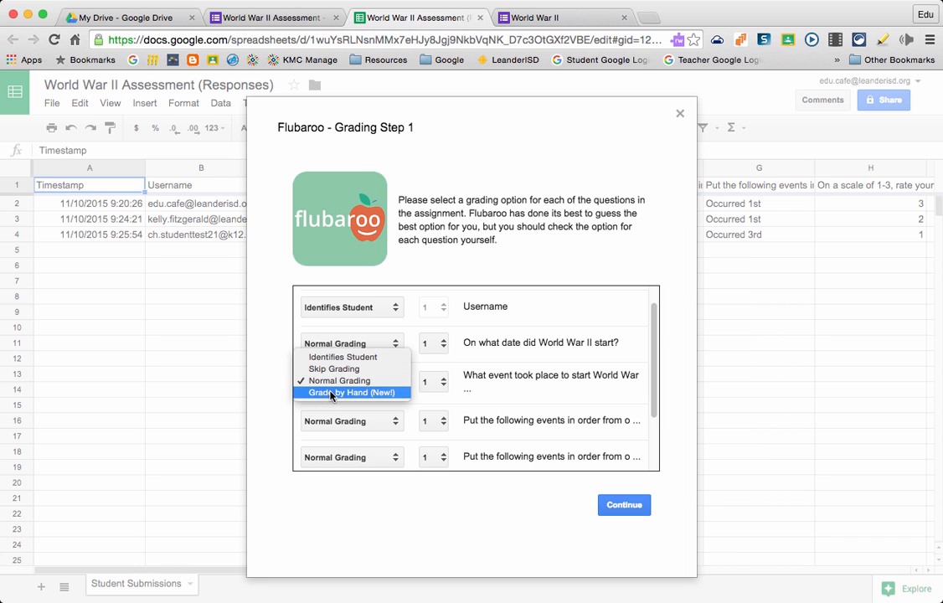
click(352, 392)
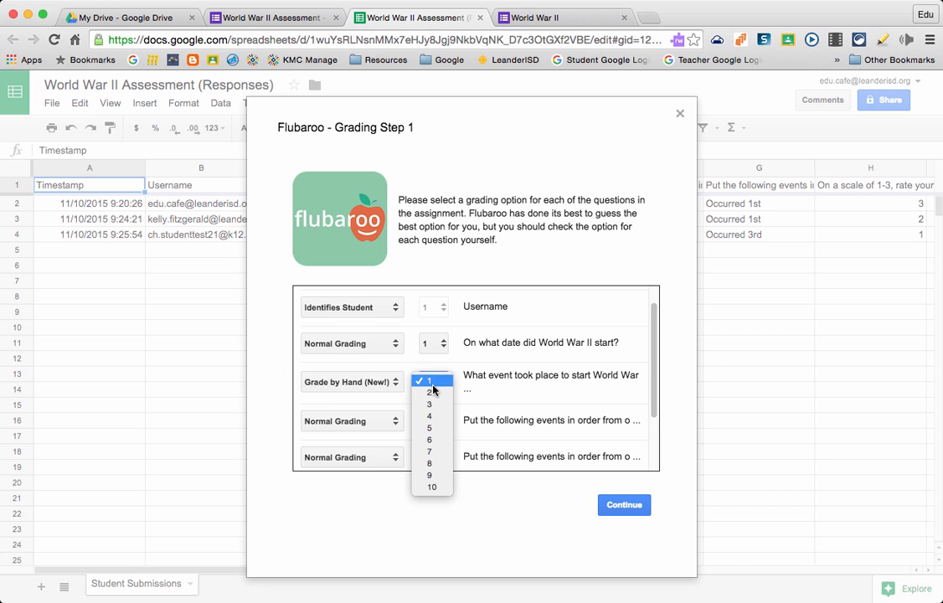
click(428, 415)
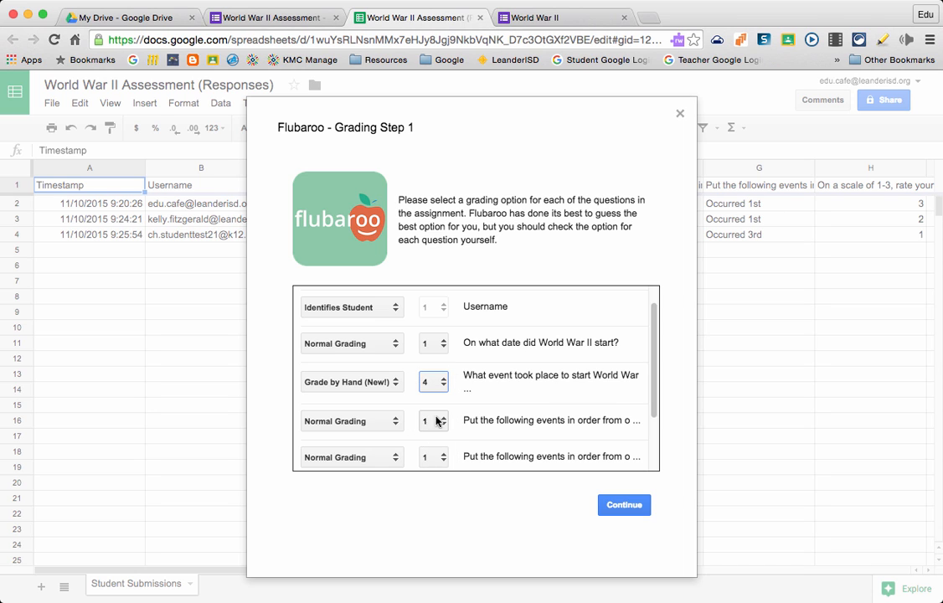
- Set the confidence question to Skip Grading and continue to grading step 2
scroll(down, 3)
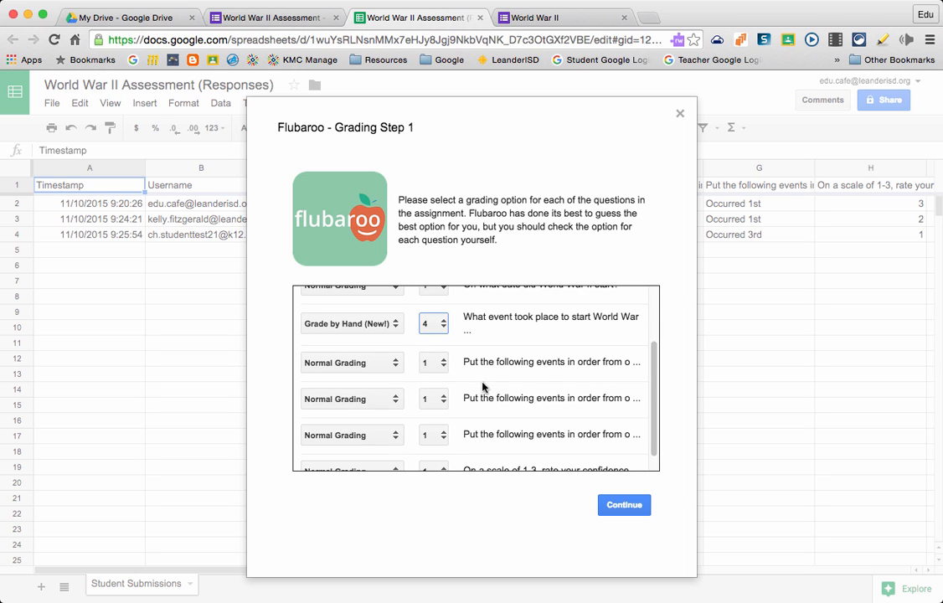
mouse_move(402, 378)
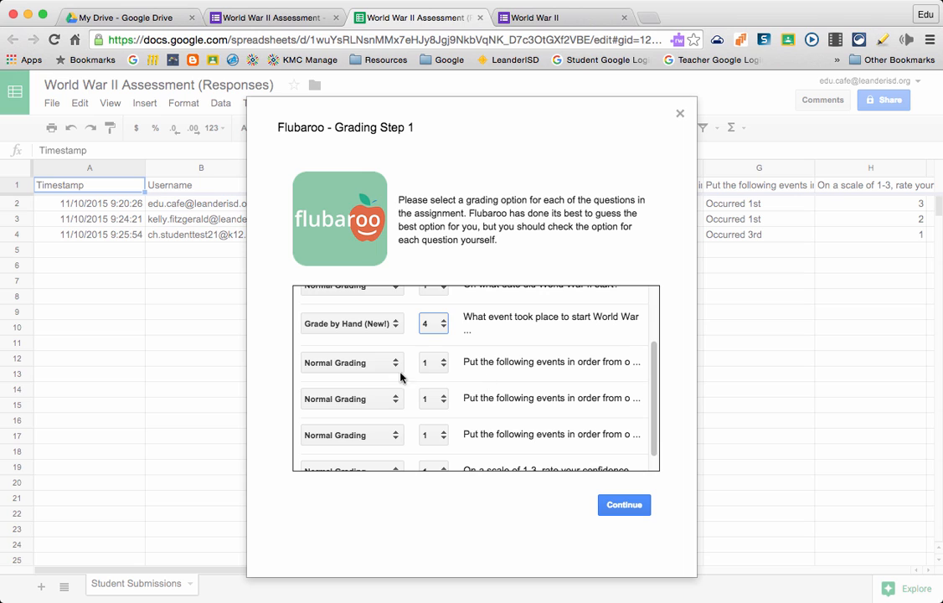
mouse_move(477, 388)
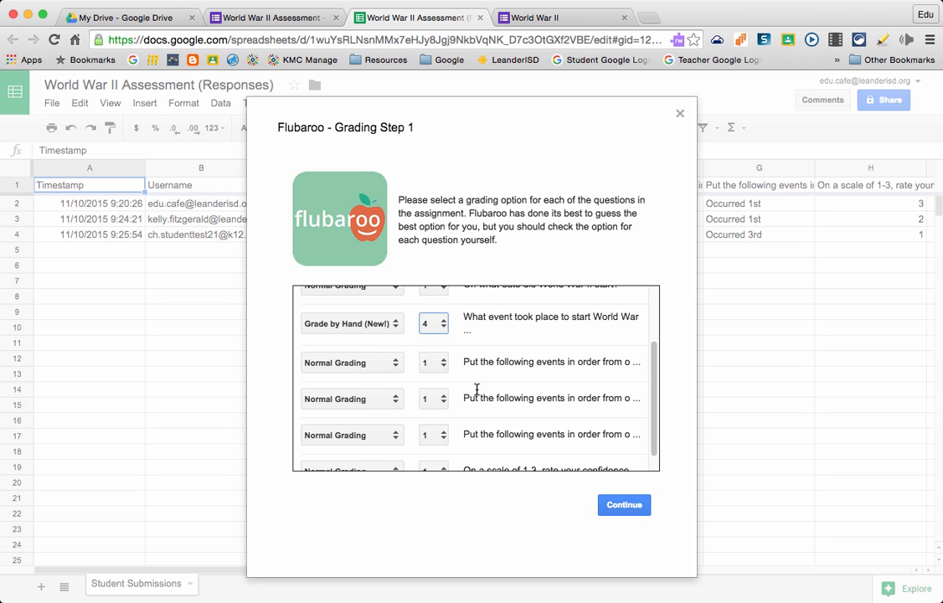
scroll(down, 3)
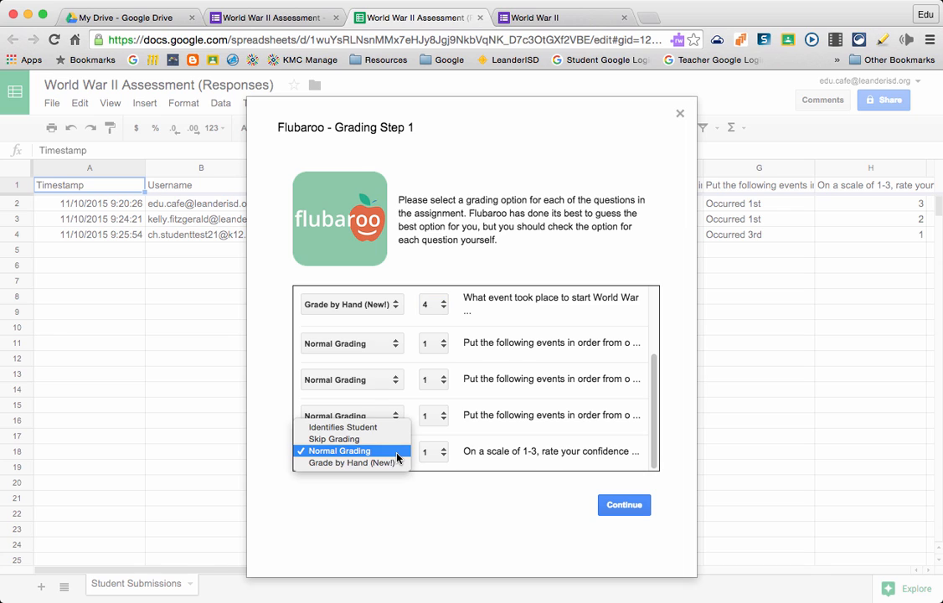
mouse_move(335, 439)
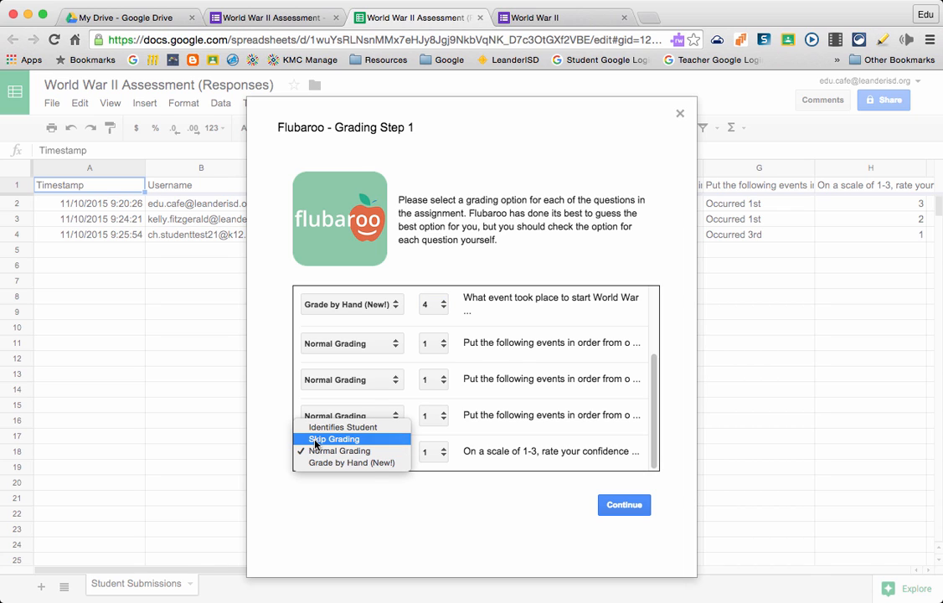
click(334, 439)
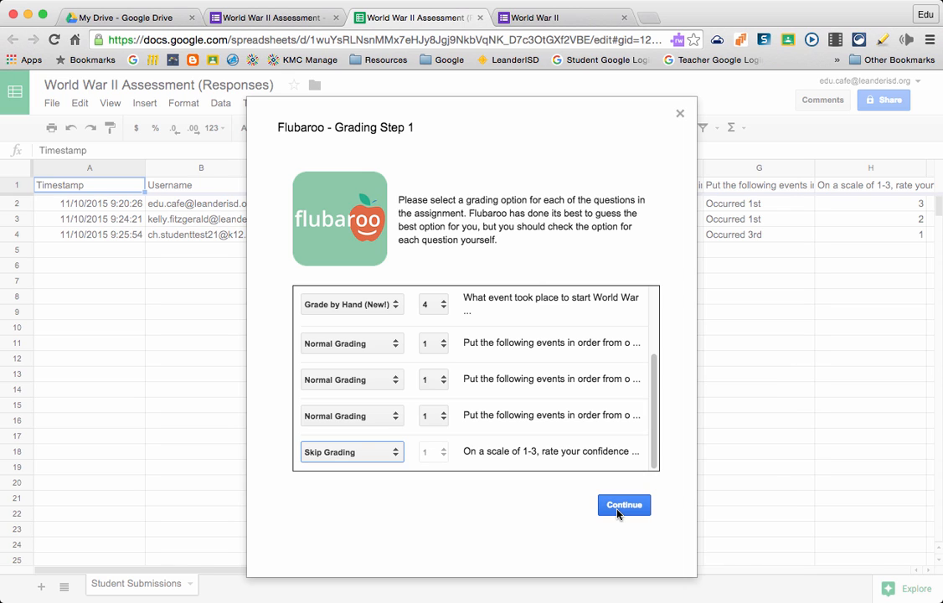
click(623, 504)
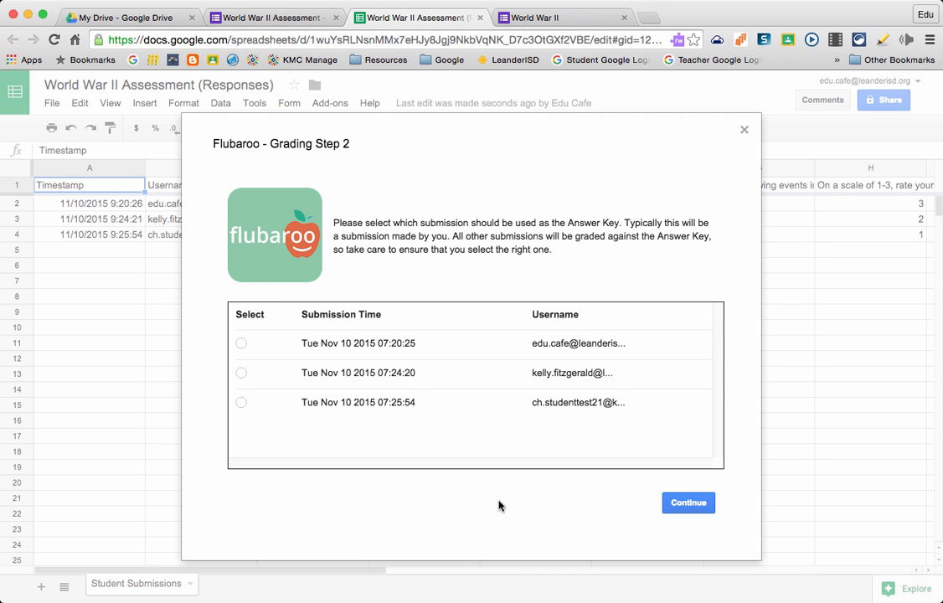
mouse_move(613, 223)
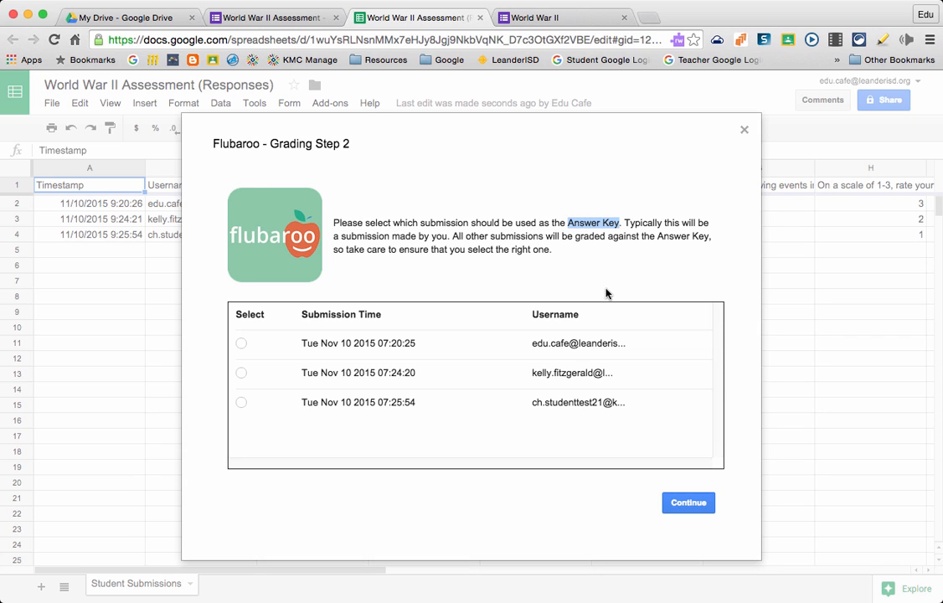
mouse_move(526, 351)
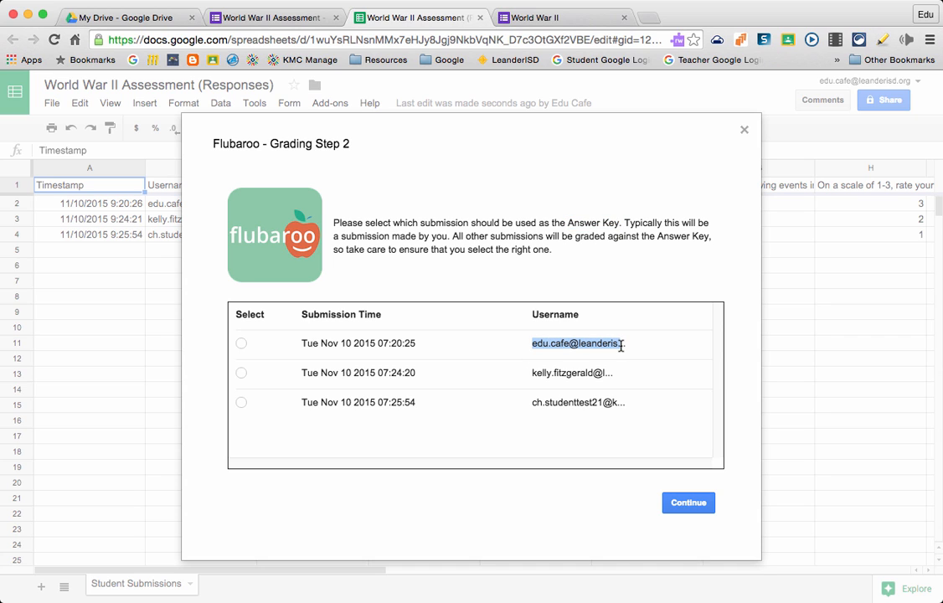
- Choose the earliest submission as the answer key and run the grading
click(242, 342)
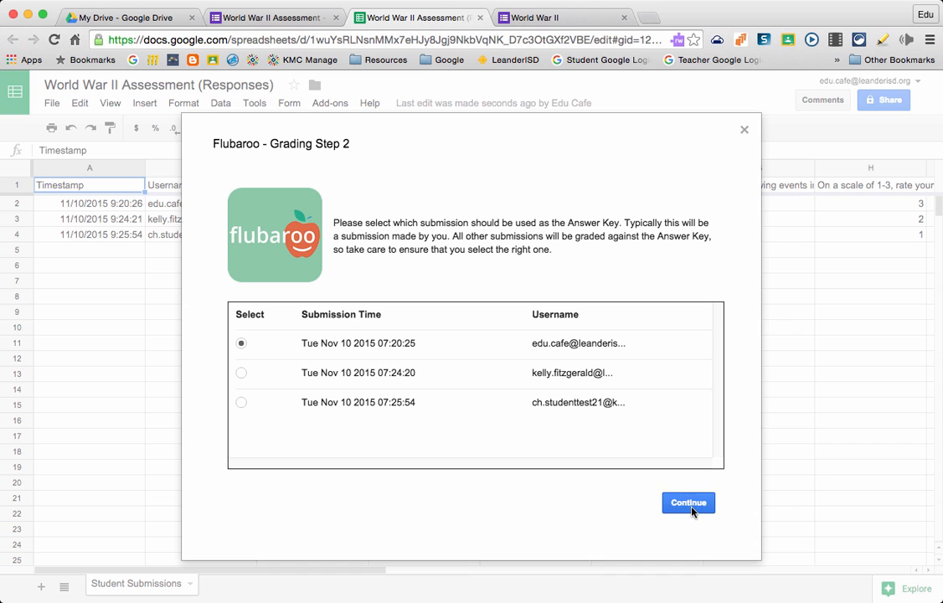
click(688, 502)
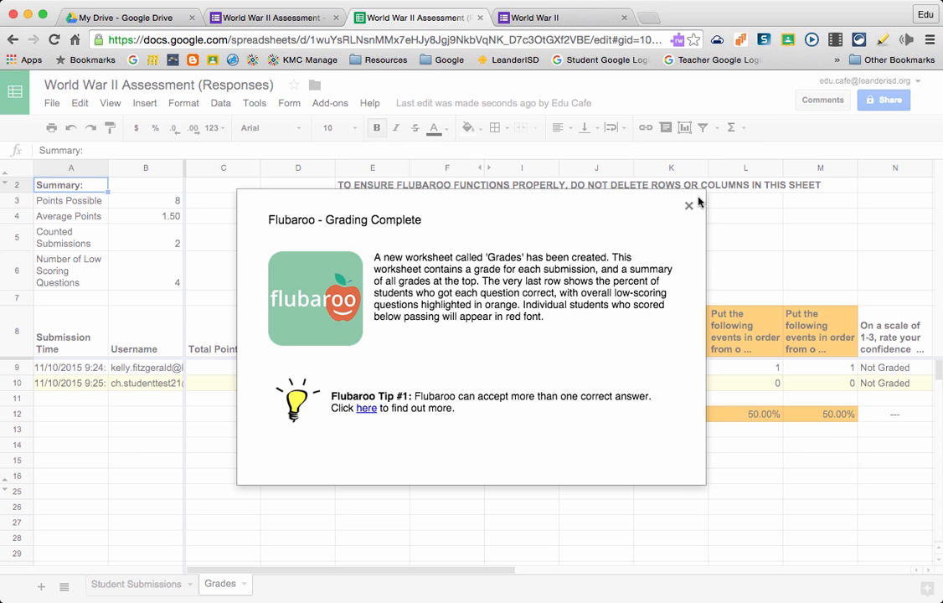
click(690, 204)
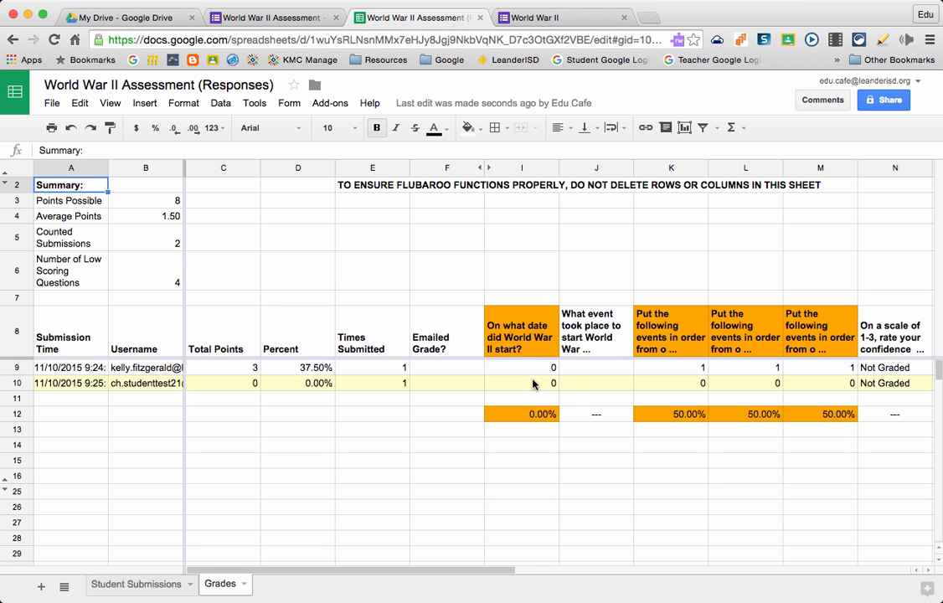
mouse_move(795, 390)
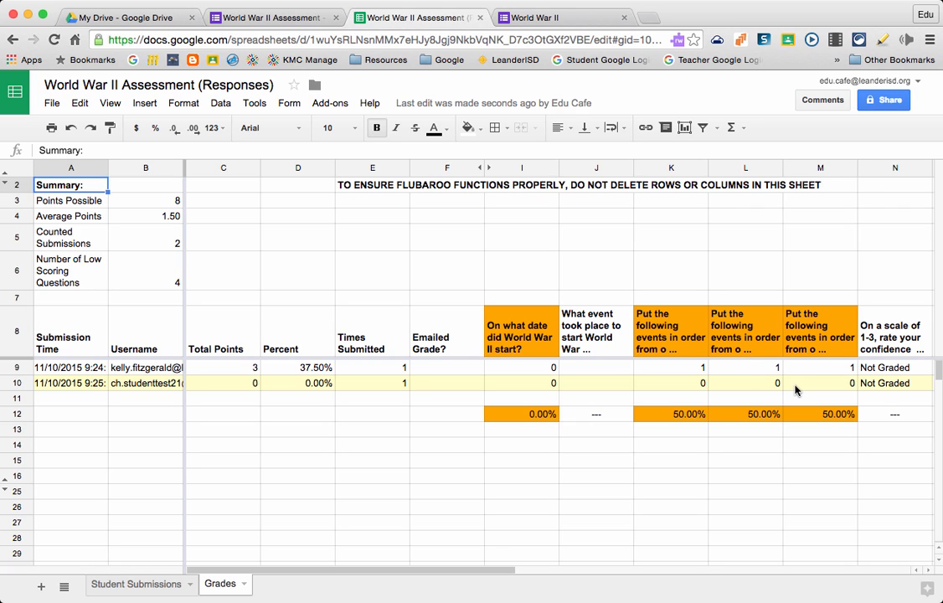
mouse_move(715, 390)
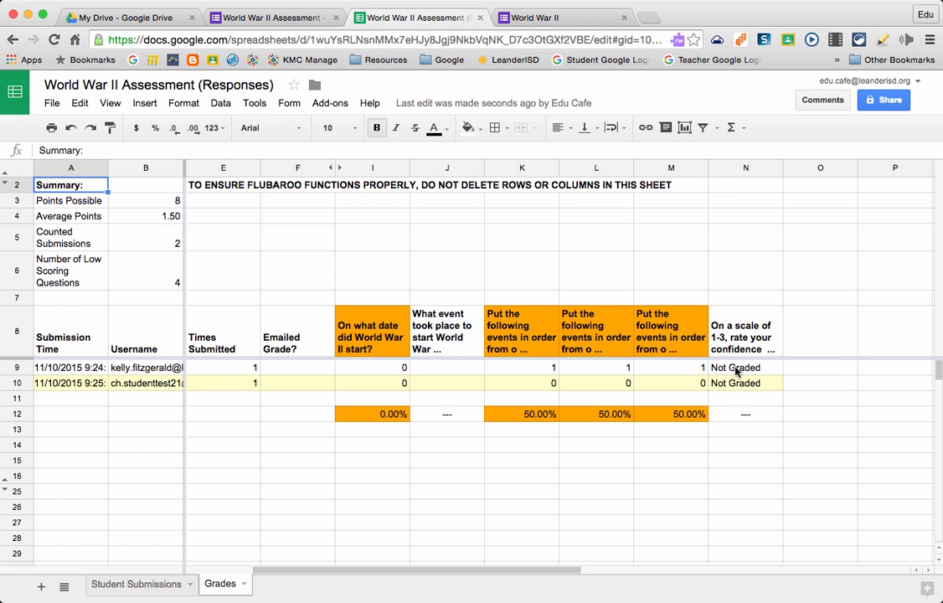
mouse_move(737, 390)
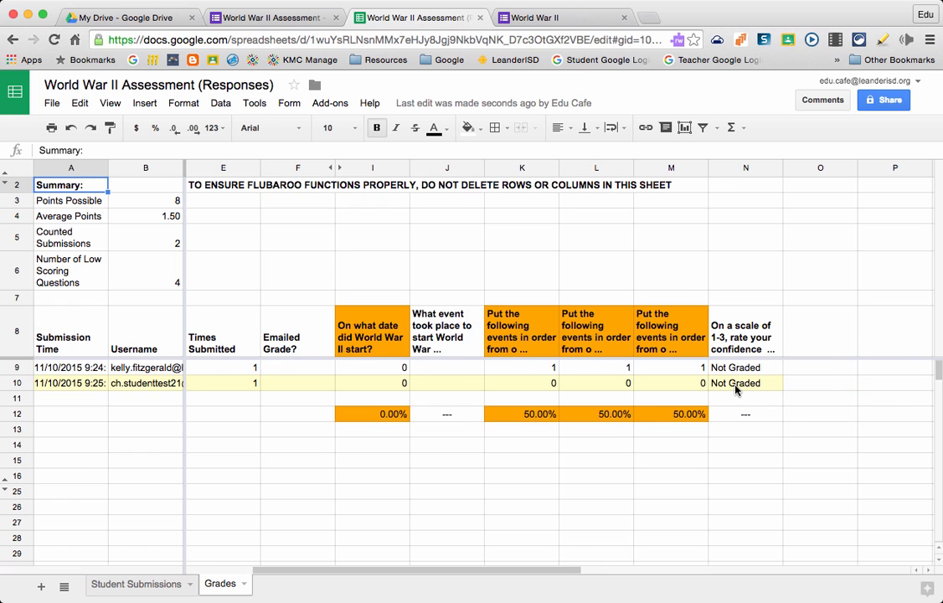
scroll(left, 3)
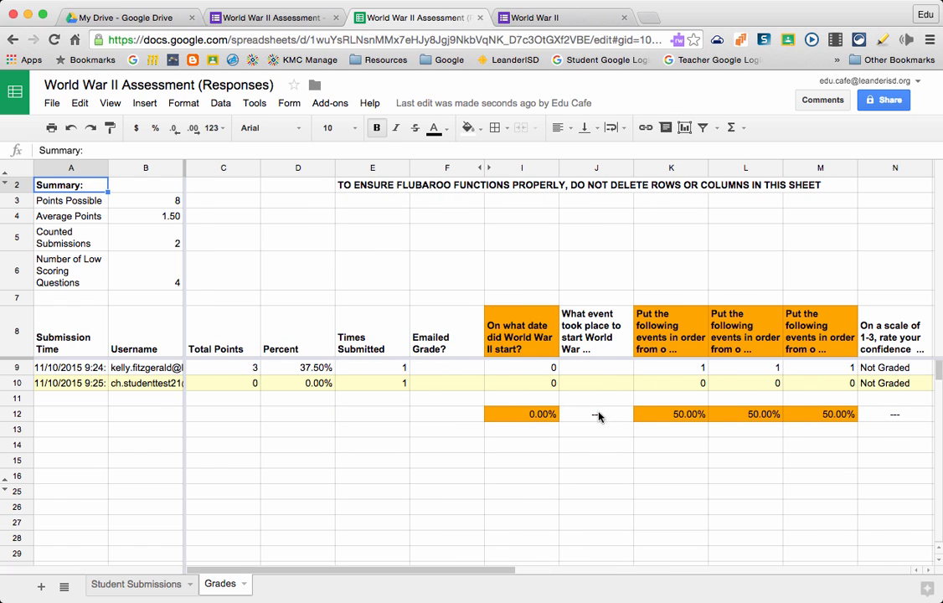
mouse_move(587, 392)
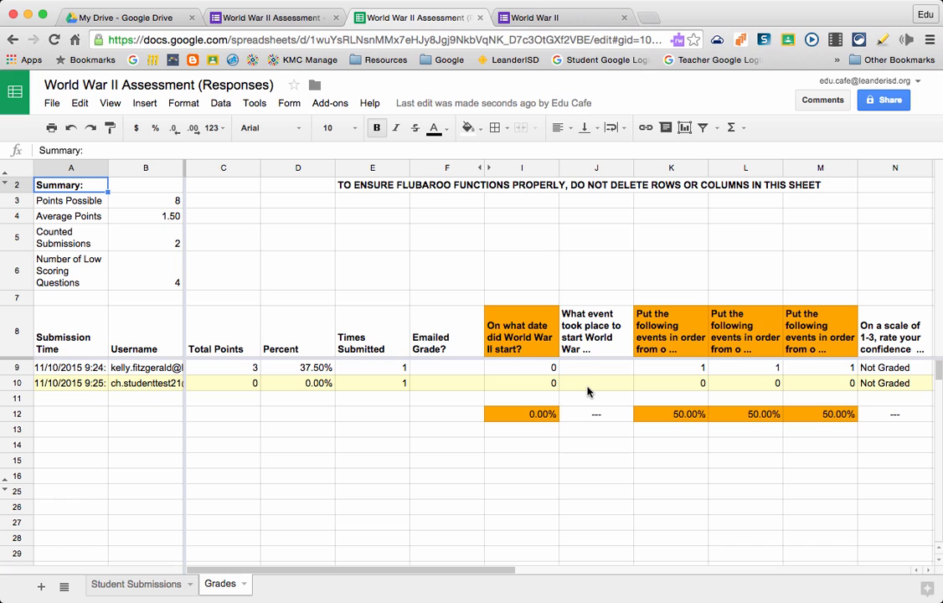
mouse_move(613, 377)
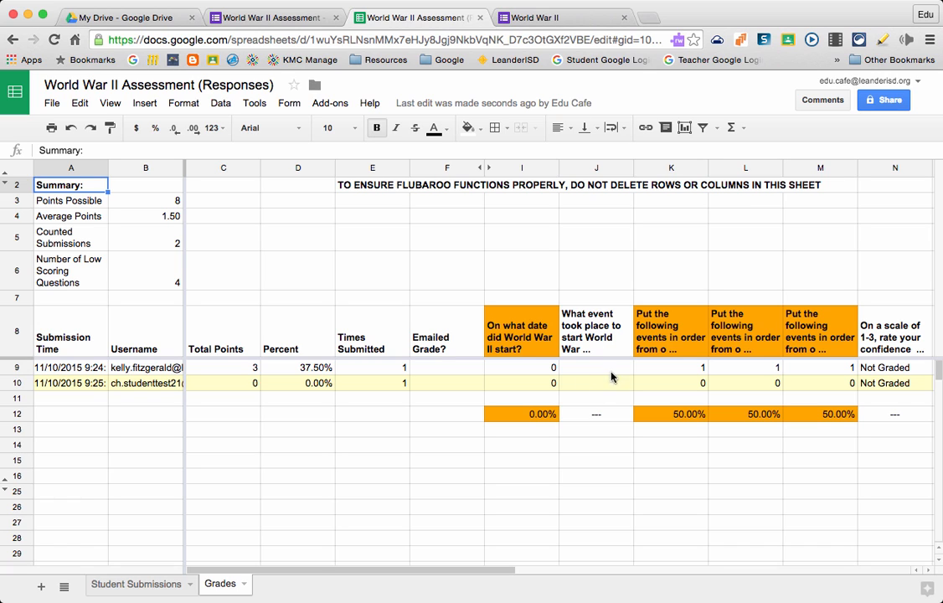
mouse_move(442, 368)
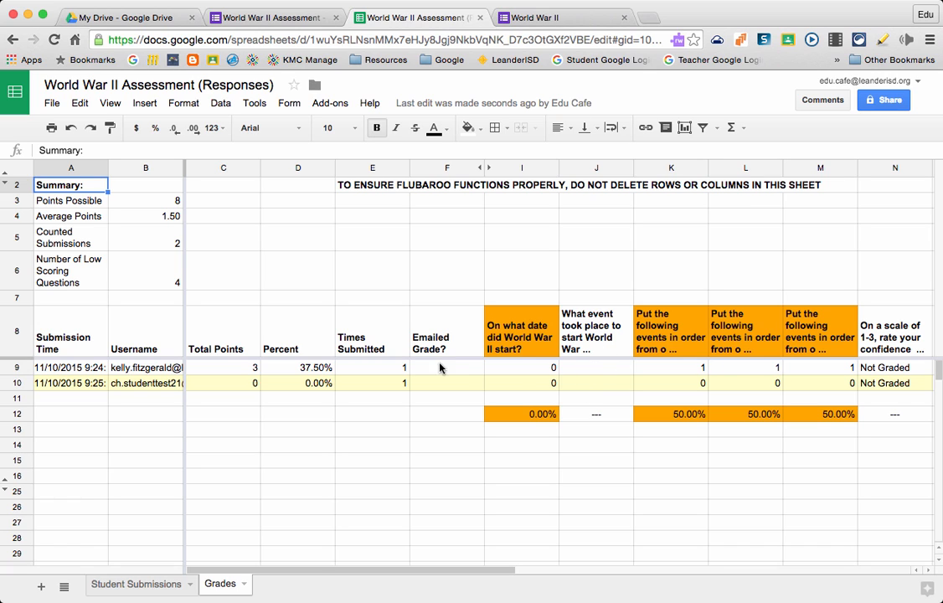
mouse_move(286, 383)
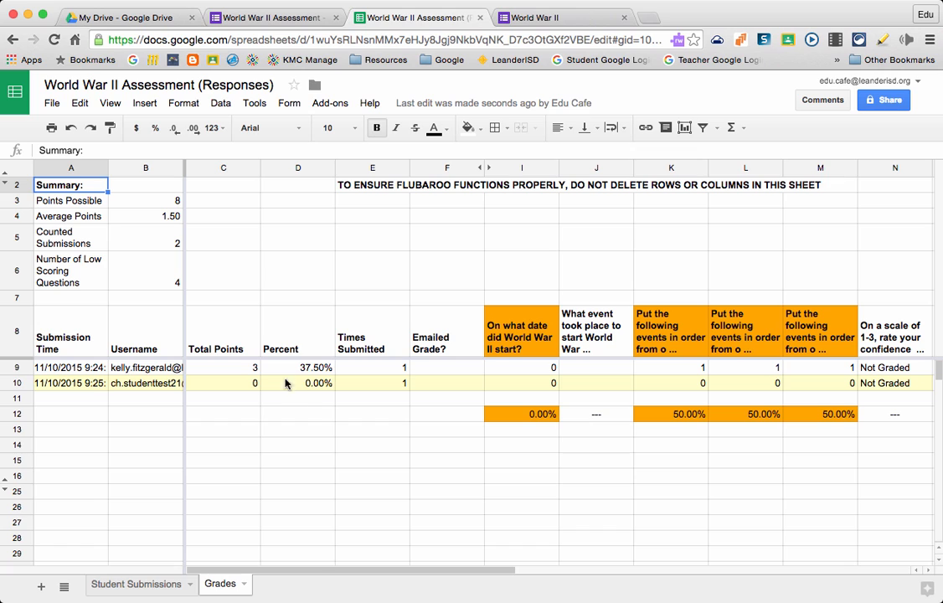
mouse_move(308, 384)
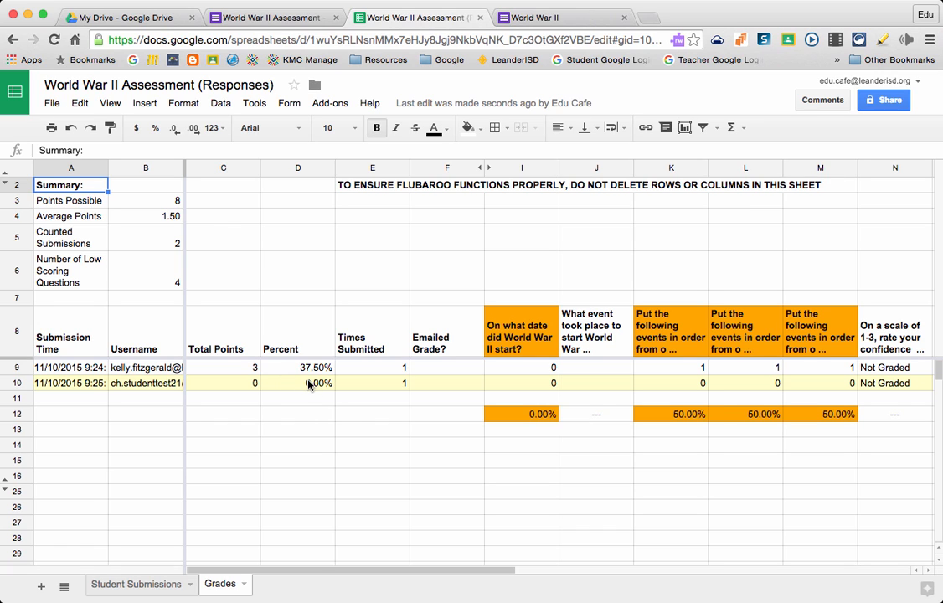
mouse_move(321, 351)
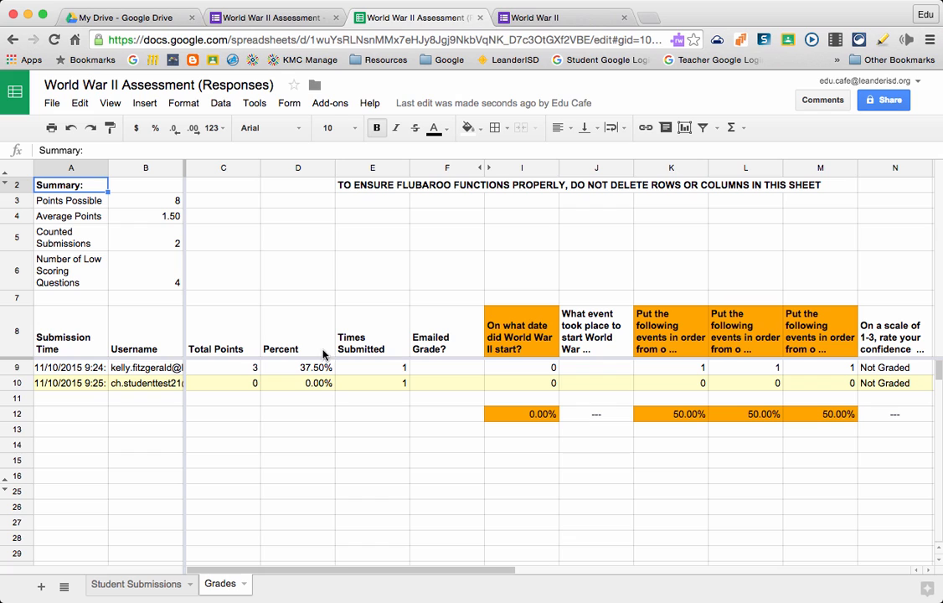
- Start Flubaroo's Grade Questions by Hand, keeping the World War II event question selected
click(328, 102)
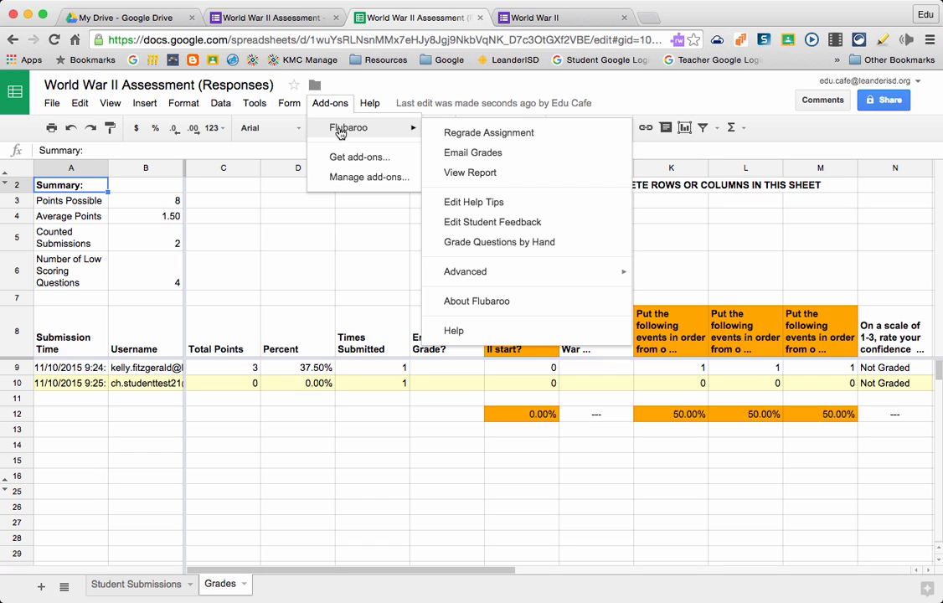
mouse_move(480, 248)
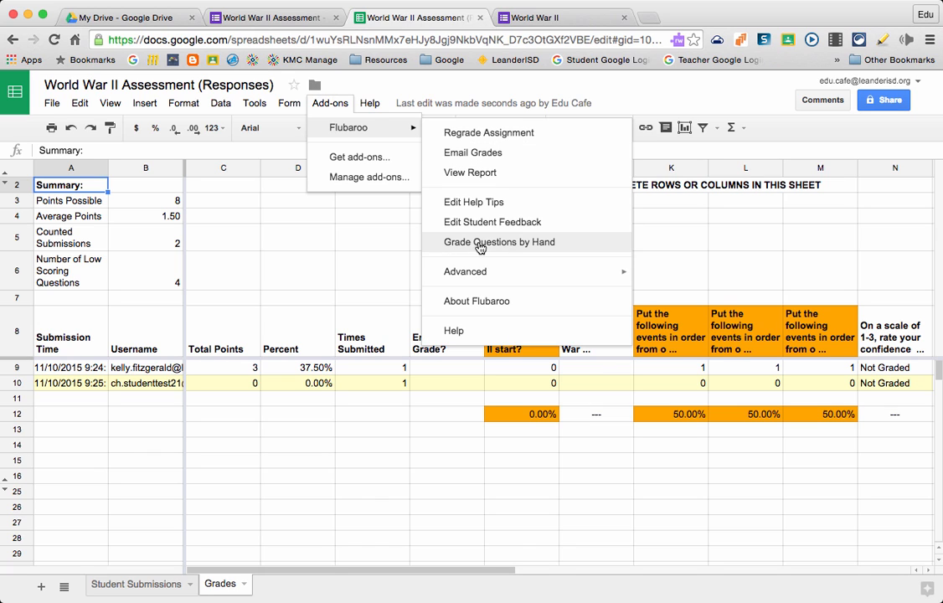
click(499, 241)
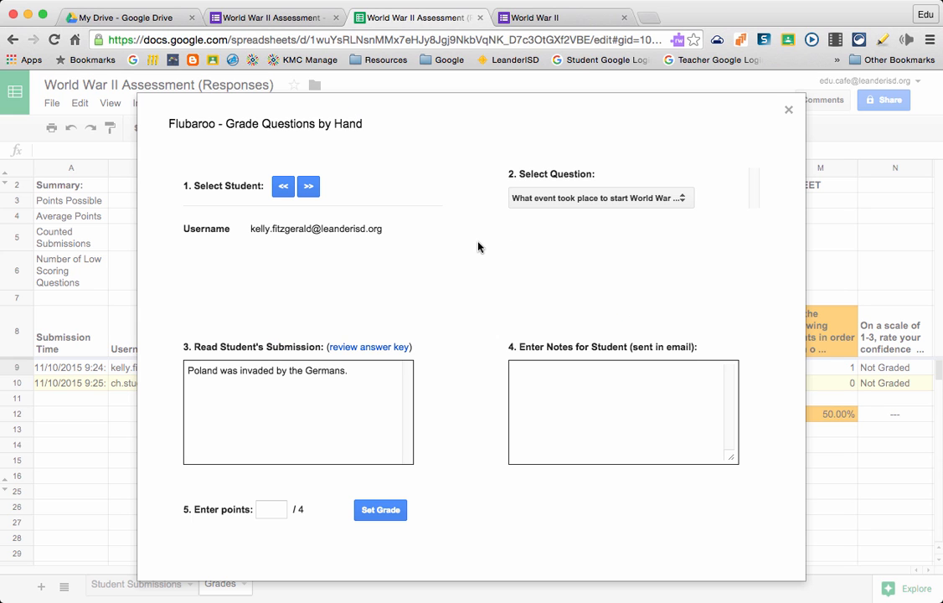
mouse_move(236, 231)
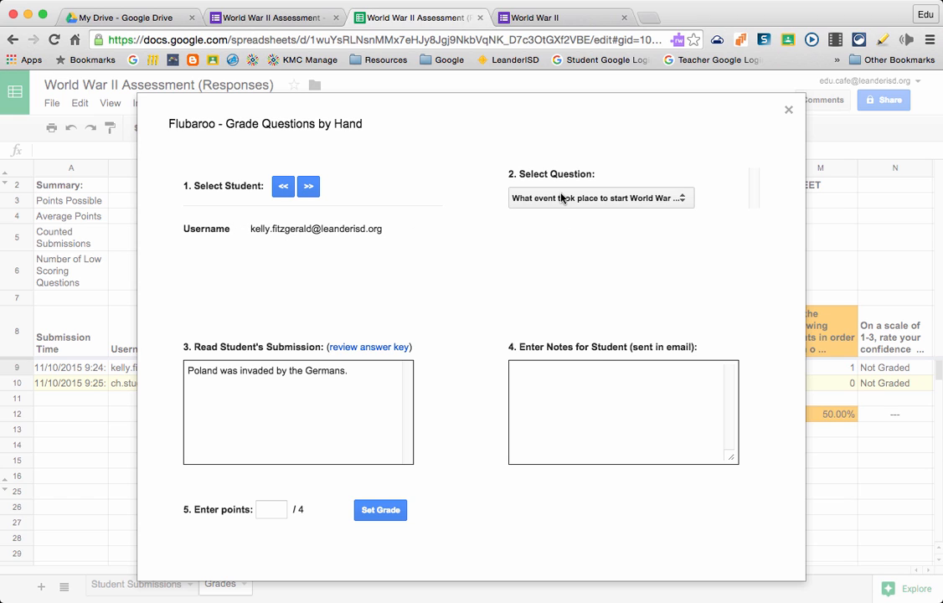
click(599, 197)
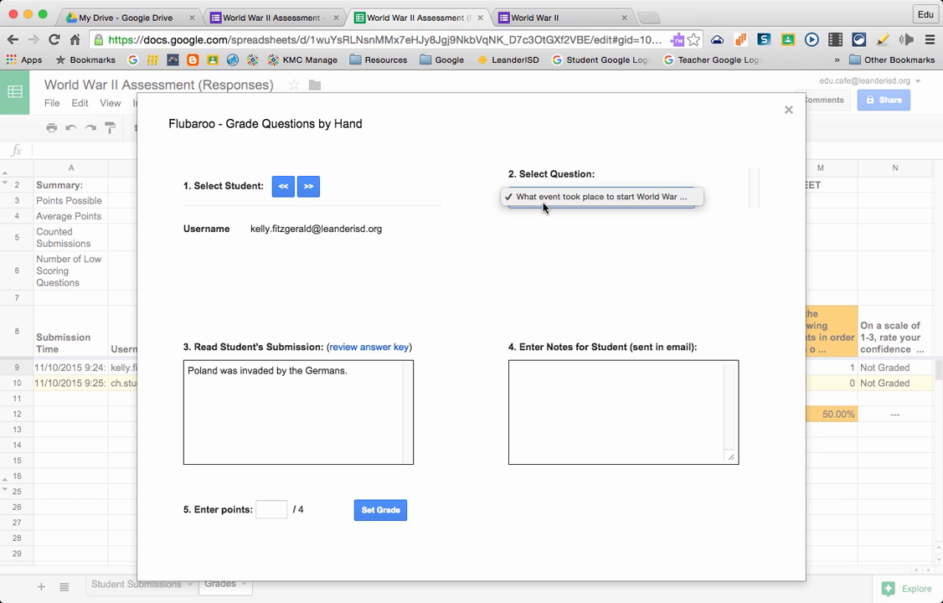
mouse_move(535, 215)
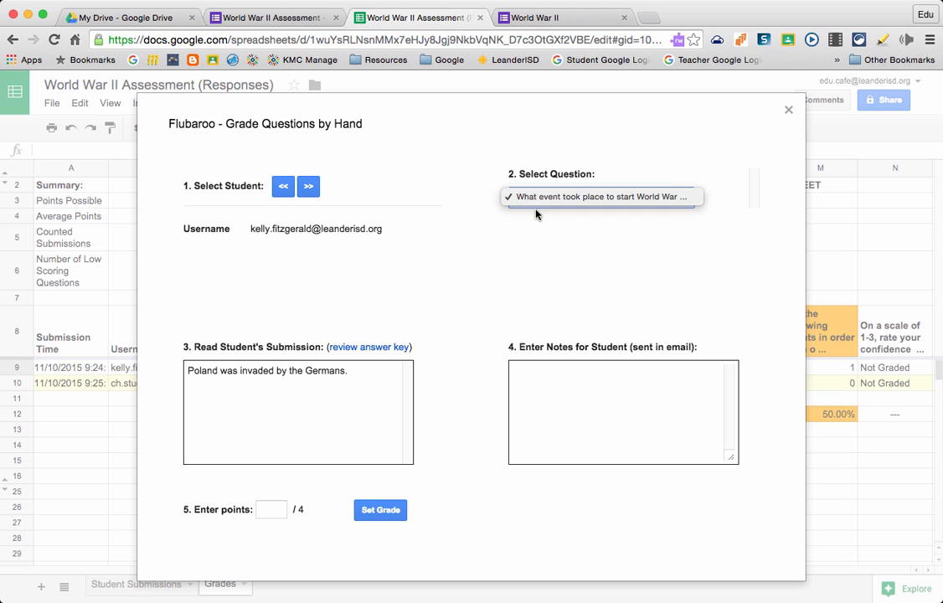
click(600, 198)
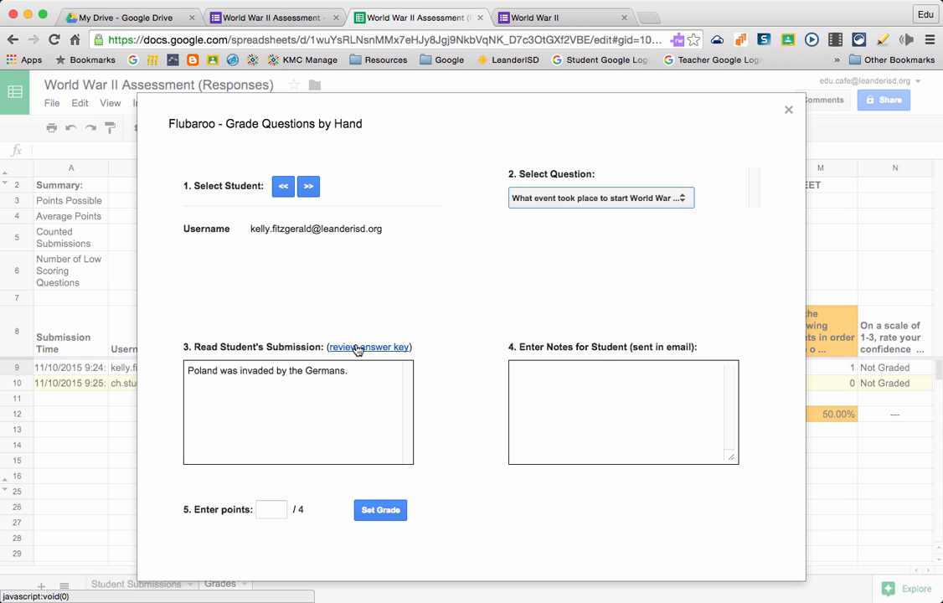
- Review the answer key and award the first student 4 points
click(368, 347)
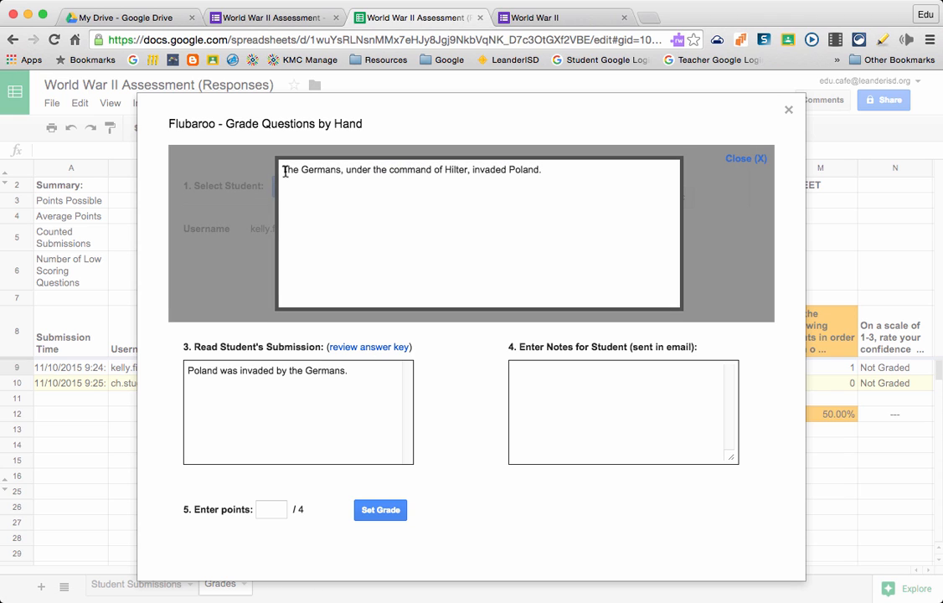
mouse_move(554, 178)
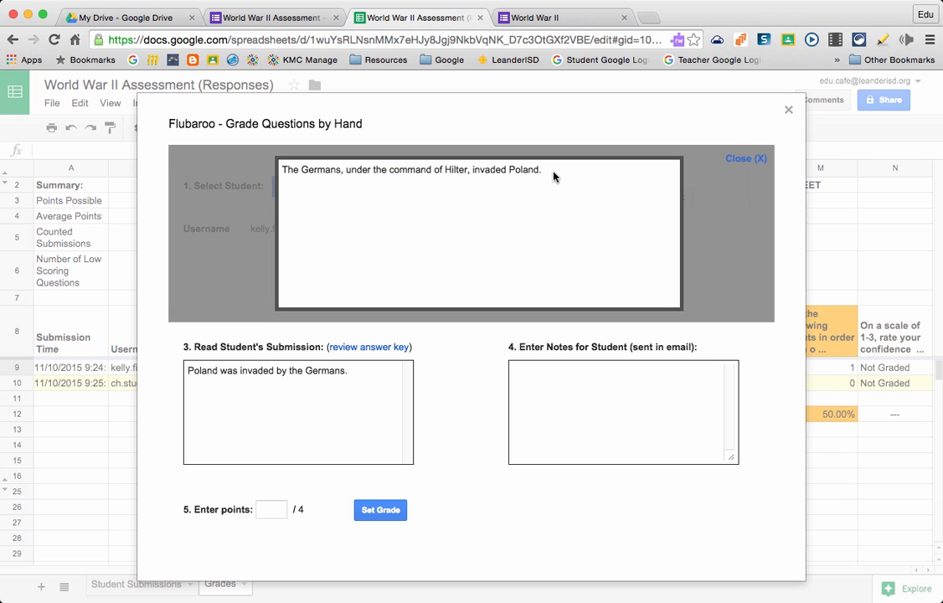
mouse_move(686, 167)
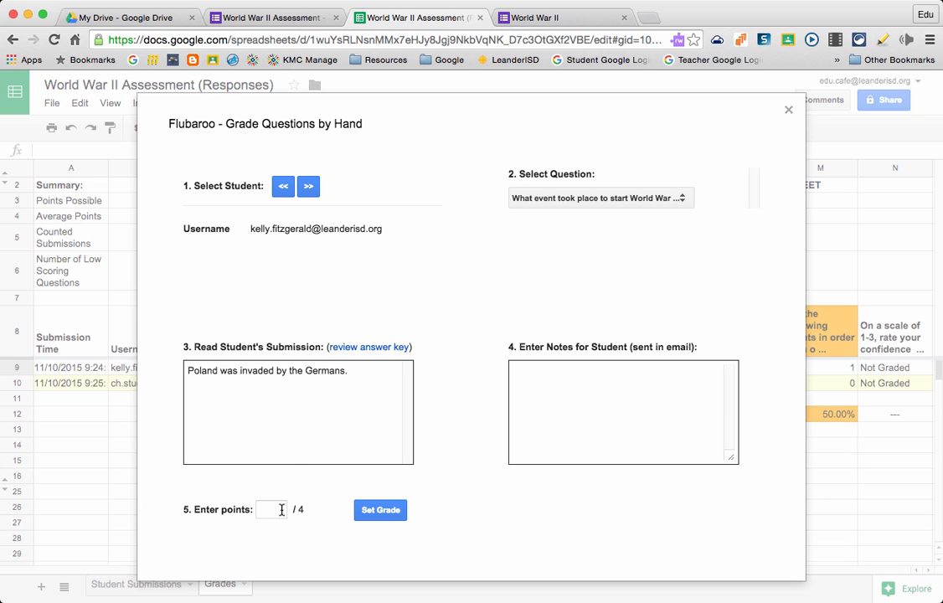
text(4)
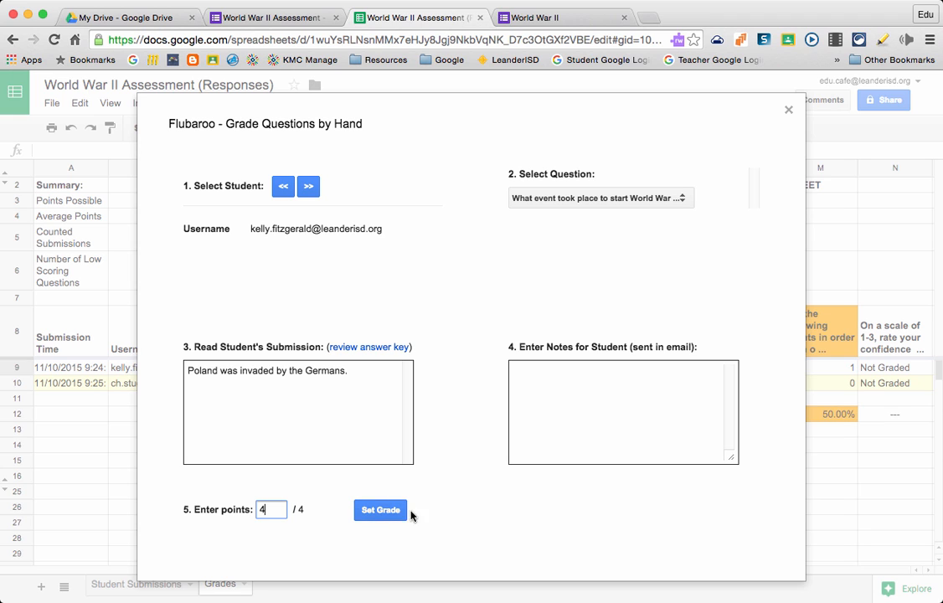
click(380, 509)
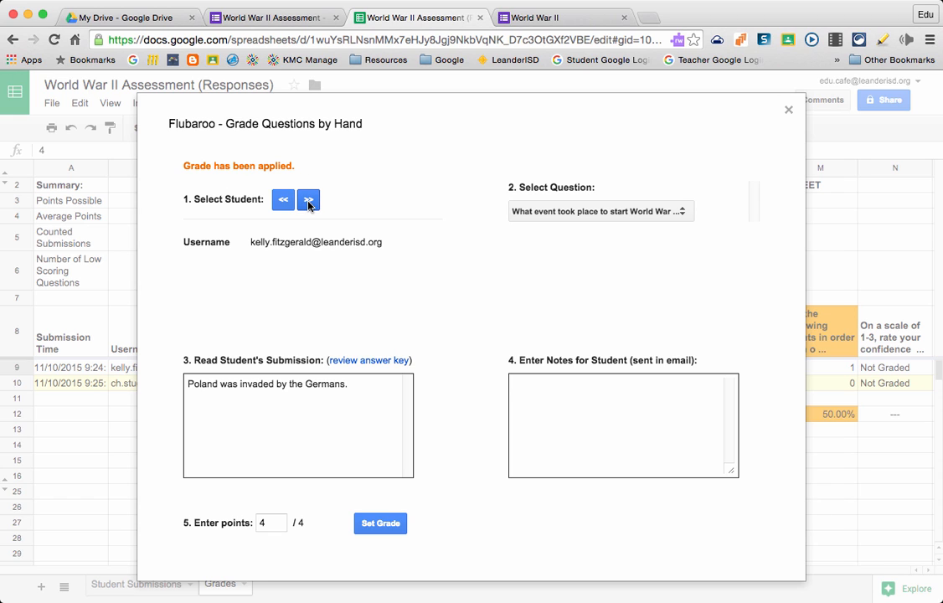
- Move to the second student and award 2 points
click(308, 199)
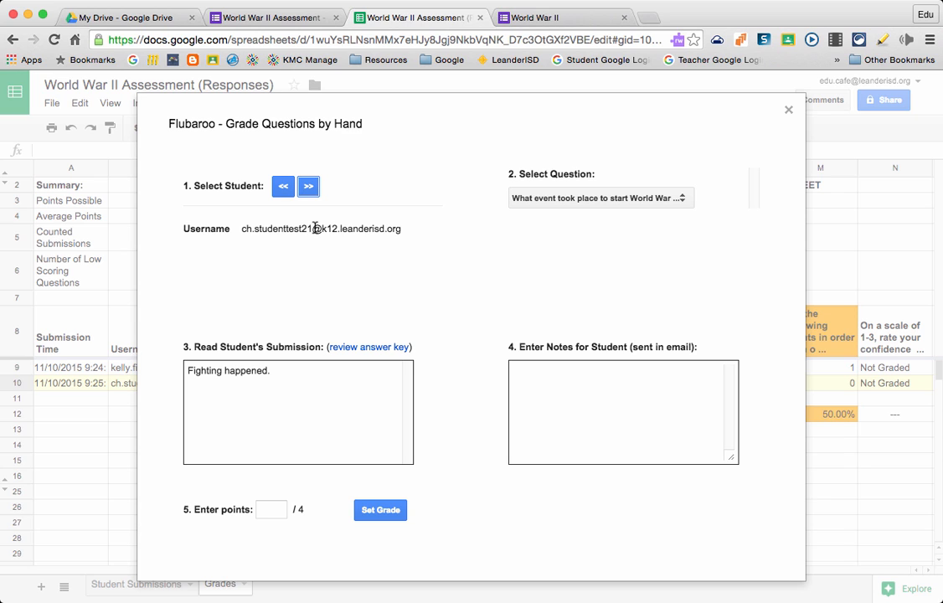
mouse_move(254, 382)
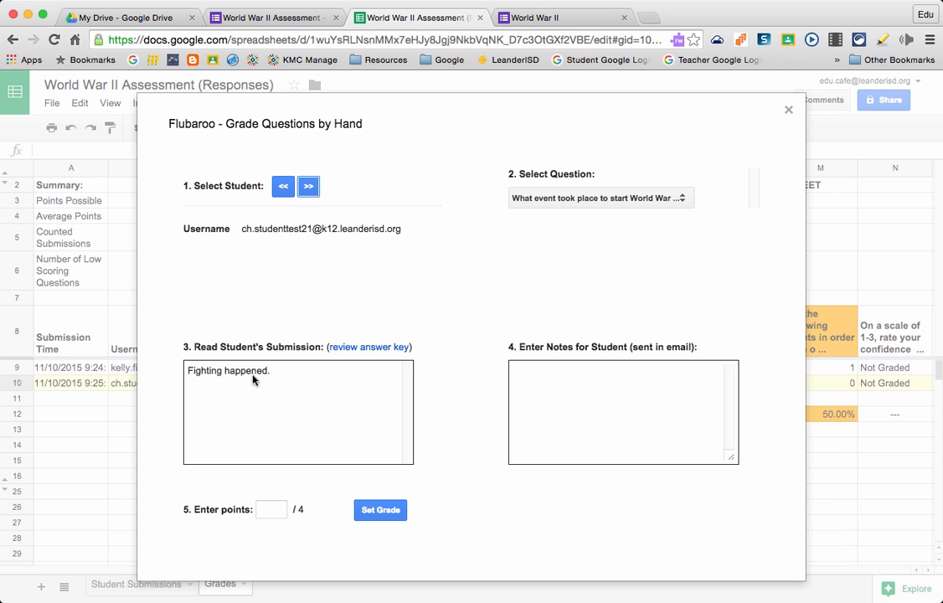
text(2)
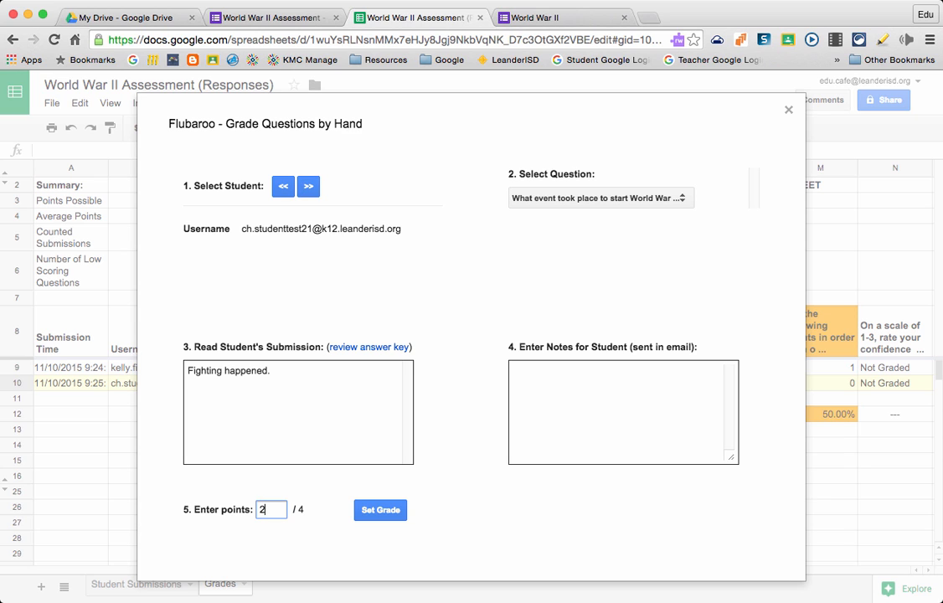
click(380, 509)
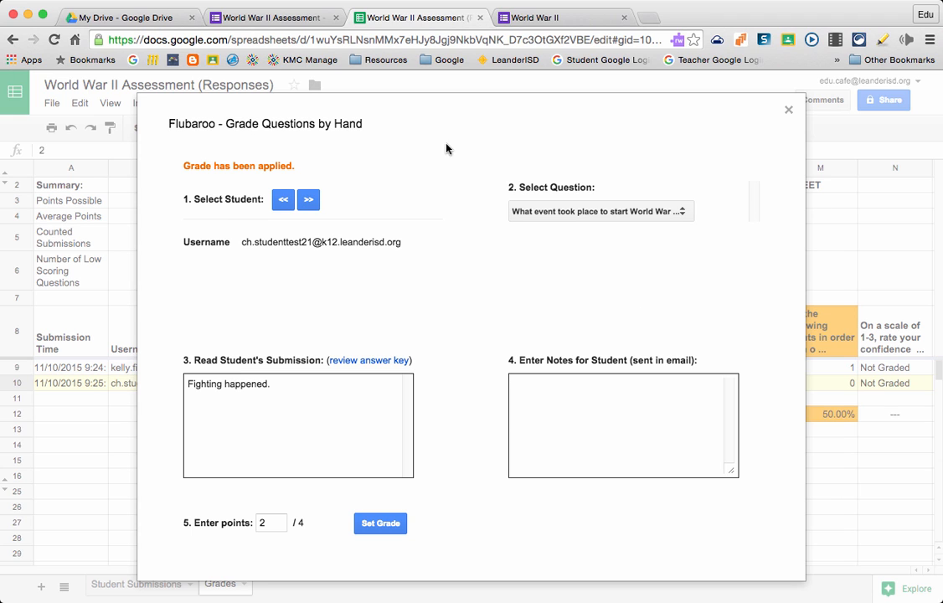
mouse_move(772, 144)
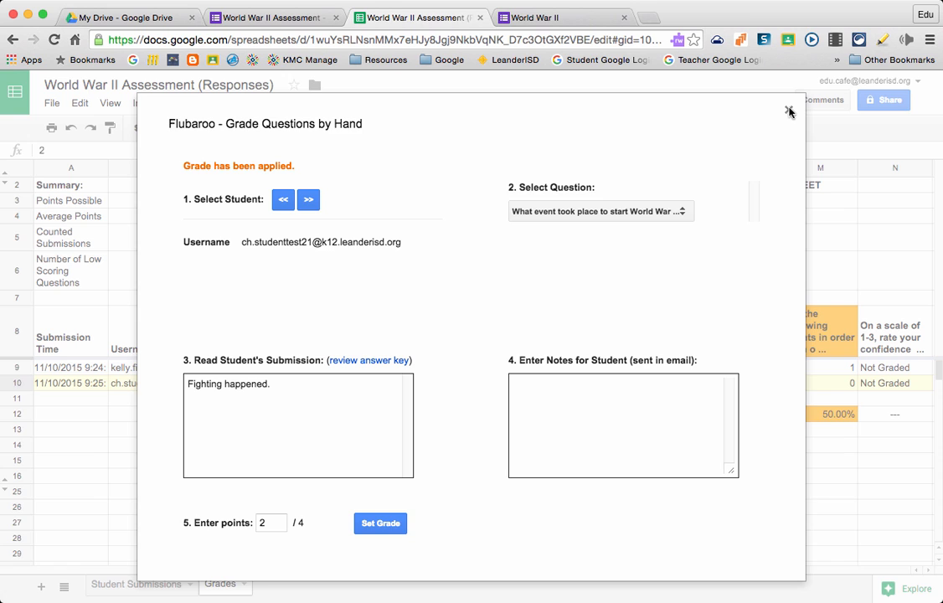
- Close hand grading and inspect the percent formulas showing 87.50% and 25.00%
click(786, 110)
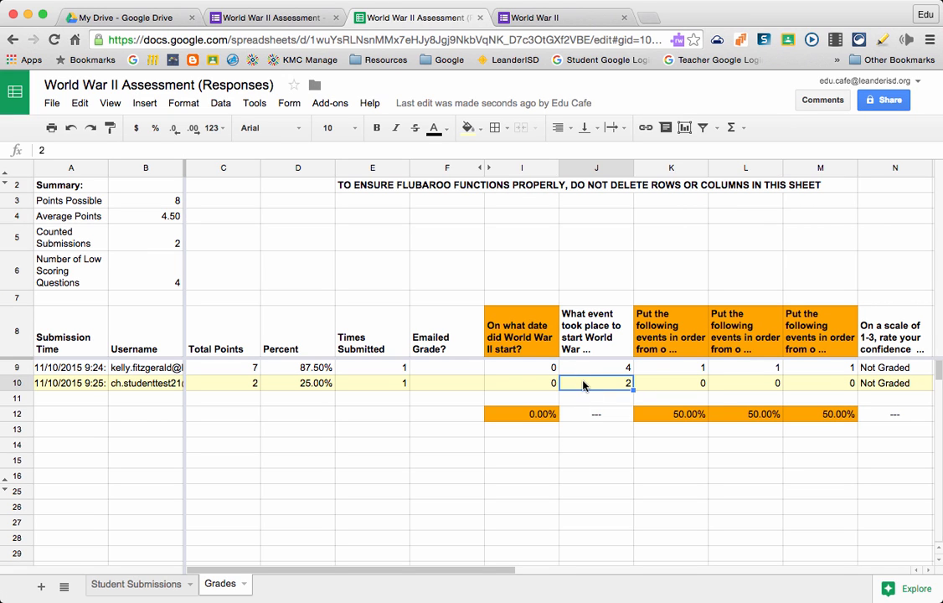
mouse_move(585, 368)
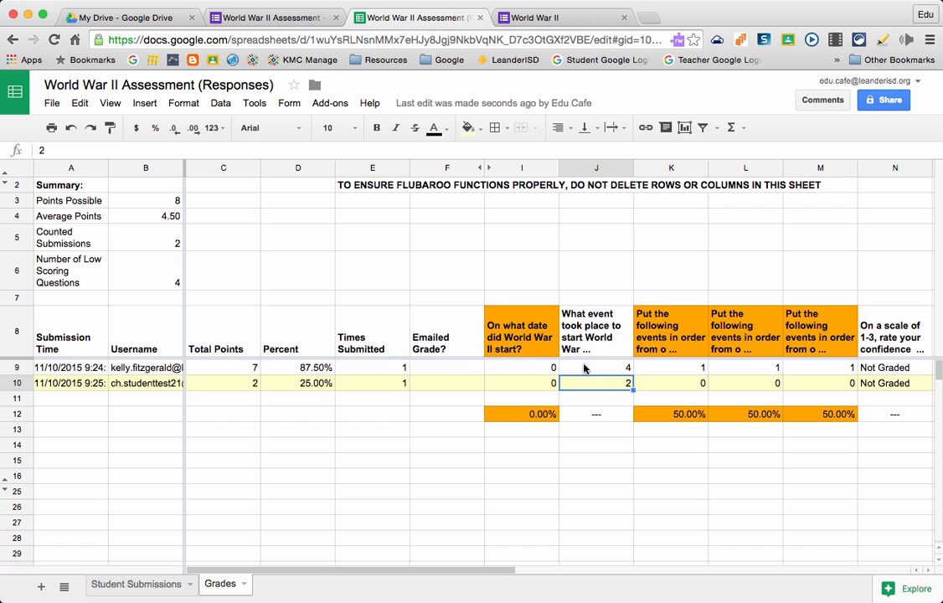
click(297, 367)
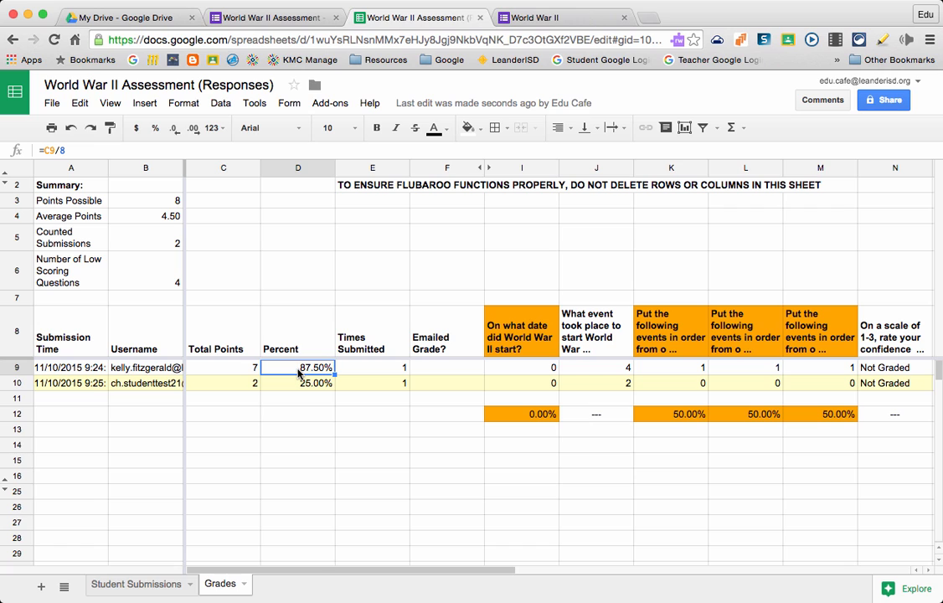
click(296, 382)
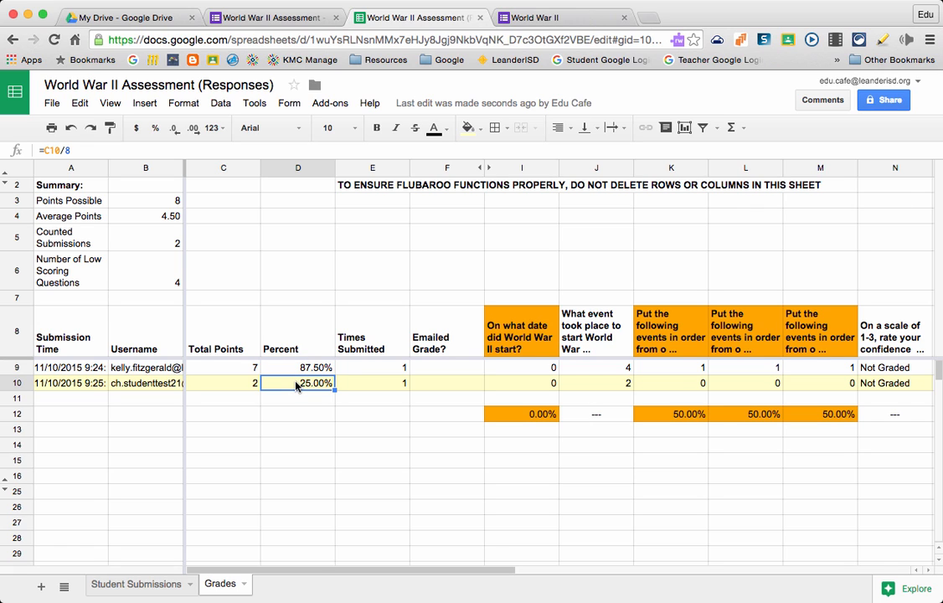
mouse_move(539, 371)
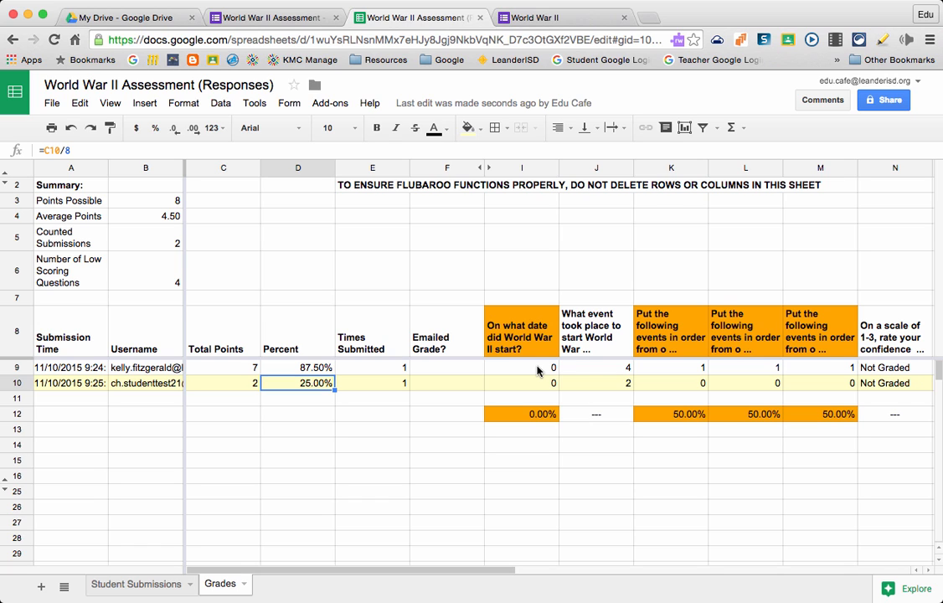
mouse_move(329, 102)
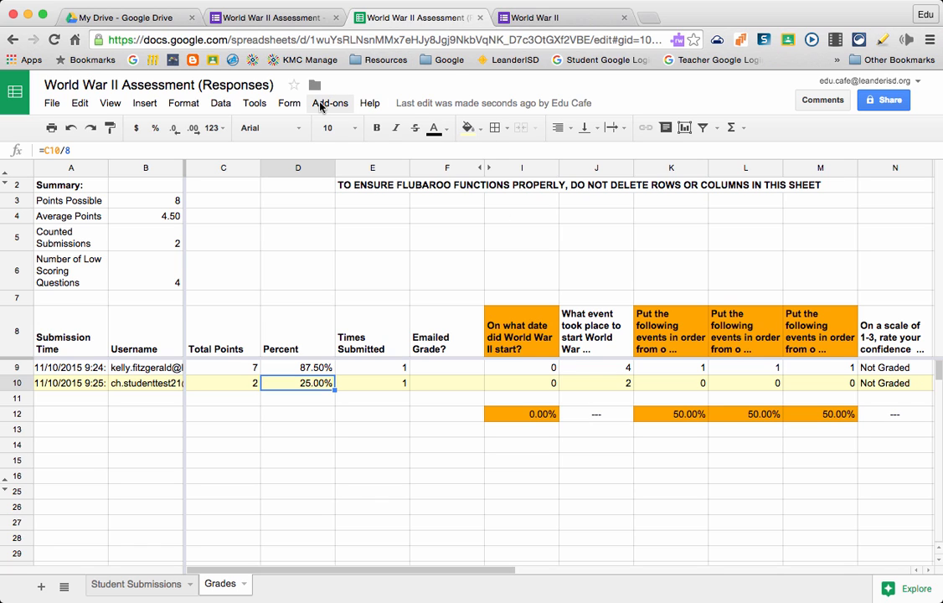
click(328, 102)
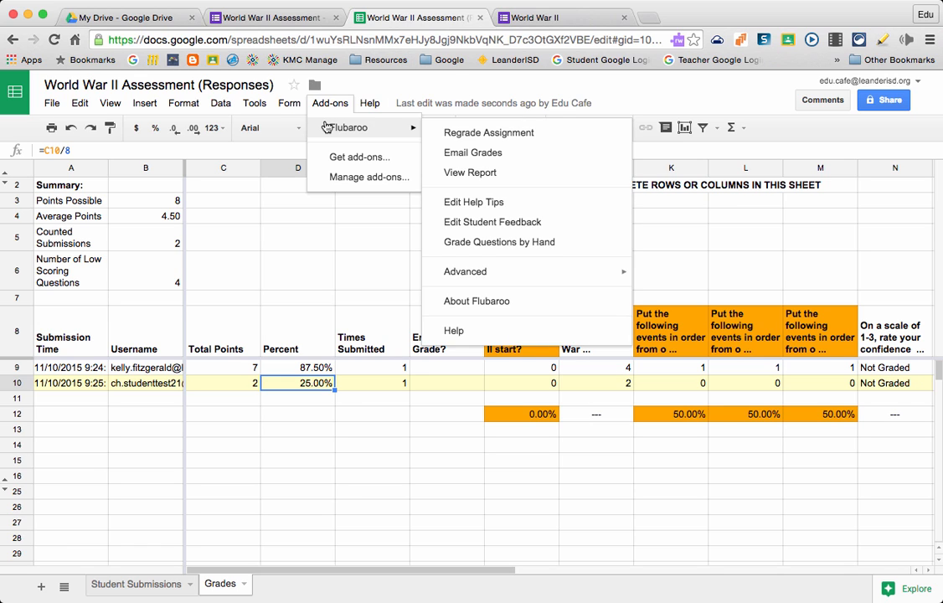
mouse_move(489, 132)
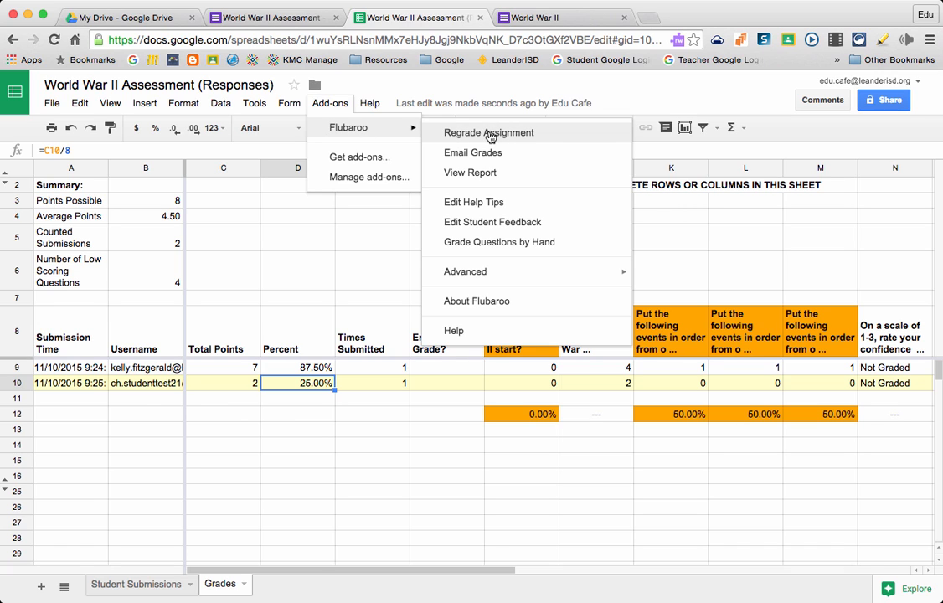